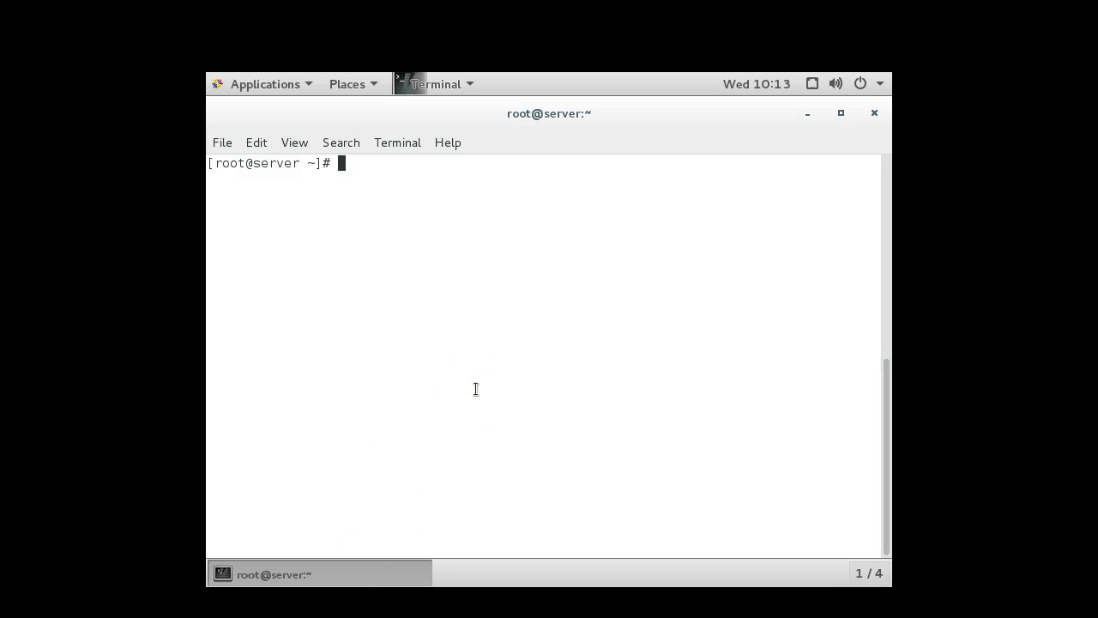
Install ypserv, yp-tools and ypbind with yum, answering y until the install completes.
{"action": "type", "text": "yum"}
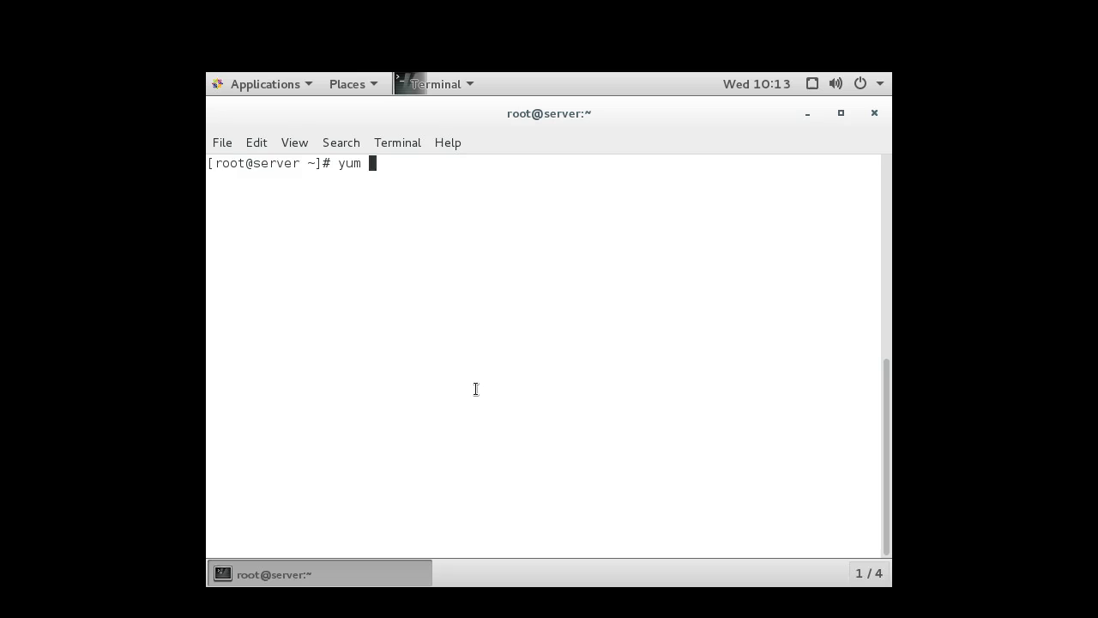
{"action": "type", "text": "install"}
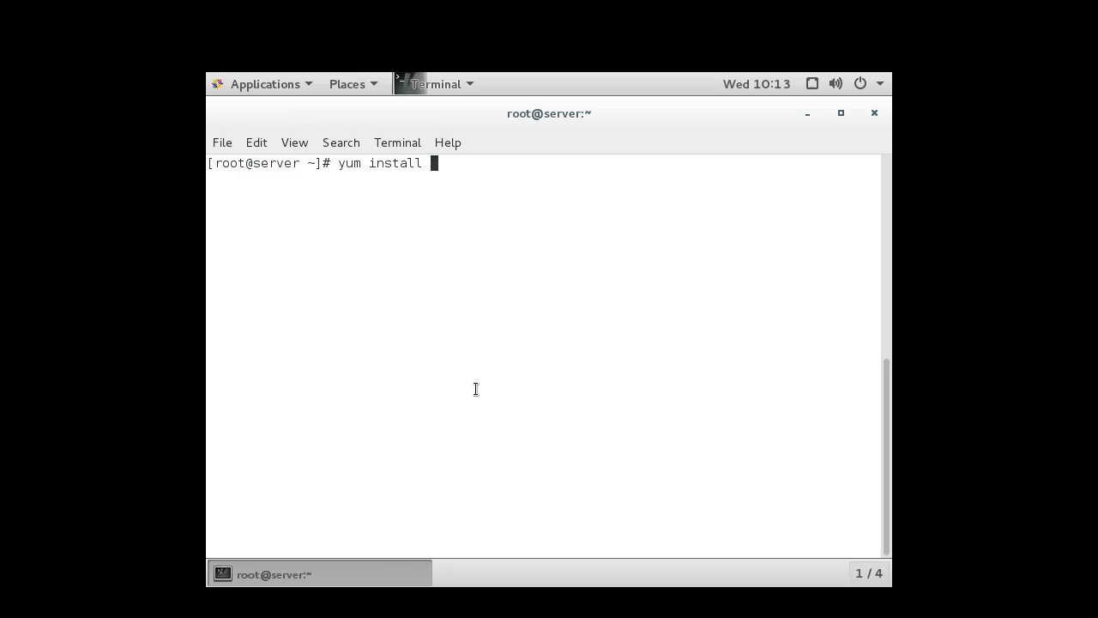
{"action": "type", "text": "ypserv"}
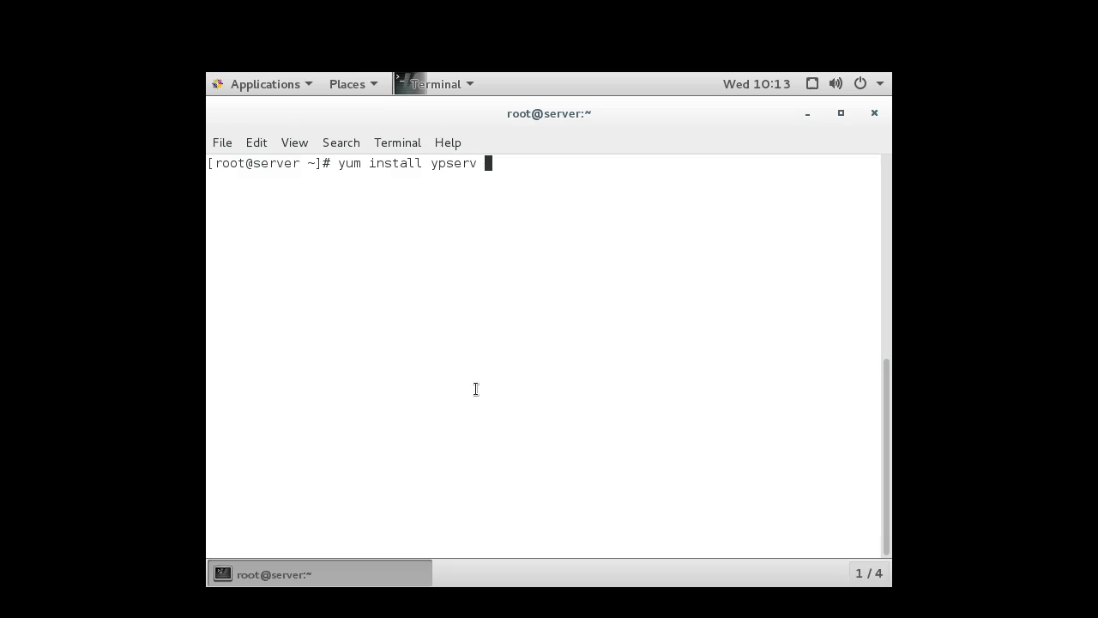
{"action": "type", "text": "yp-t"}
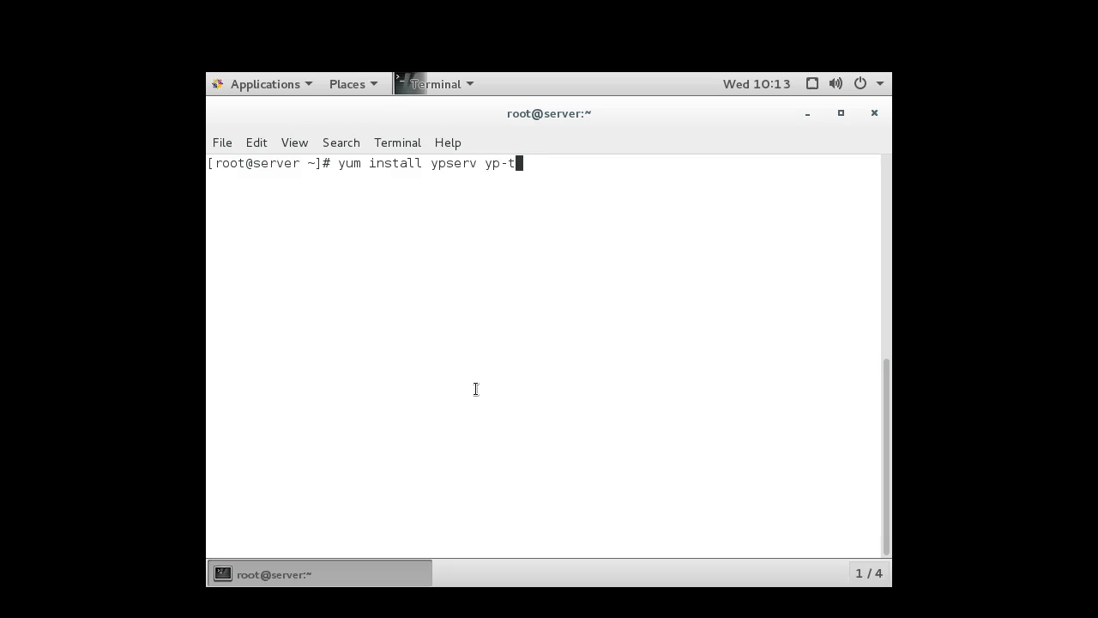
{"action": "type", "text": "ools"}
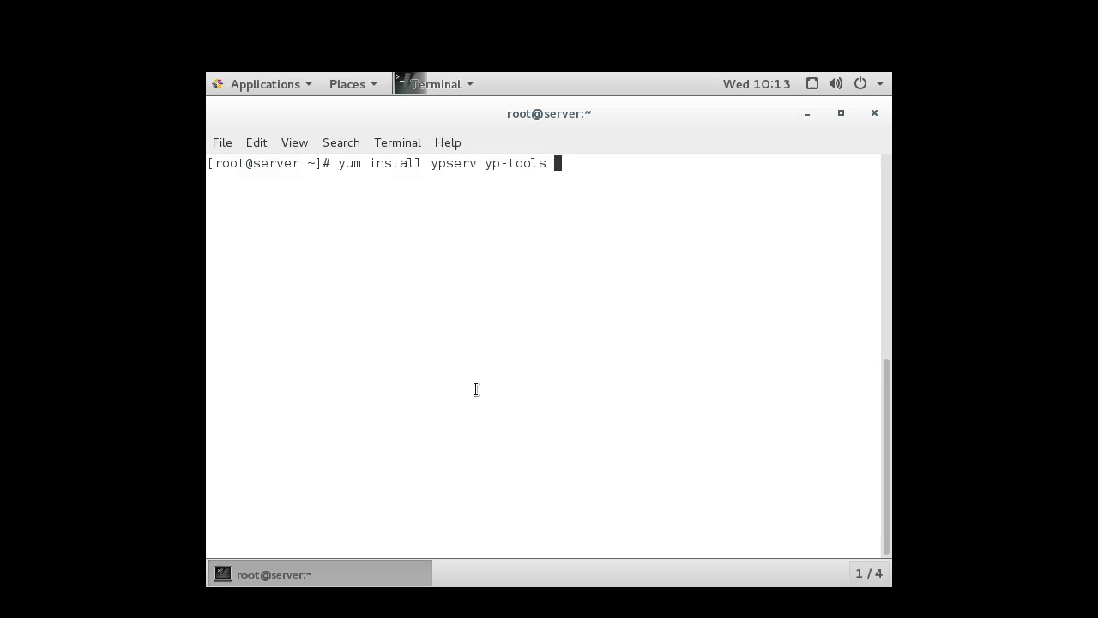
{"action": "type", "text": "ypbind"}
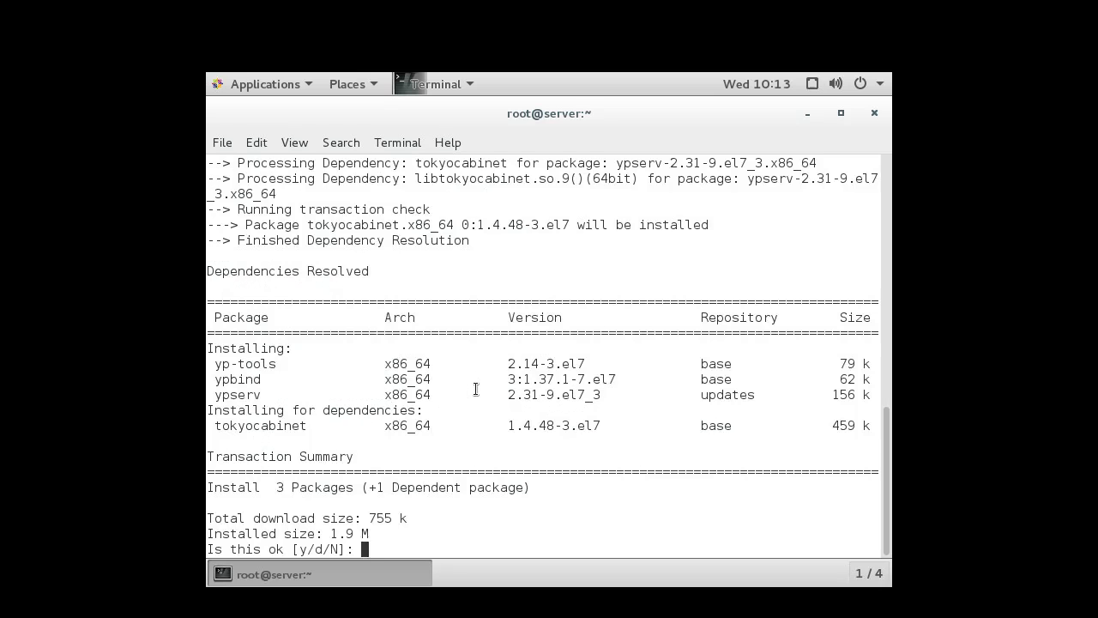
{"action": "type", "text": "y"}
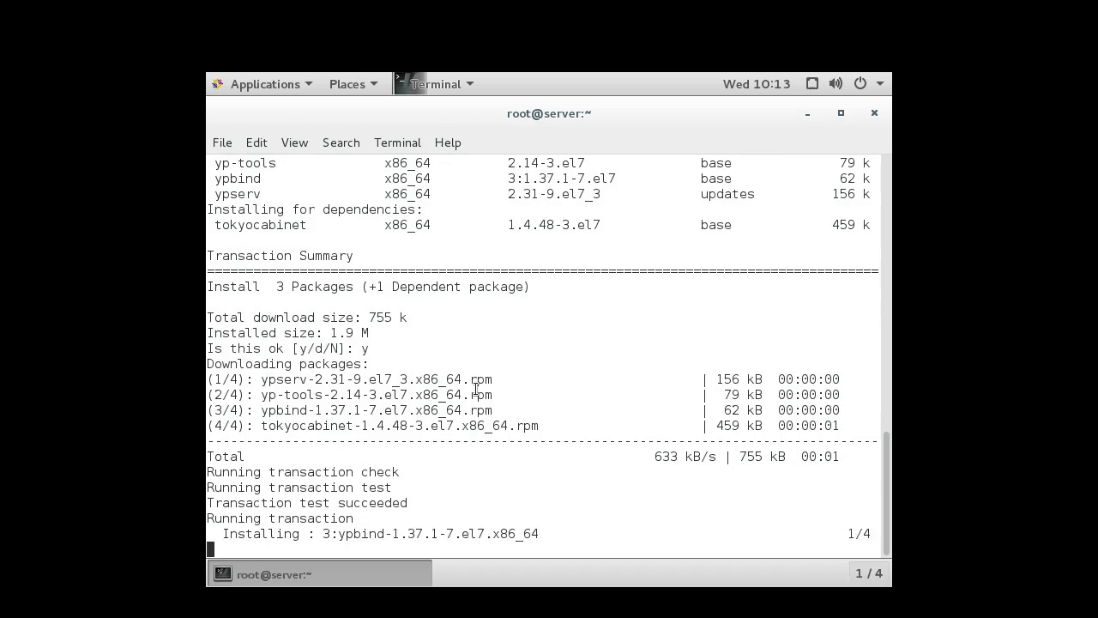
{"action": "scroll", "scroll_direction": "down", "scroll_amount": 3}
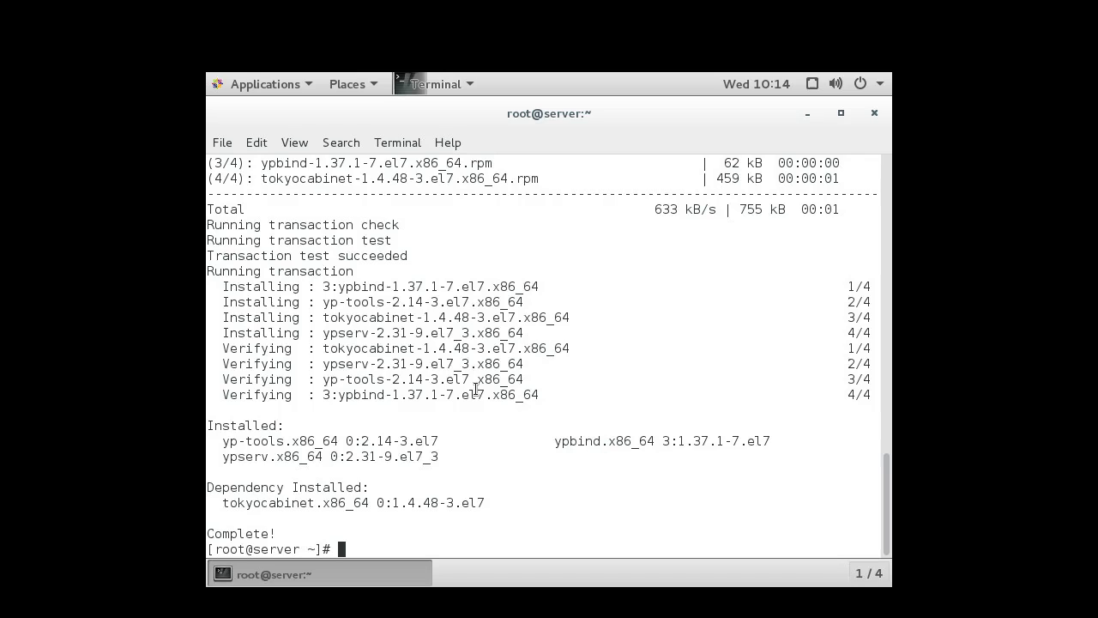
Set the NIS domain name to example.com after 'nisdomain' fails as command not found.
{"action": "type", "text": "nisdom"}
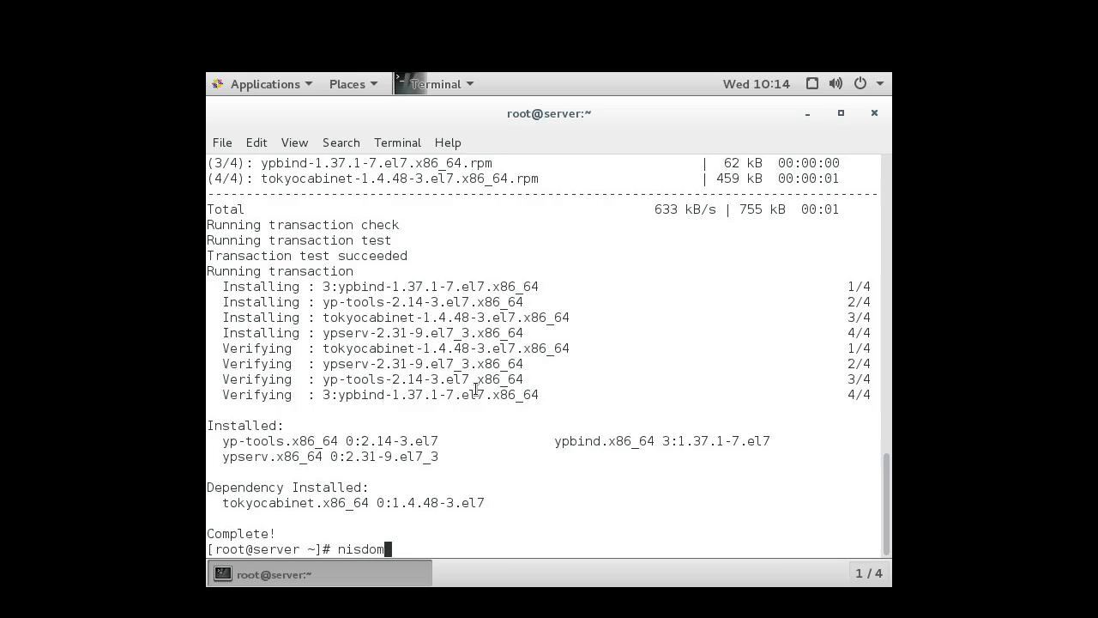
{"action": "type", "text": "ain"}
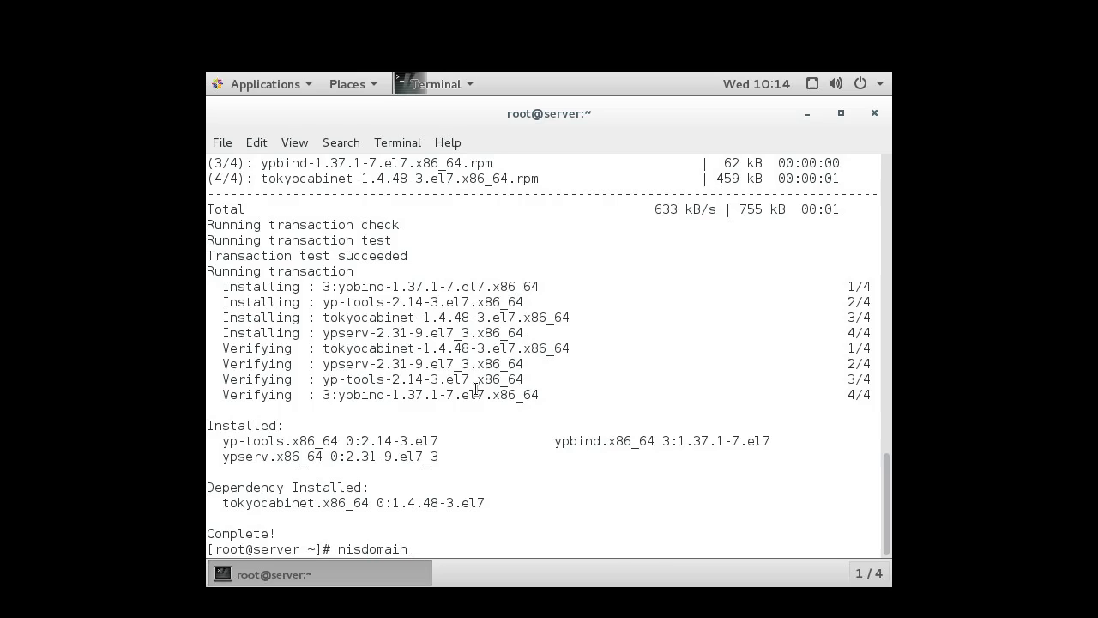
{"action": "type", "text": "e"}
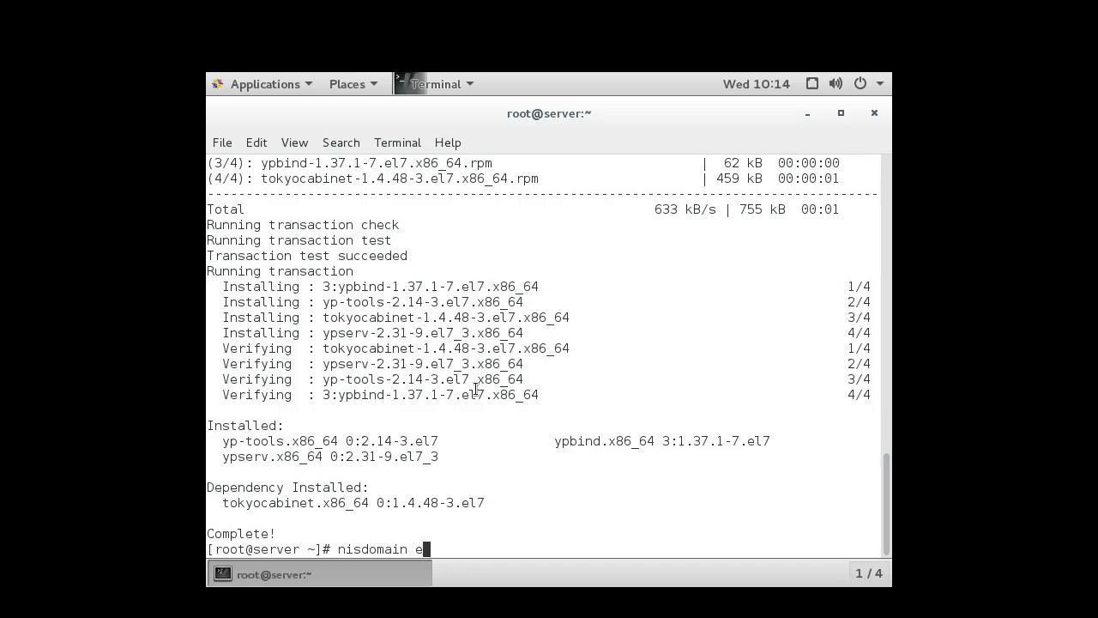
{"action": "type", "text": "xample.com"}
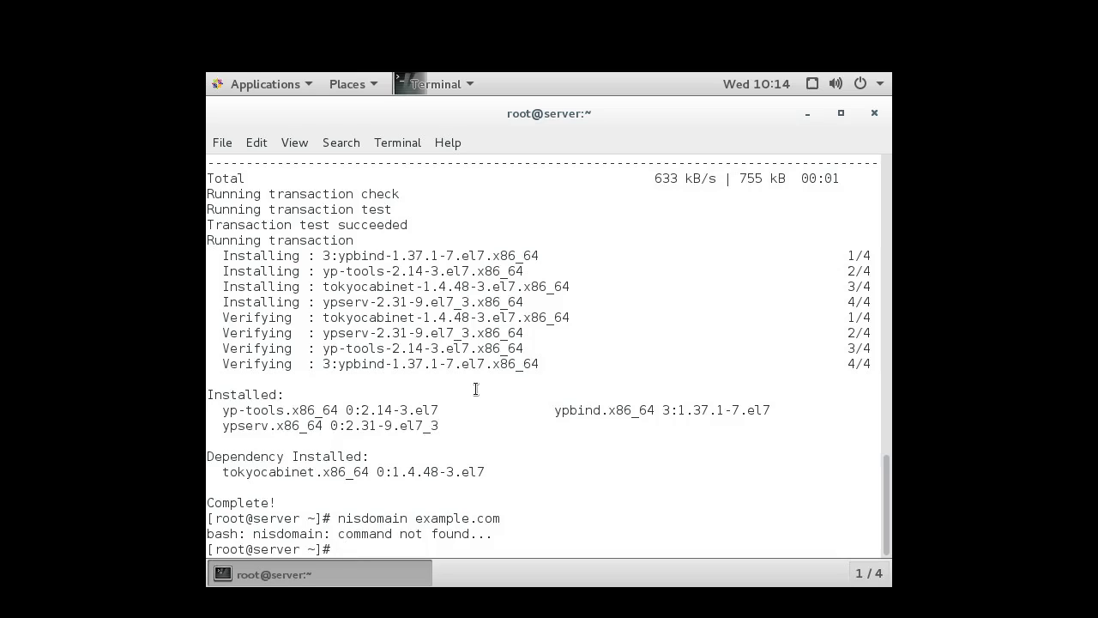
{"action": "type", "text": "nisdomain example.com"}
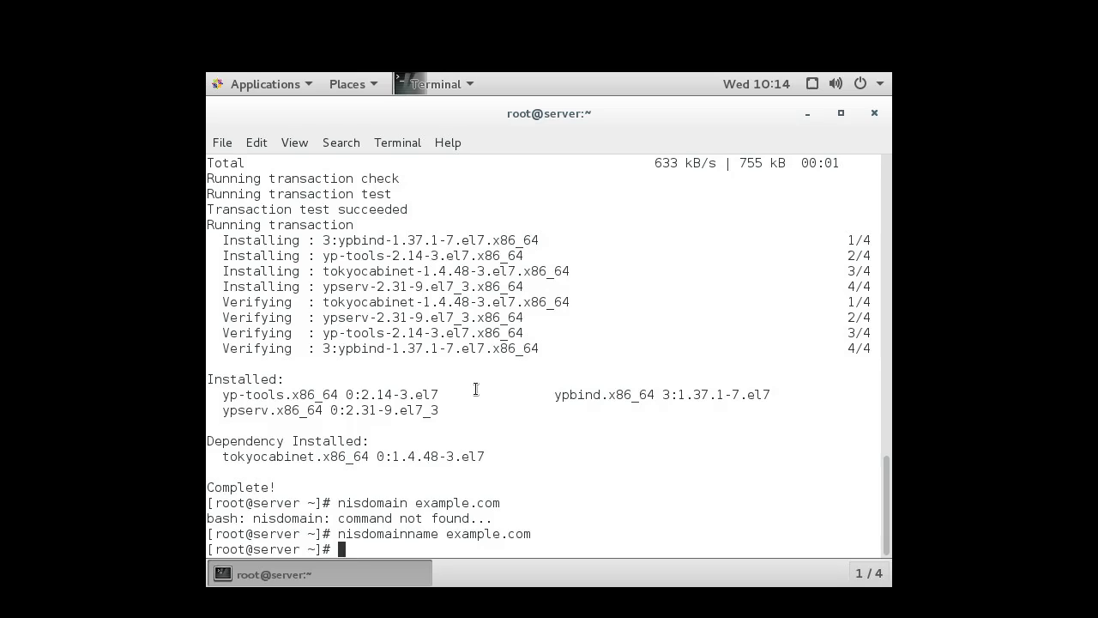
{"action": "type", "text": "nano /"}
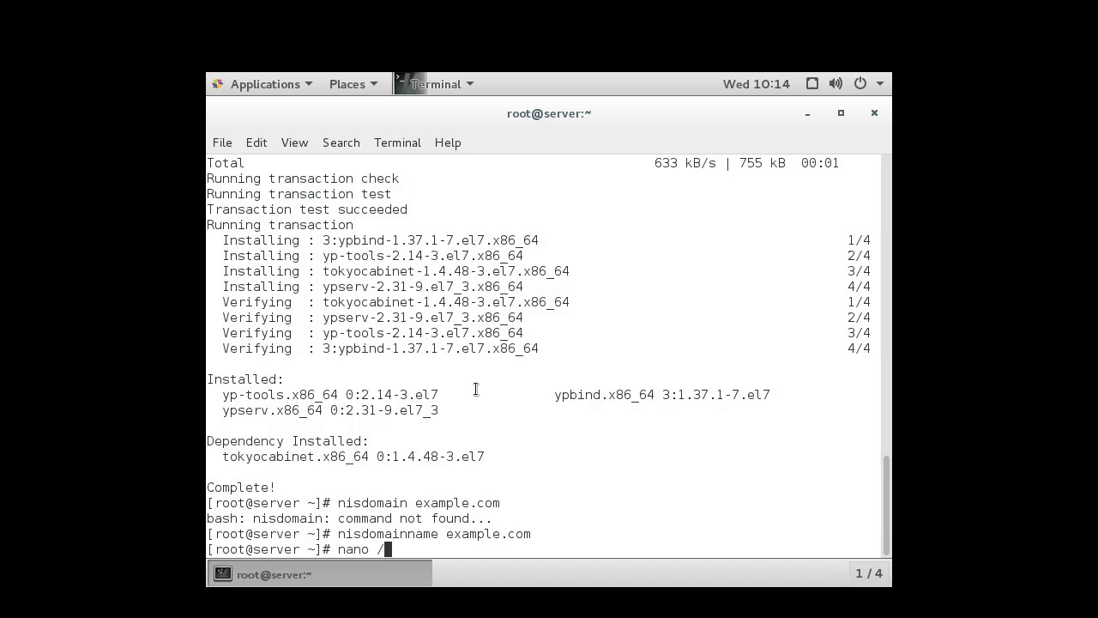
Open /etc/sysconfig/network in the nano editor.
{"action": "type", "text": "etc/sys"}
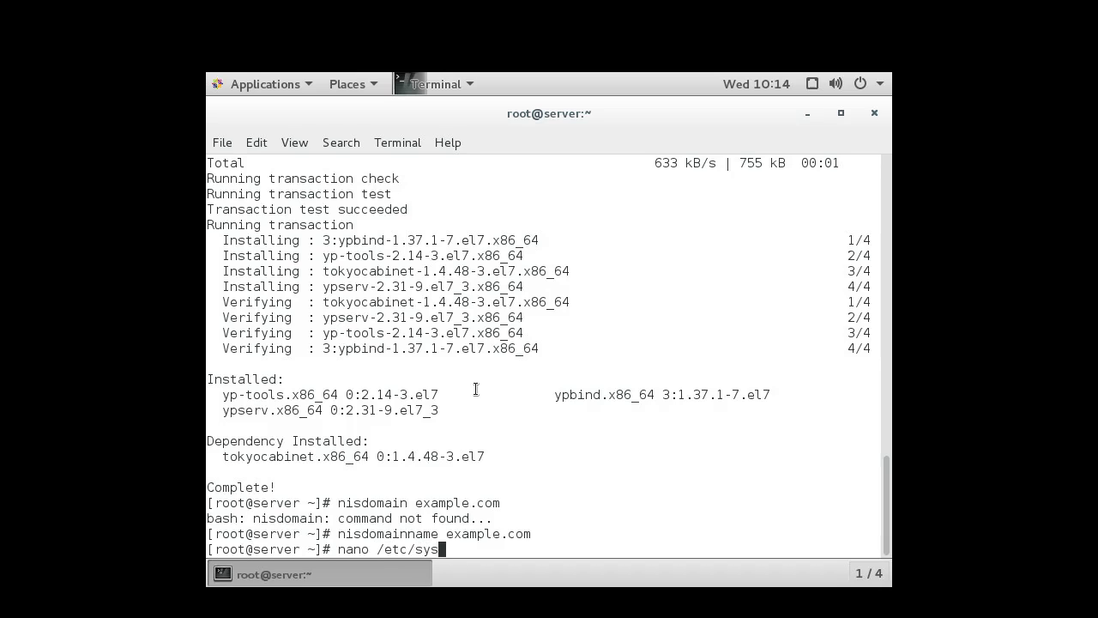
{"action": "type", "text": "config/"}
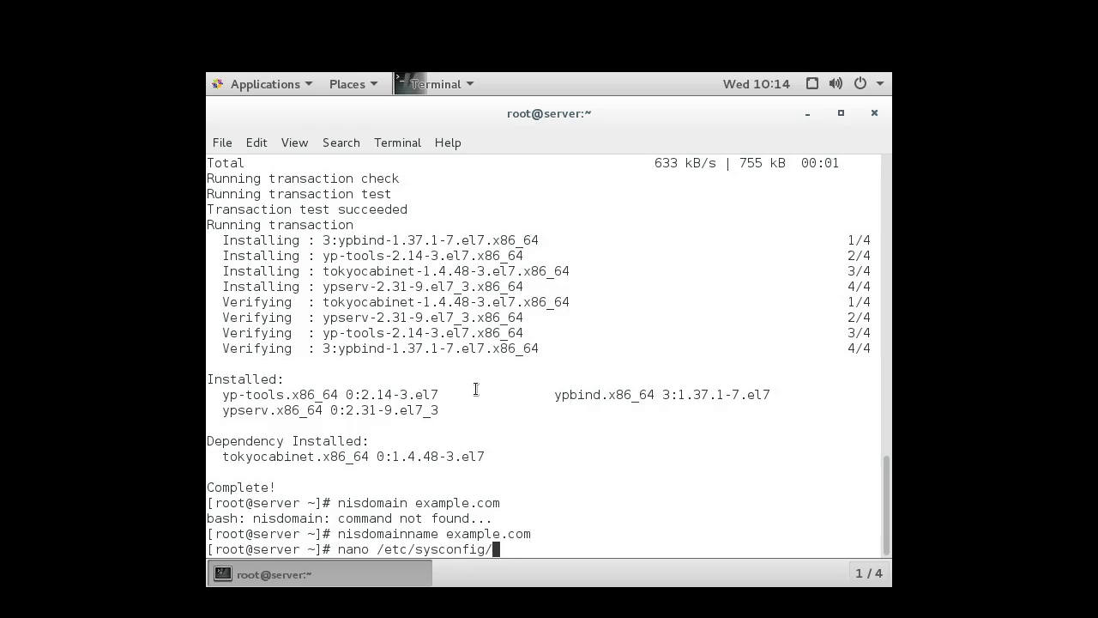
{"action": "type", "text": "network"}
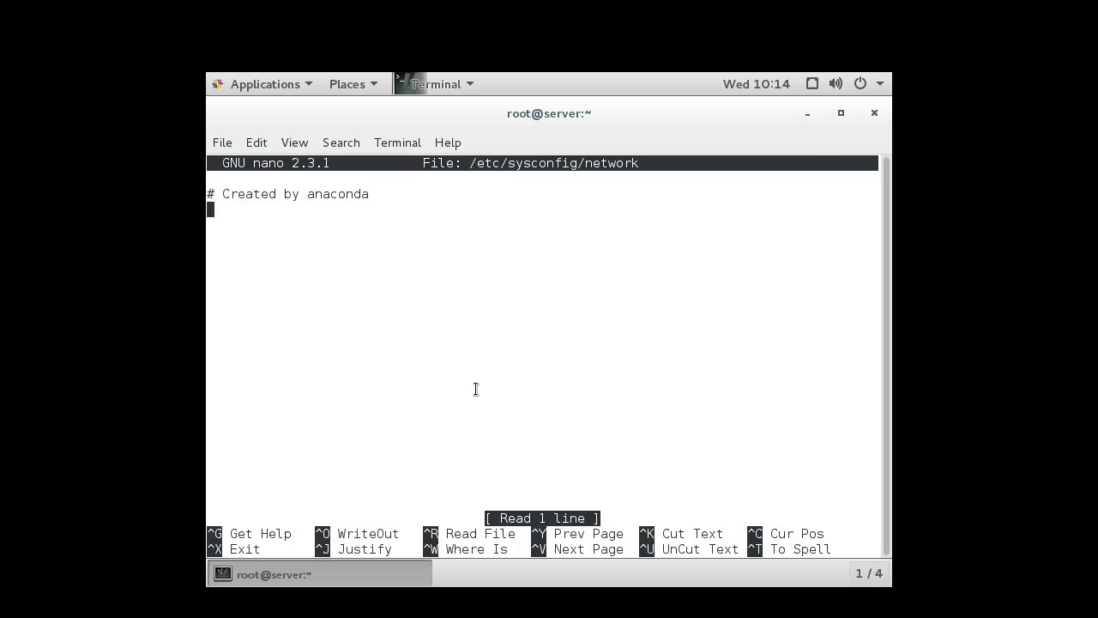
Add the line NISDOMAIN=example.com to the network file.
{"action": "type", "text": "NIS"}
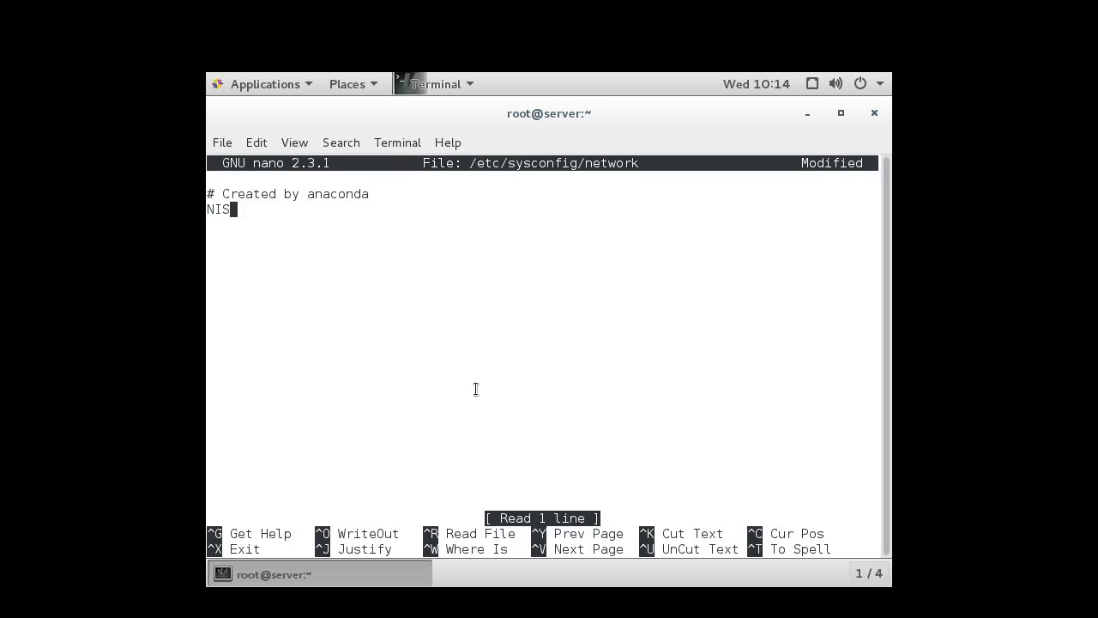
{"action": "type", "text": "DOMAIN"}
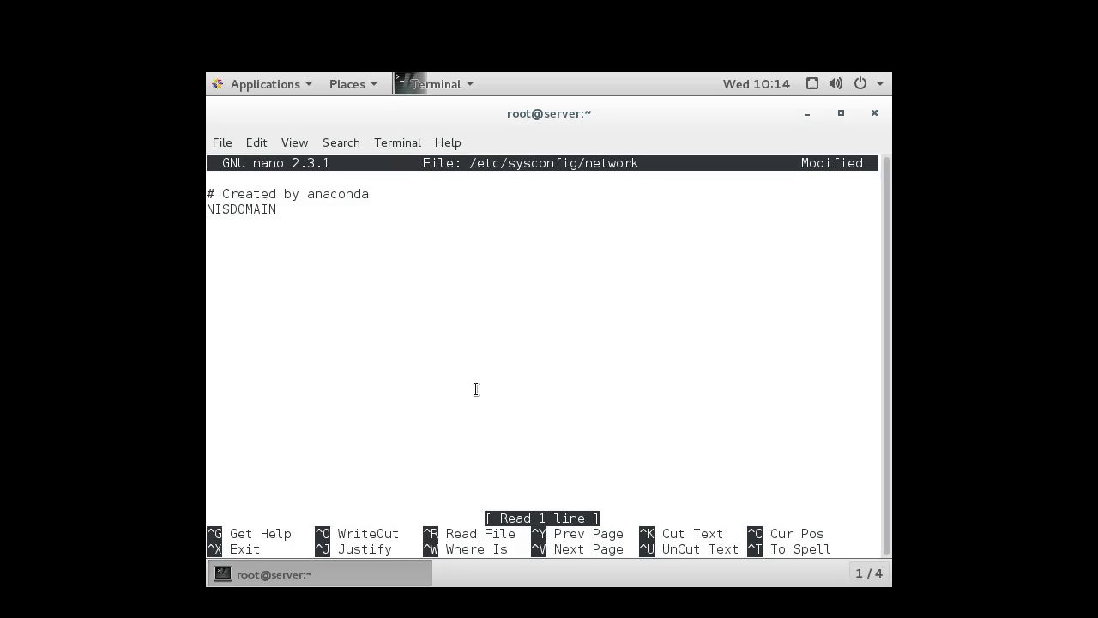
{"action": "type", "text": "=example."}
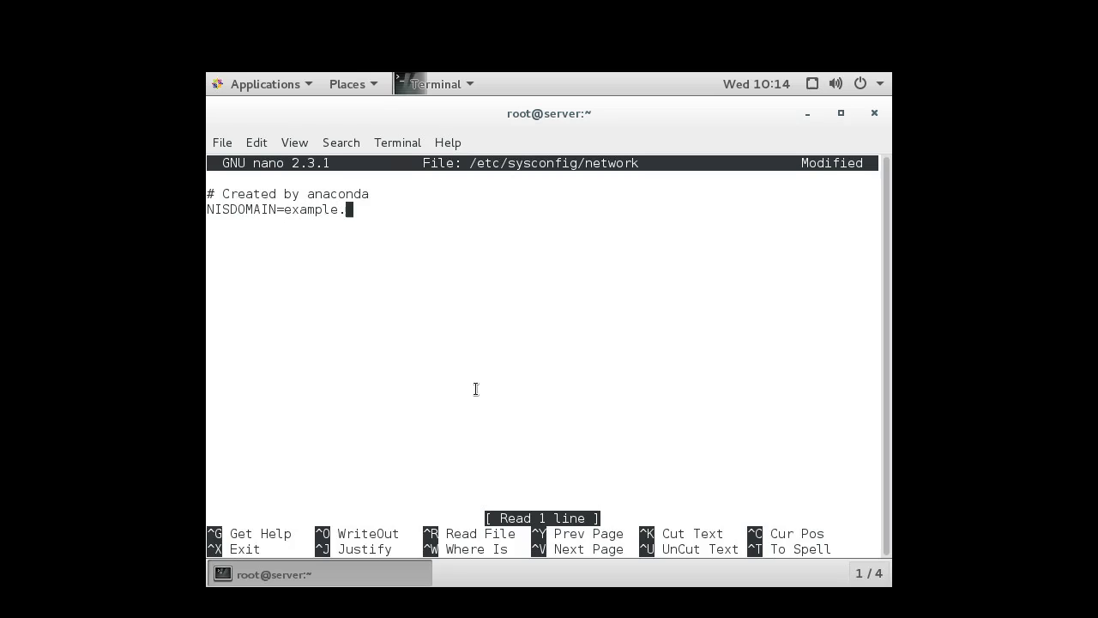
{"action": "type", "text": "com"}
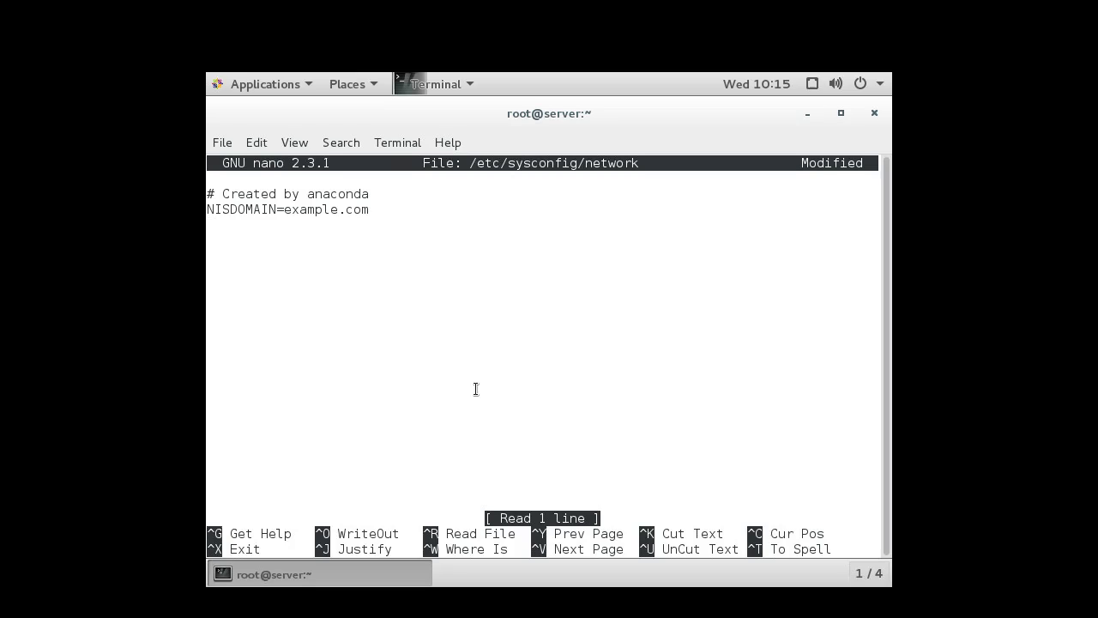
{"action": "key", "text": "Return"}
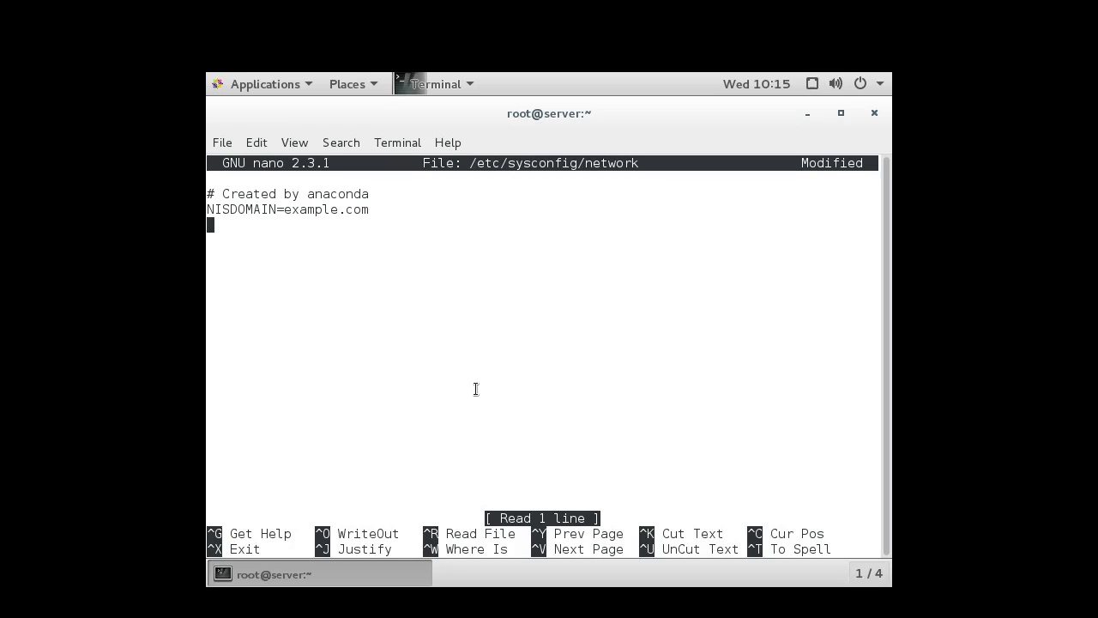
Add YPSERV_ARGS="-p 834", then save and exit nano.
{"action": "type", "text": "YPSER"}
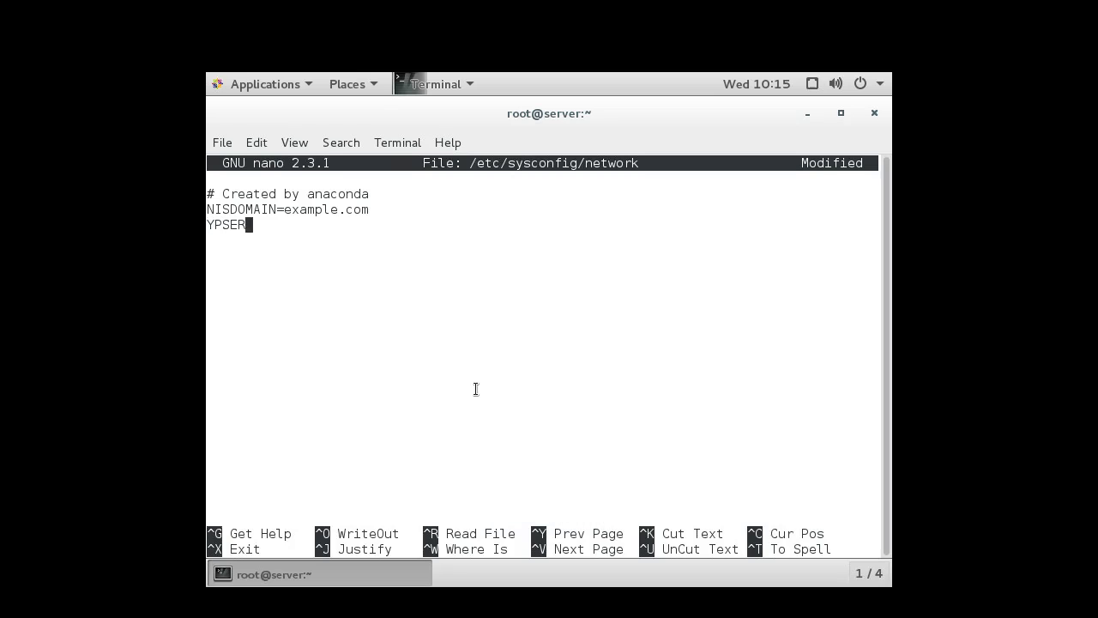
{"action": "type", "text": "V_"}
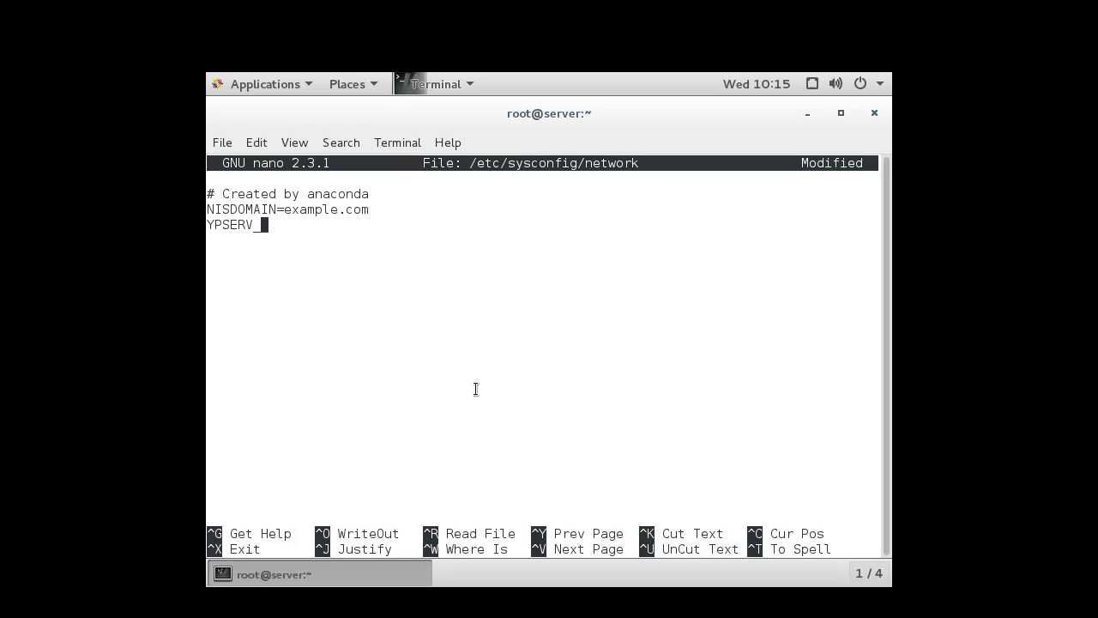
{"action": "type", "text": "_ARGS"}
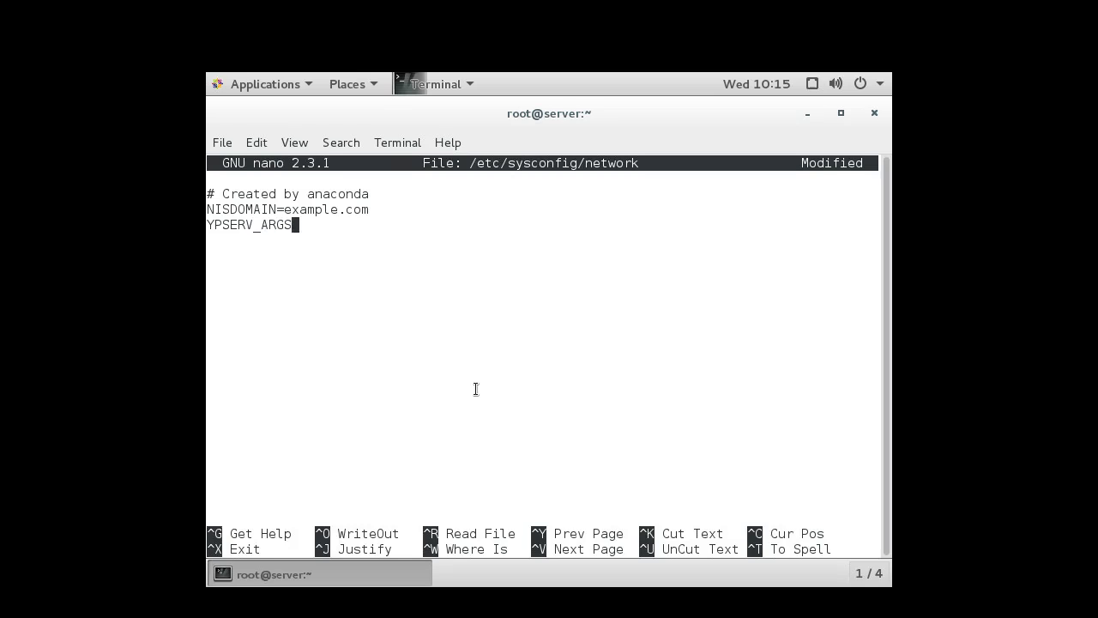
{"action": "type", "text": "=\""}
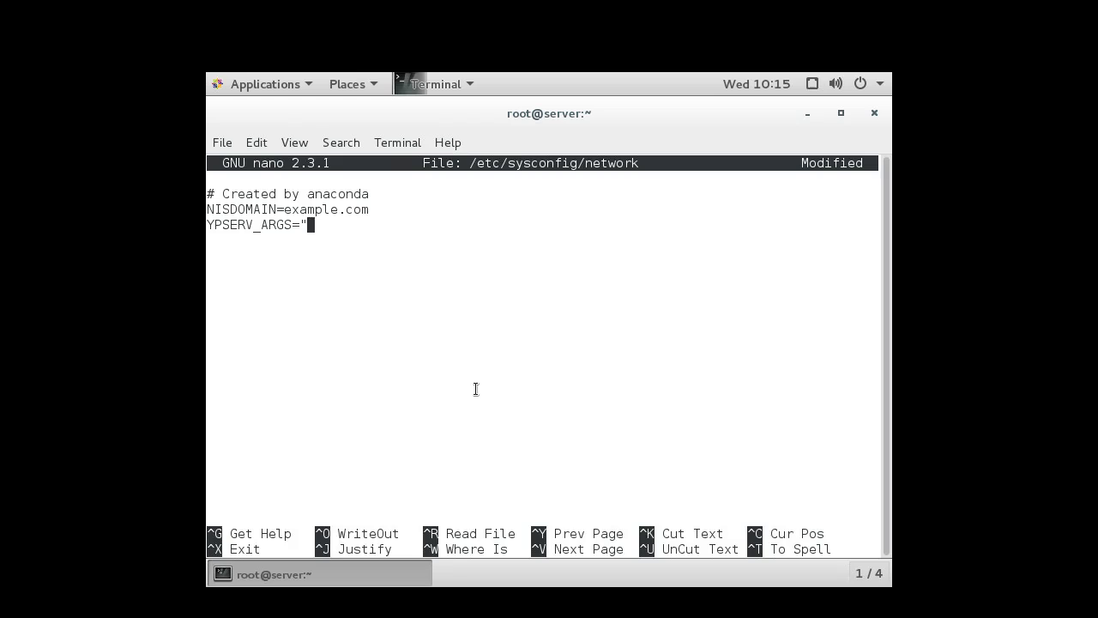
{"action": "type", "text": "-p 8"}
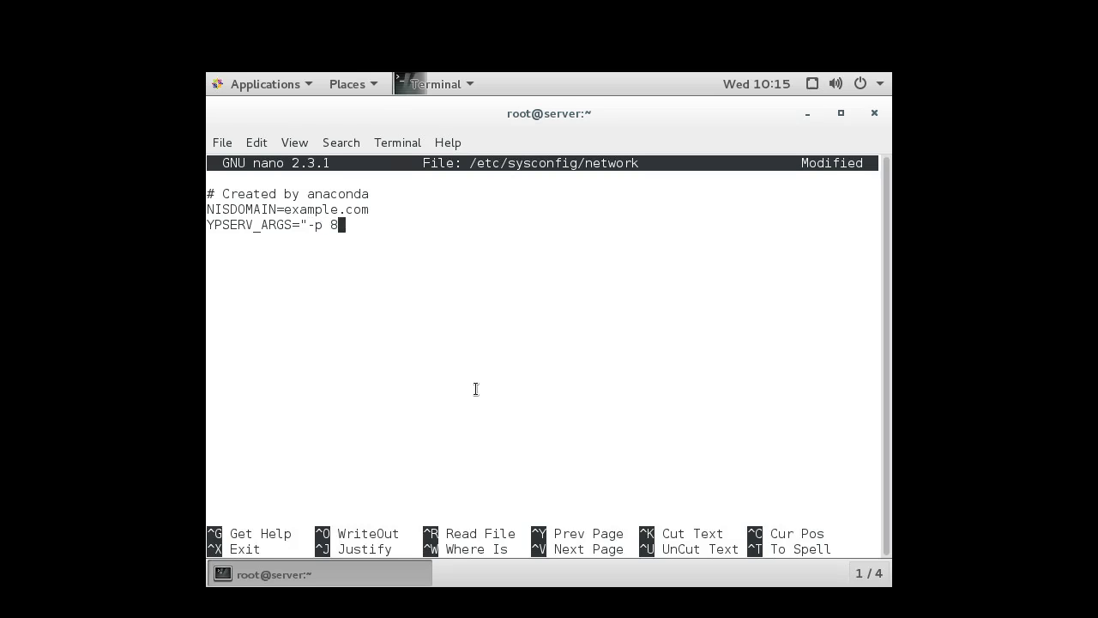
{"action": "type", "text": "34\""}
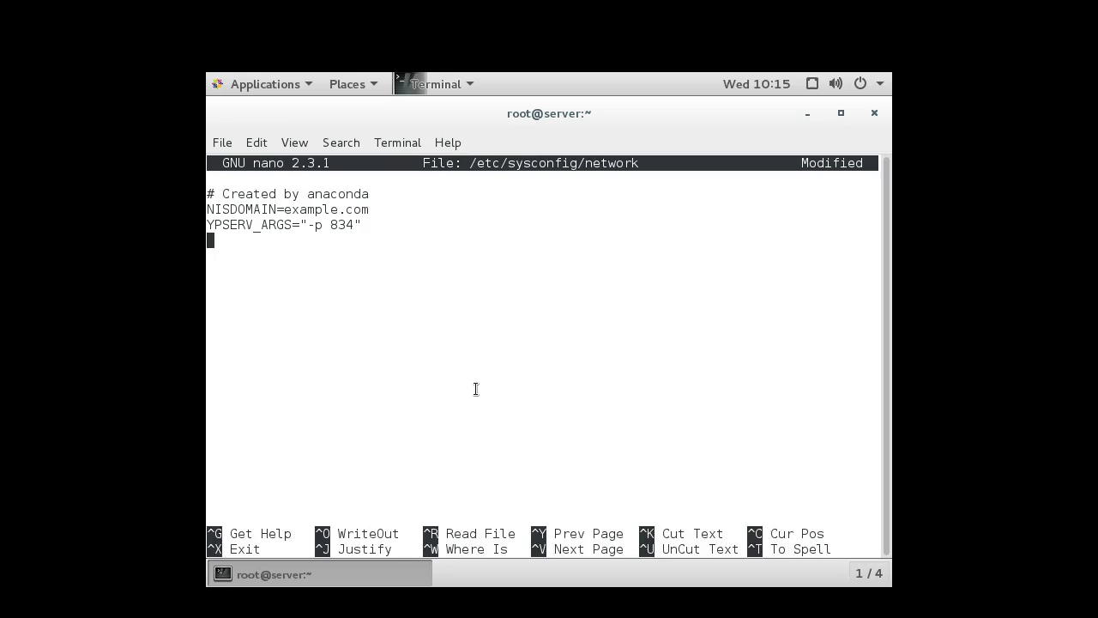
{"action": "key", "text": "ctrl+x"}
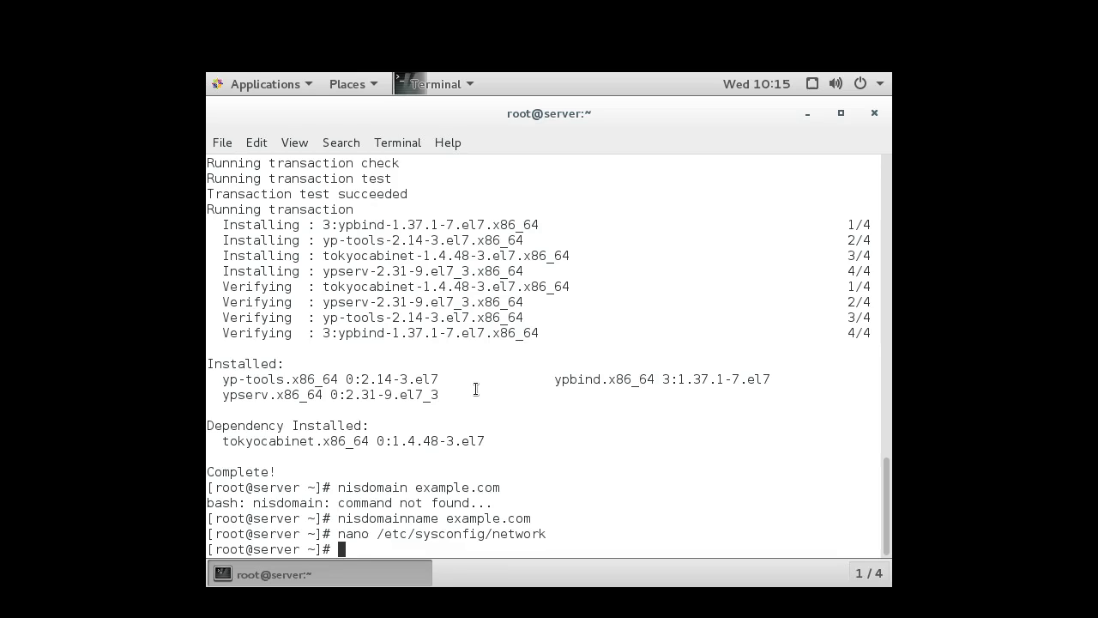
Run /usr/lib64/yp/ypinit -m, confirming server as the only NIS server host.
{"action": "type", "text": "/usr/"}
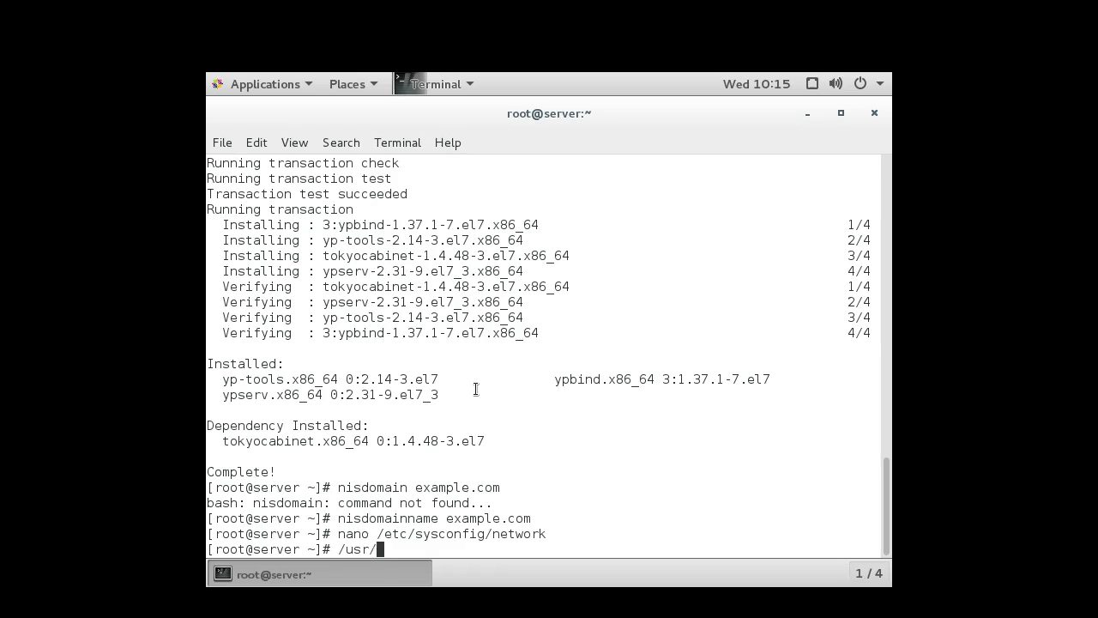
{"action": "type", "text": "lib64/"}
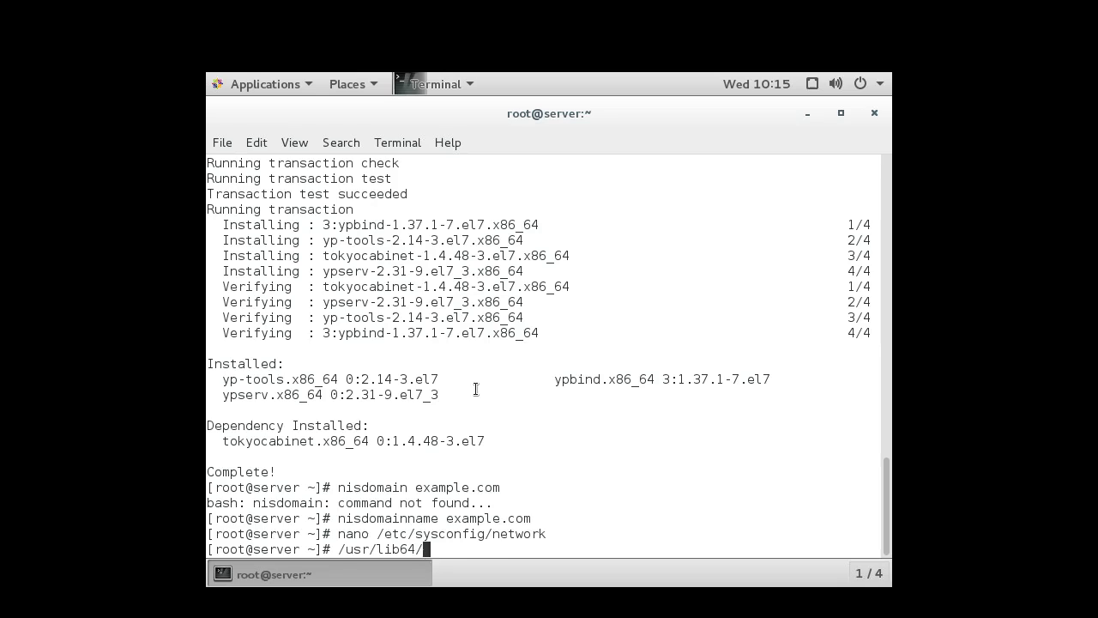
{"action": "type", "text": "yp/"}
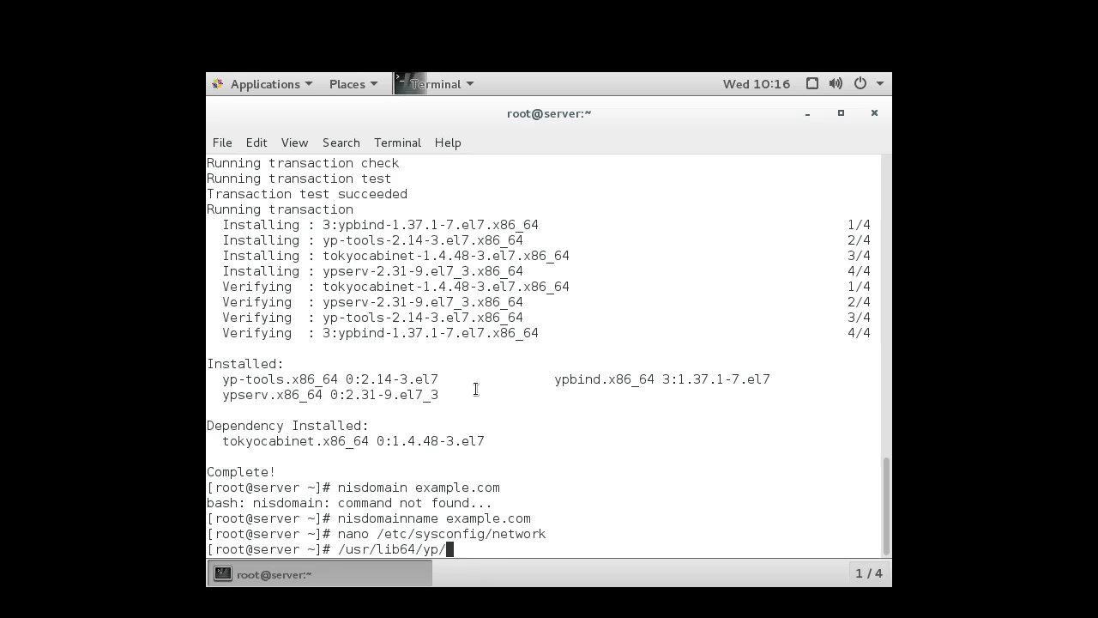
{"action": "type", "text": "ypinit"}
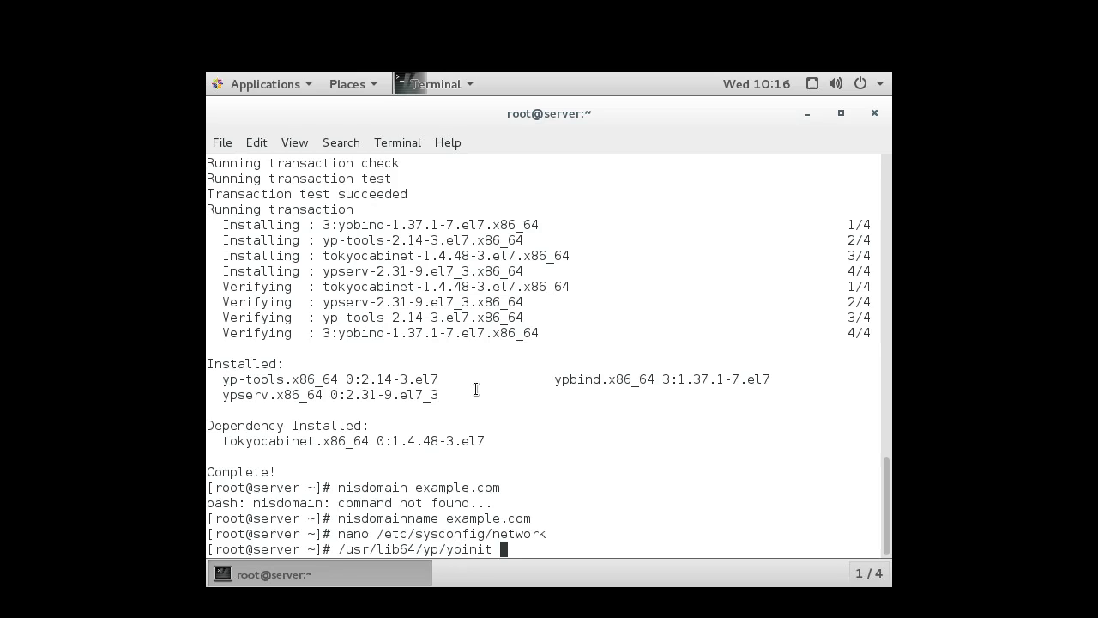
{"action": "type", "text": "-m"}
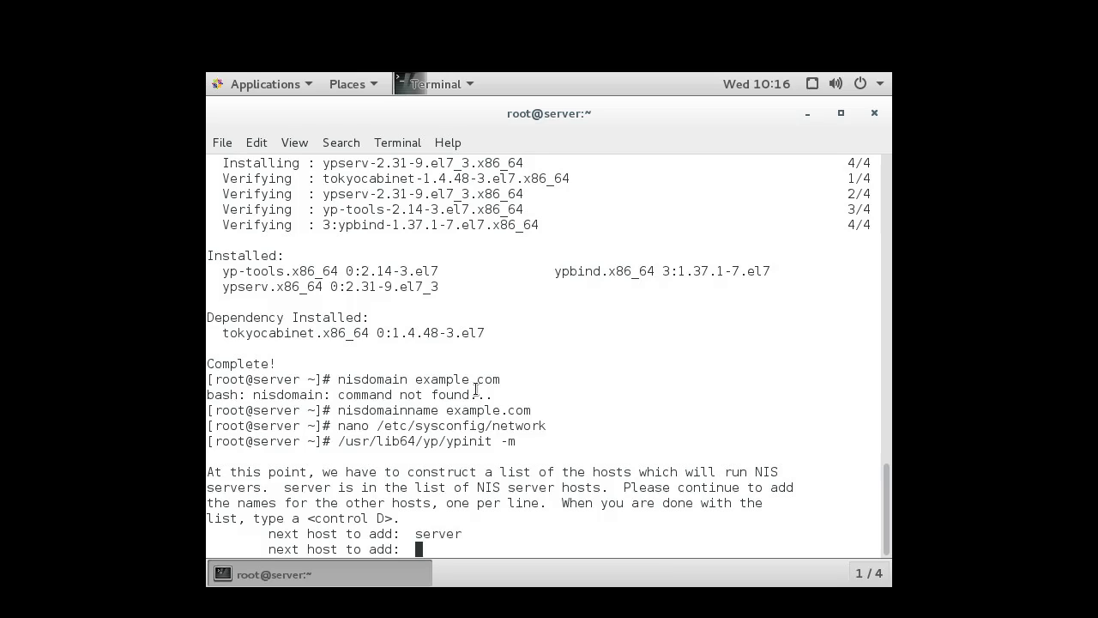
{"action": "key", "text": "ctrl+d"}
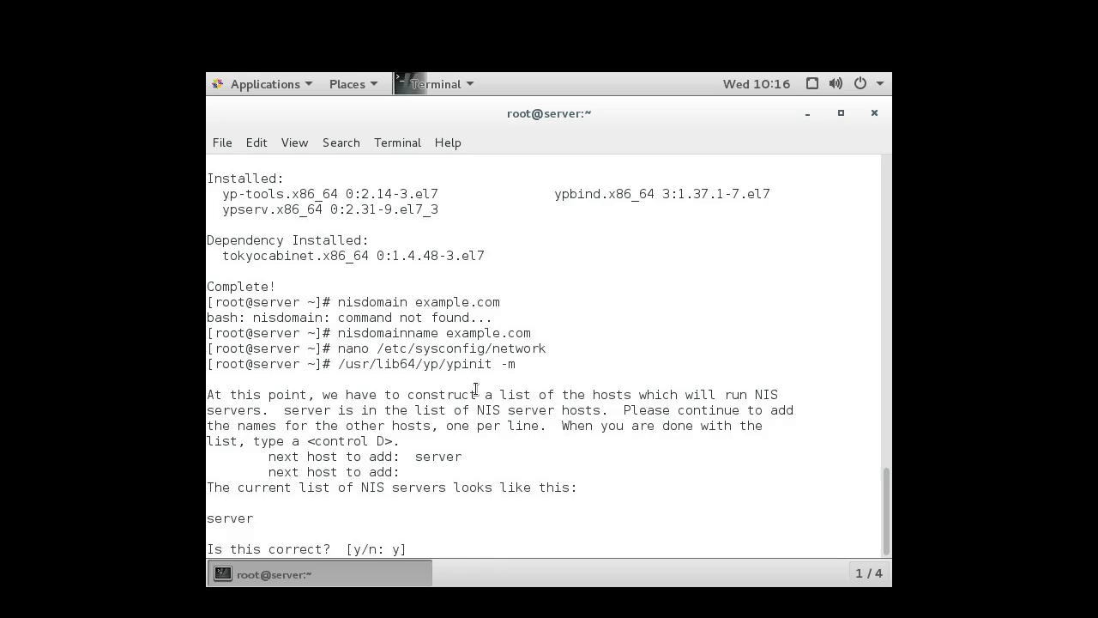
{"action": "type", "text": "y"}
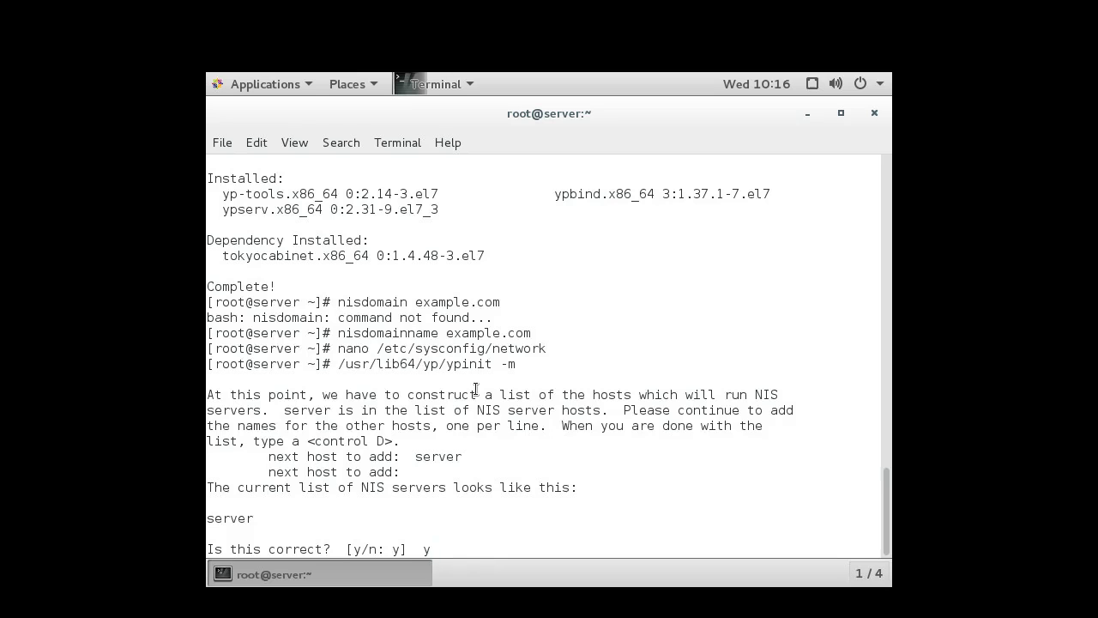
{"action": "key", "text": "Return"}
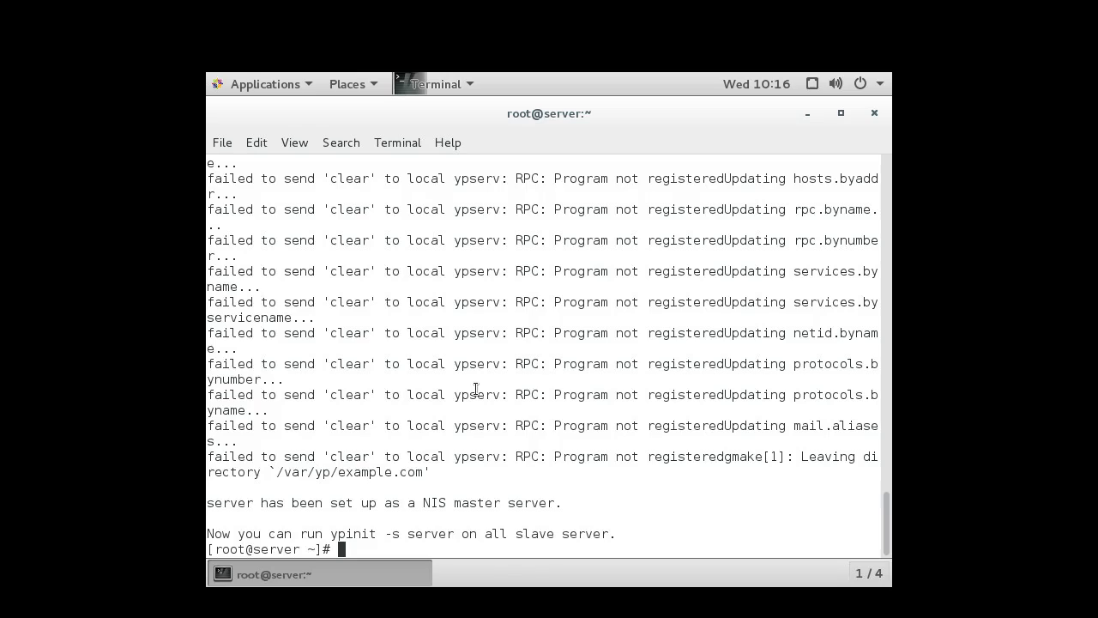
Start and enable both rpcbind and ypserv with systemctl.
{"action": "type", "text": "systemctl"}
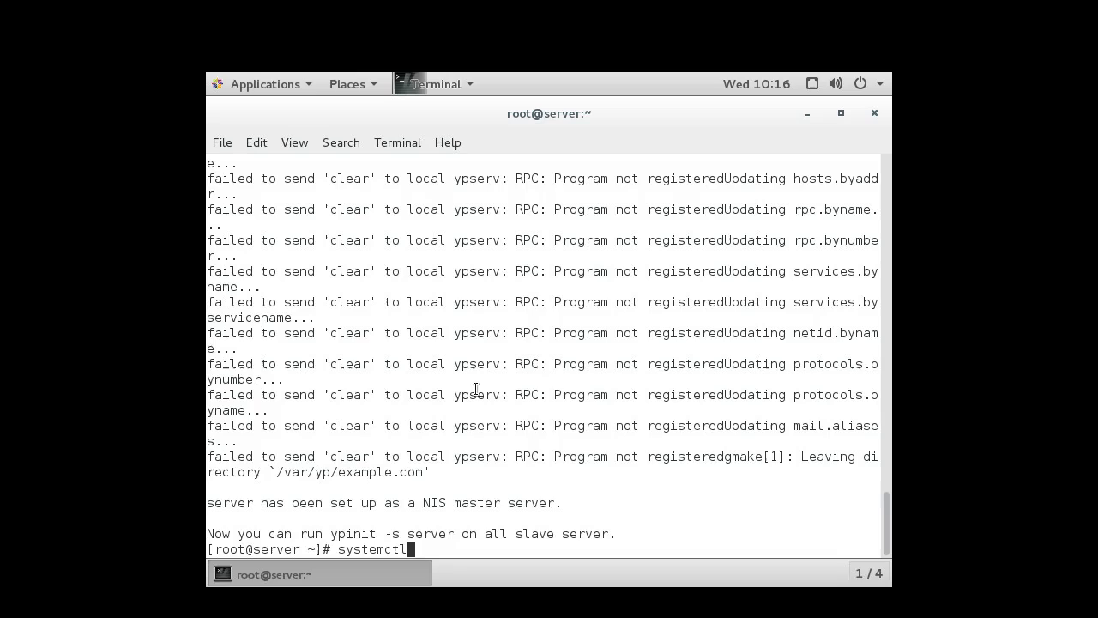
{"action": "type", "text": "start"}
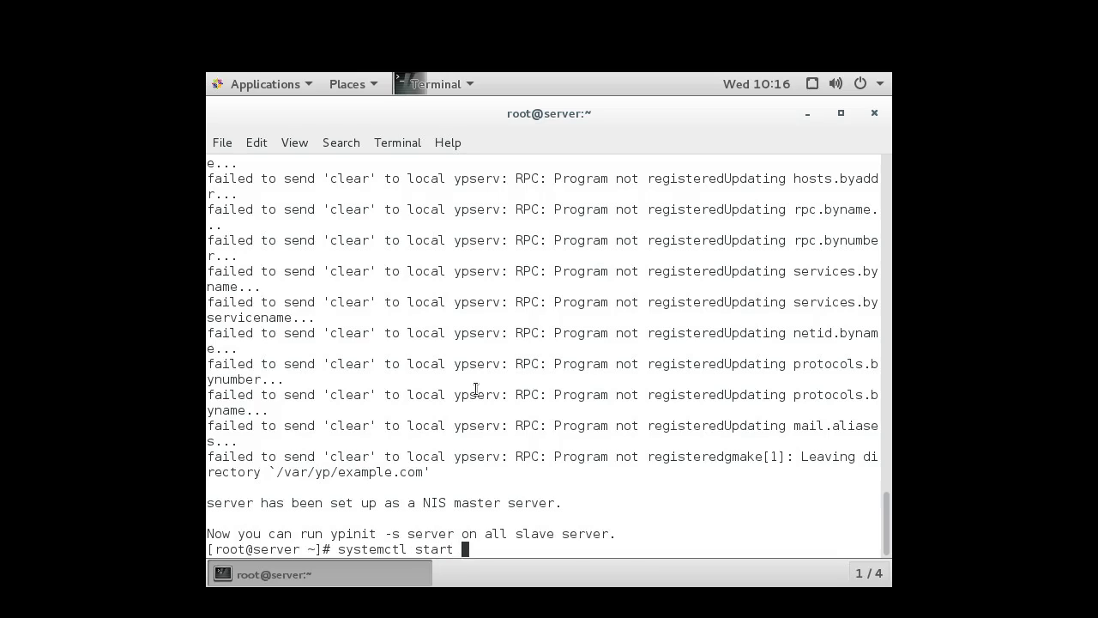
{"action": "type", "text": "rpcb"}
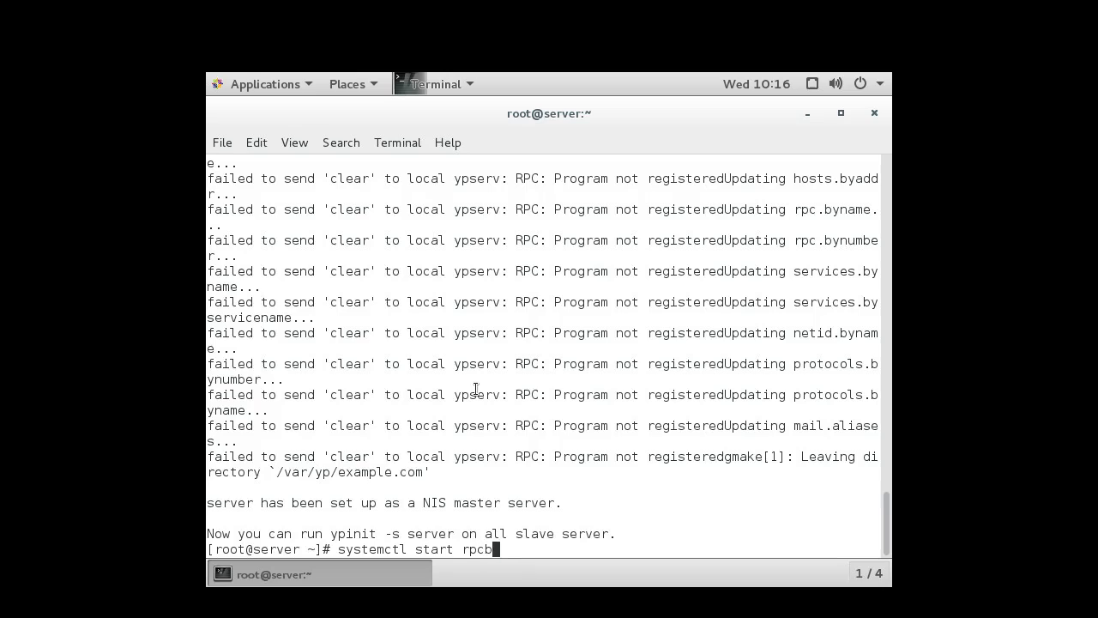
{"action": "type", "text": "ind"}
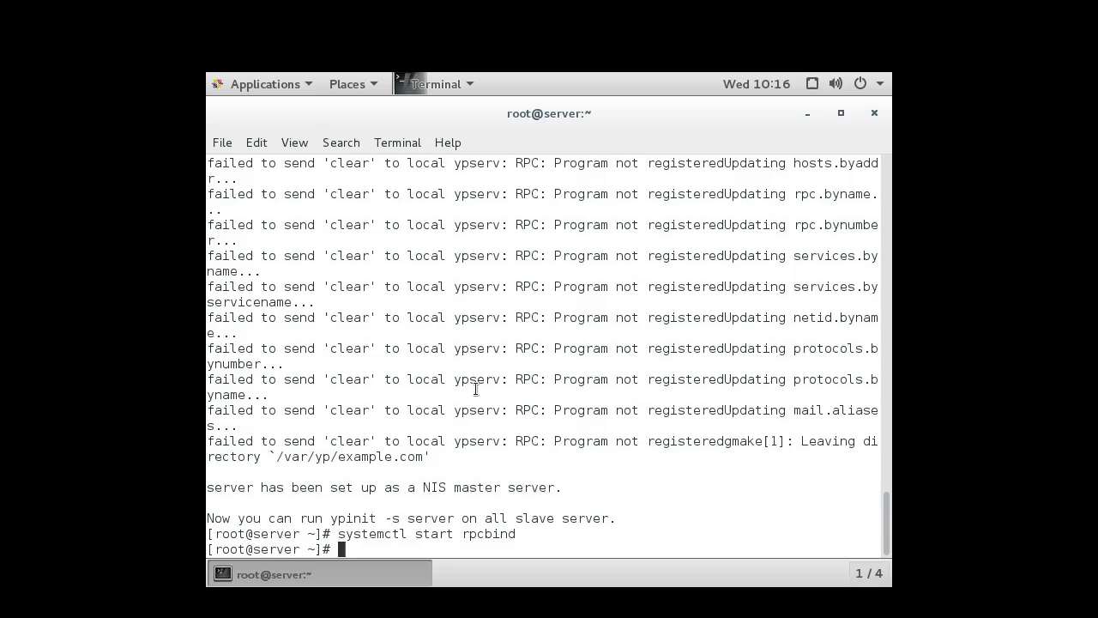
{"action": "type", "text": "systemctl start rpcbind"}
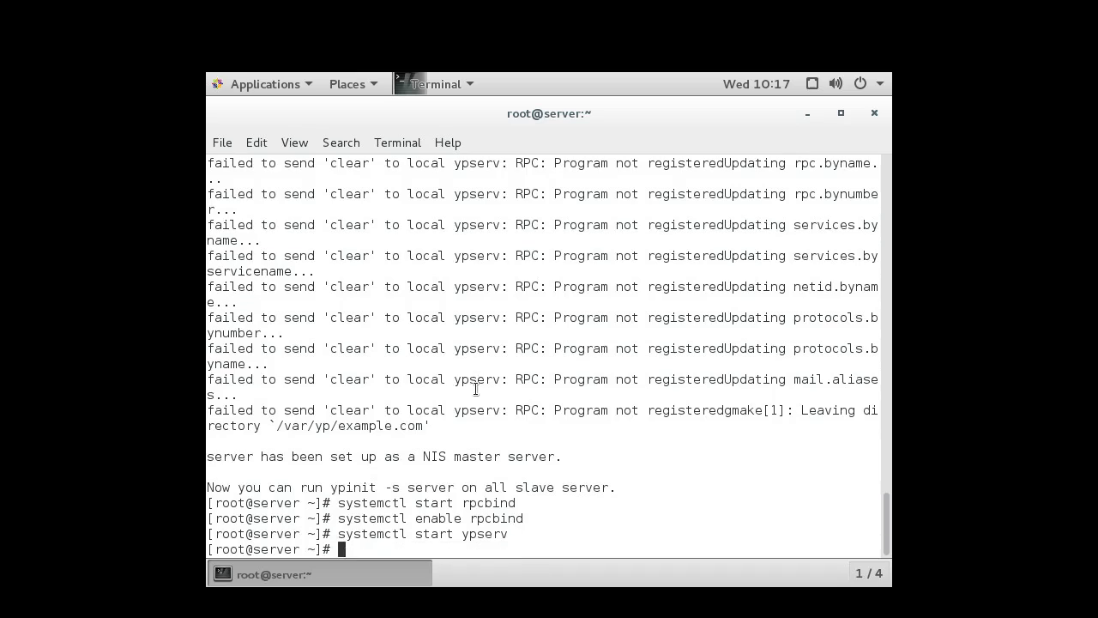
{"action": "type", "text": "systemctl start ypserv"}
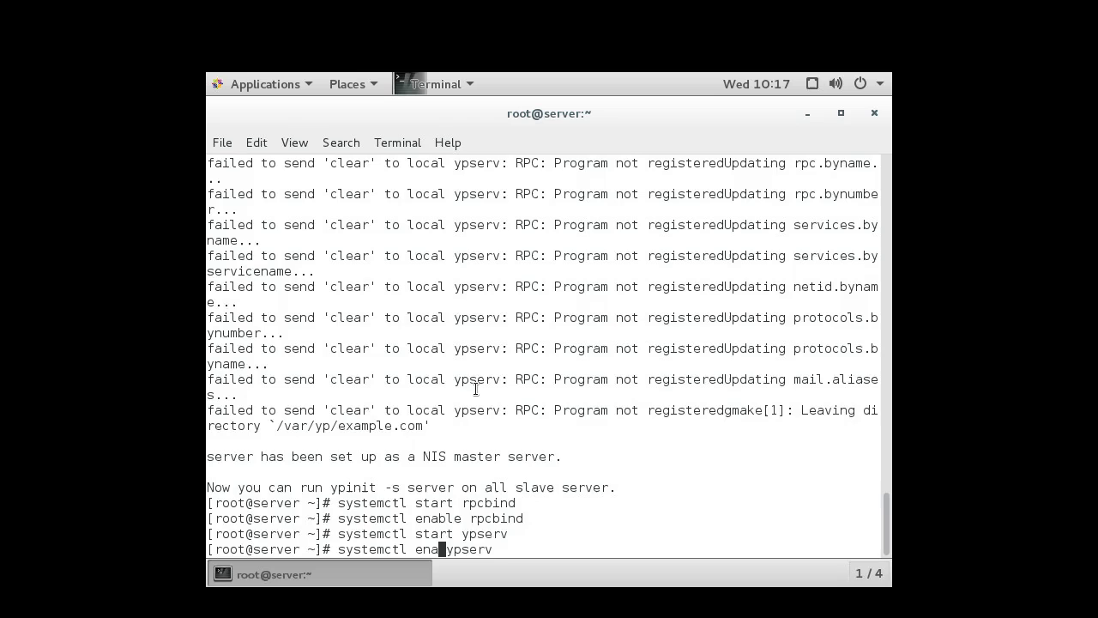
{"action": "type", "text": "ble"}
{"action": "key", "text": "Return"}
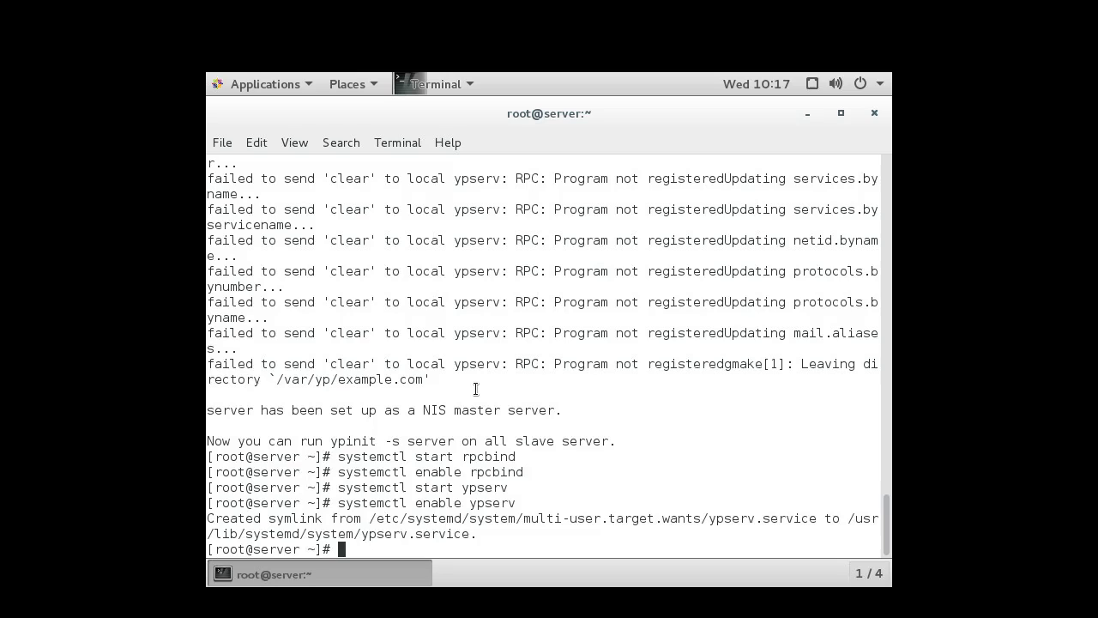
Create /usr/lib/firewalld/services/ypserv.xml in nano.
{"action": "type", "text": "nano"}
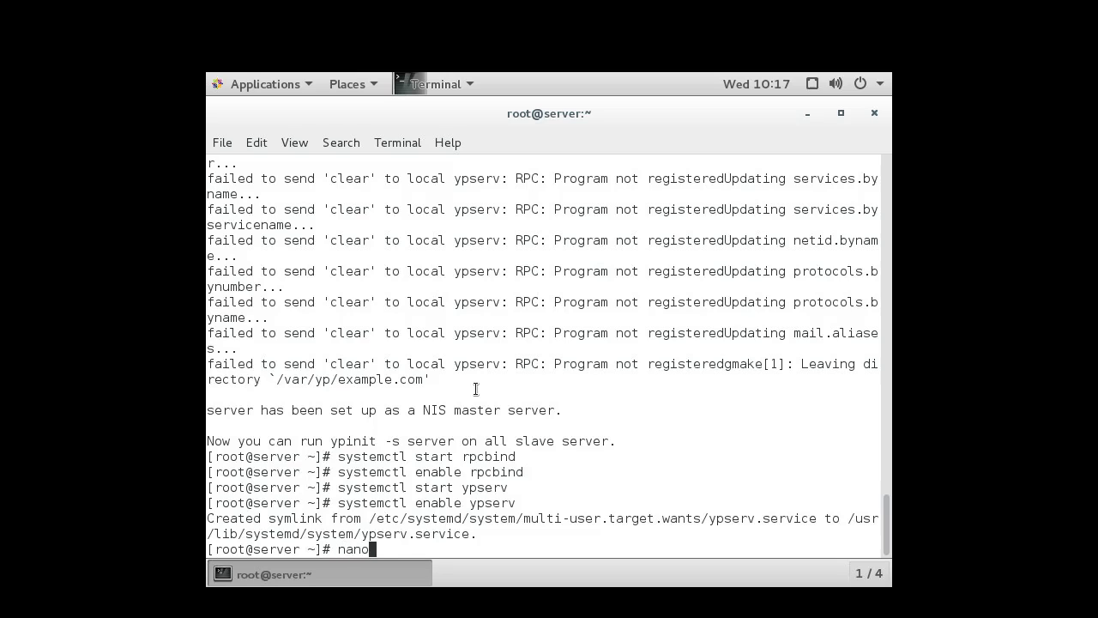
{"action": "type", "text": "/"}
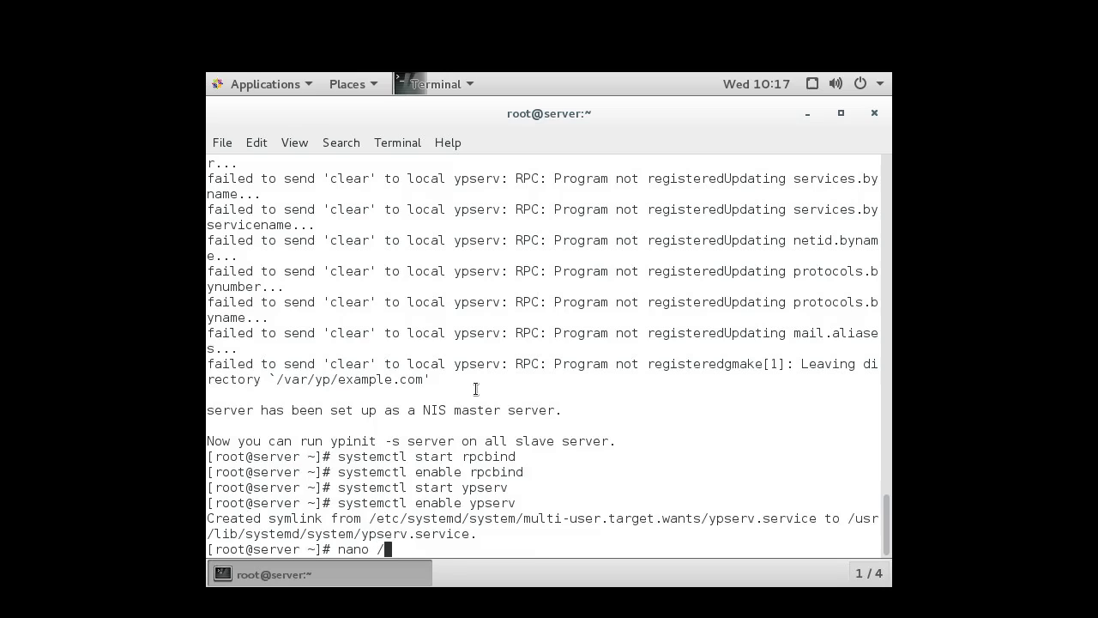
{"action": "type", "text": "usr/lib"}
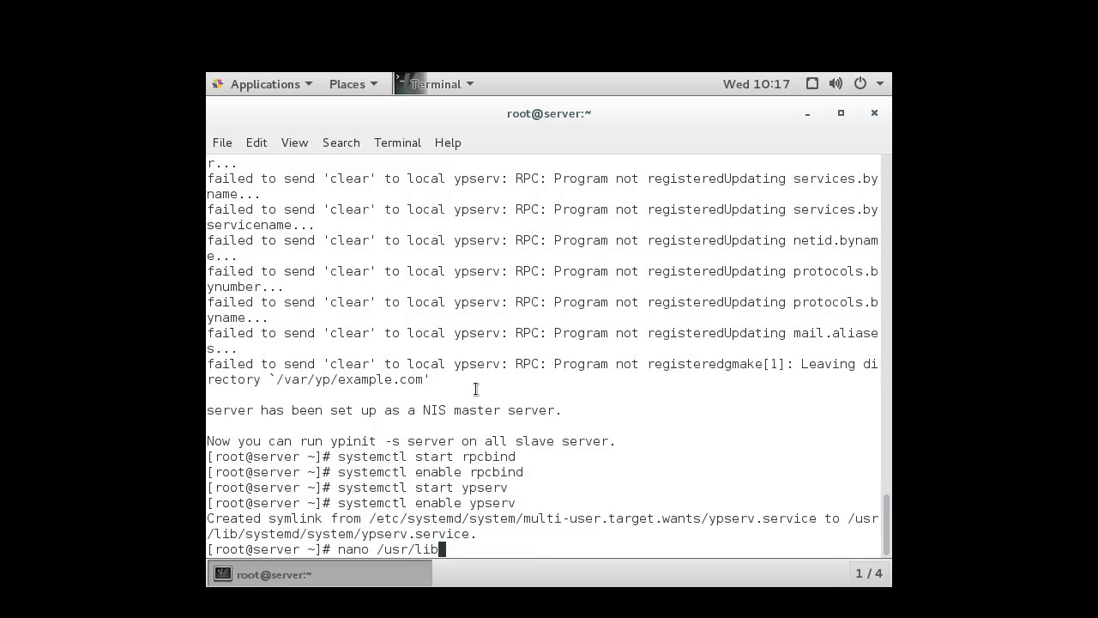
{"action": "type", "text": "/f"}
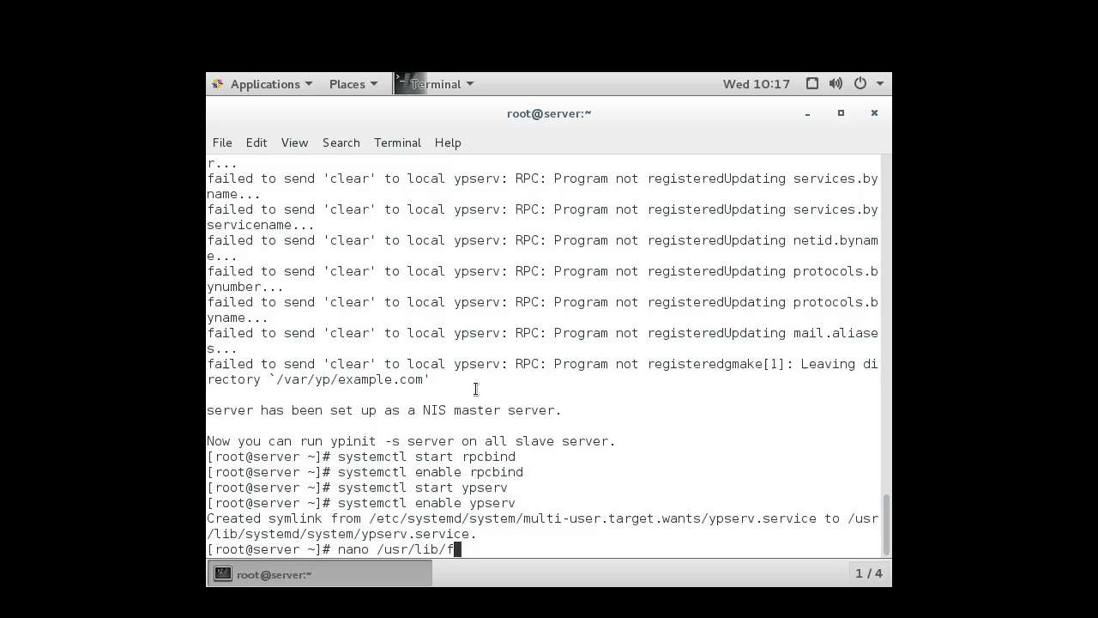
{"action": "type", "text": "irewalld/"}
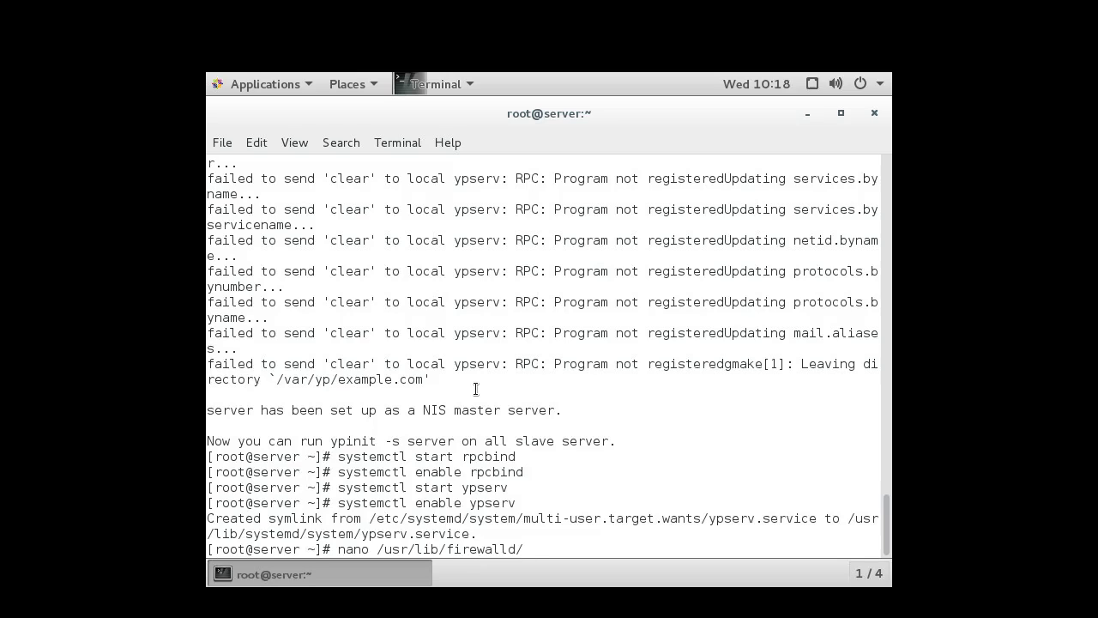
{"action": "type", "text": "services/"}
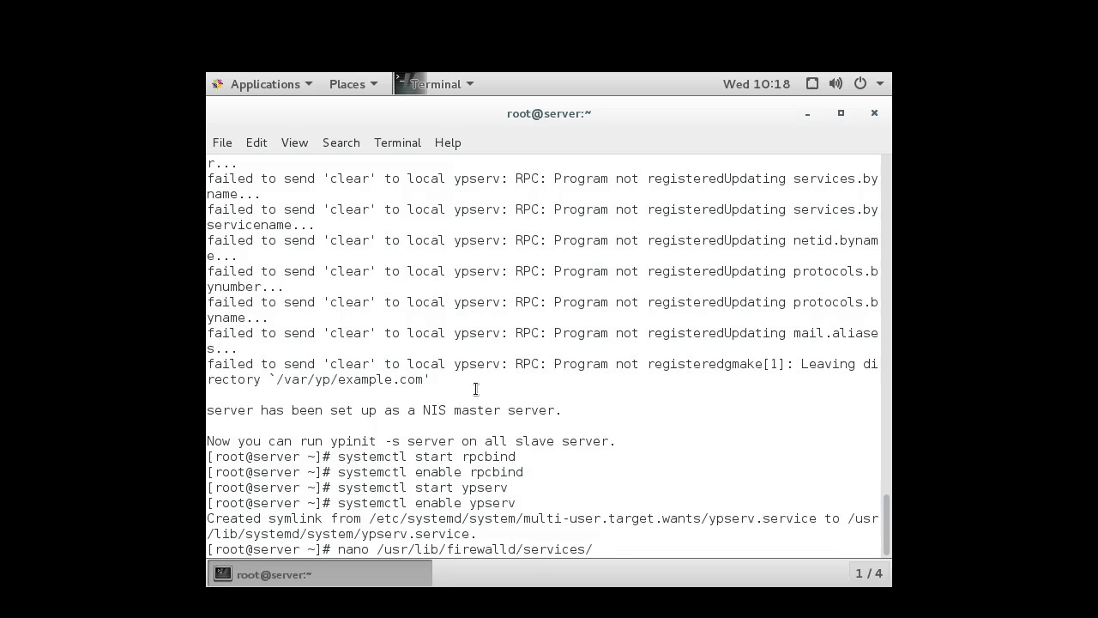
{"action": "type", "text": "ypserv."}
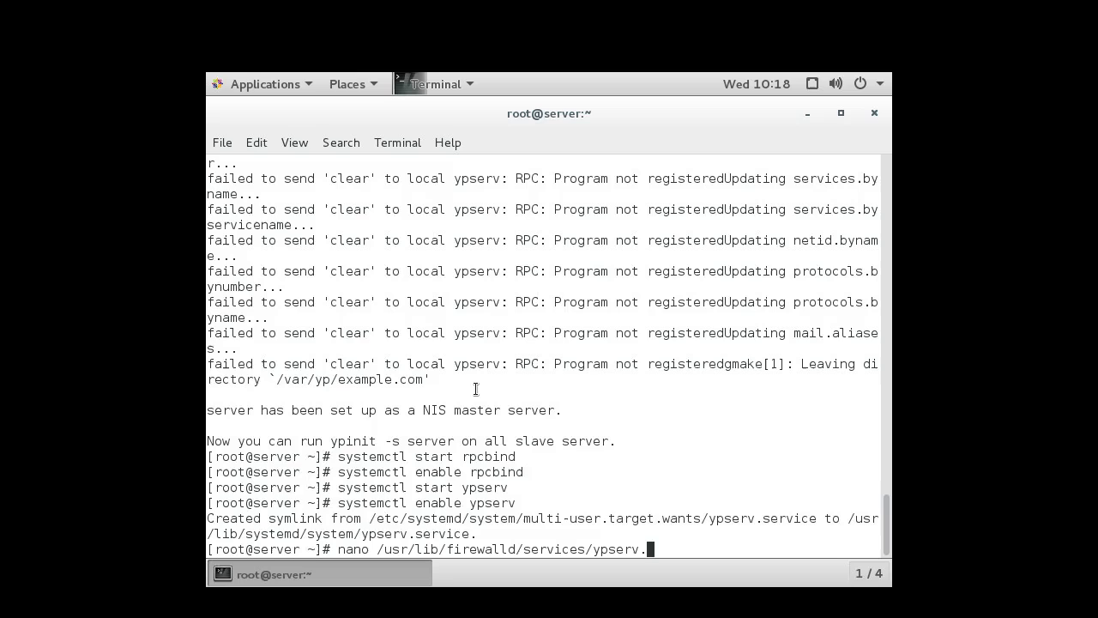
{"action": "type", "text": "xml"}
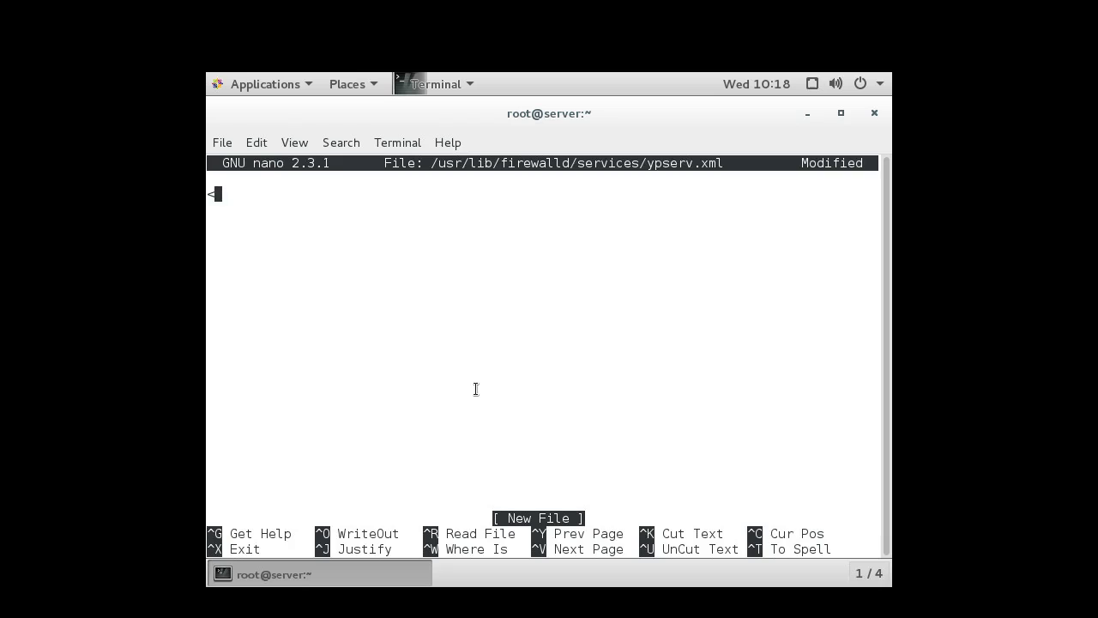
Type the XML declaration <?xml version="1.0" encoding="utf-8"?>.
{"action": "type", "text": "<?"}
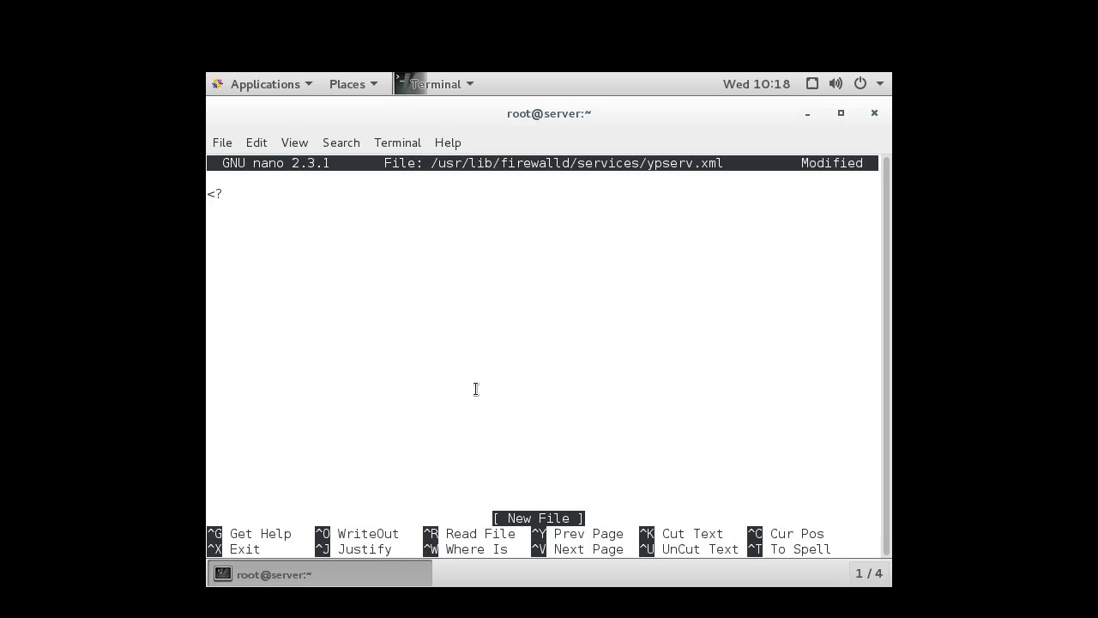
{"action": "type", "text": "xml v"}
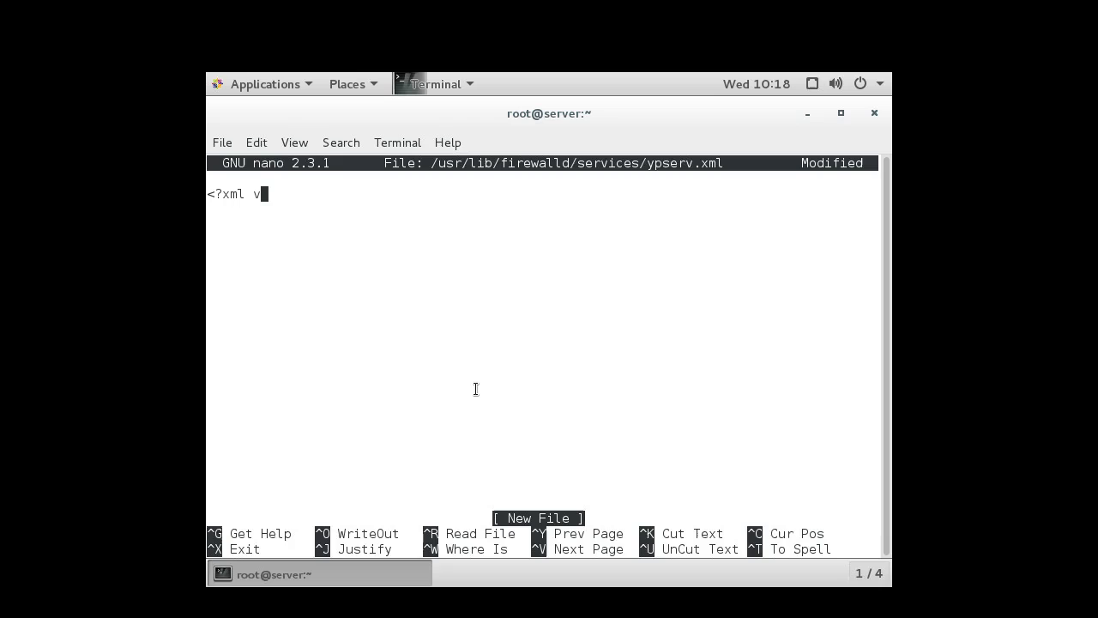
{"action": "type", "text": "ersion"}
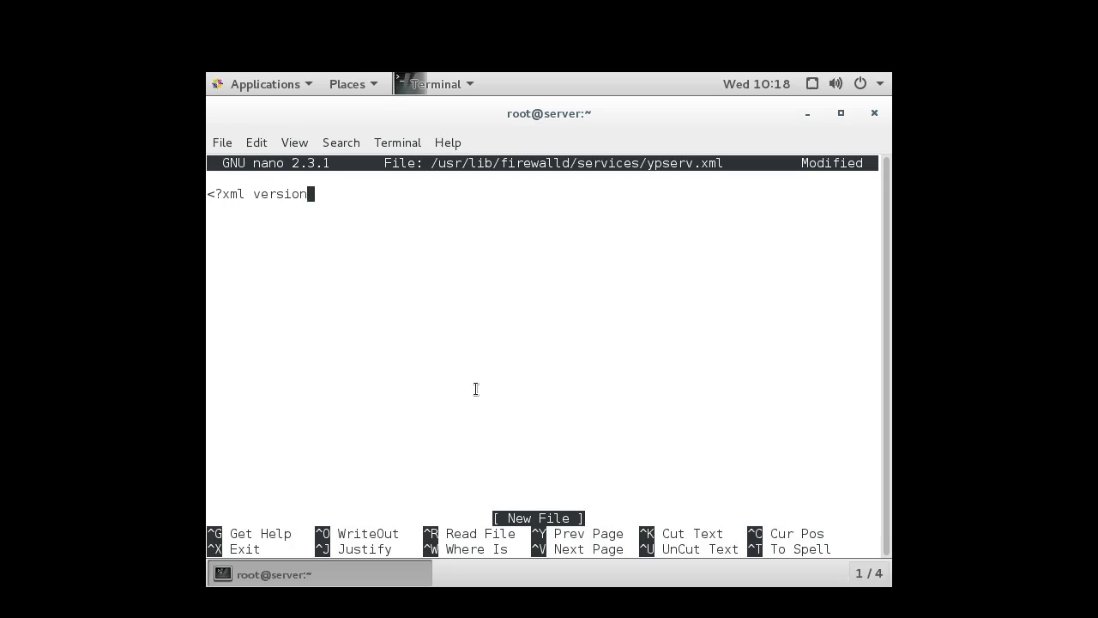
{"action": "type", "text": "=\""}
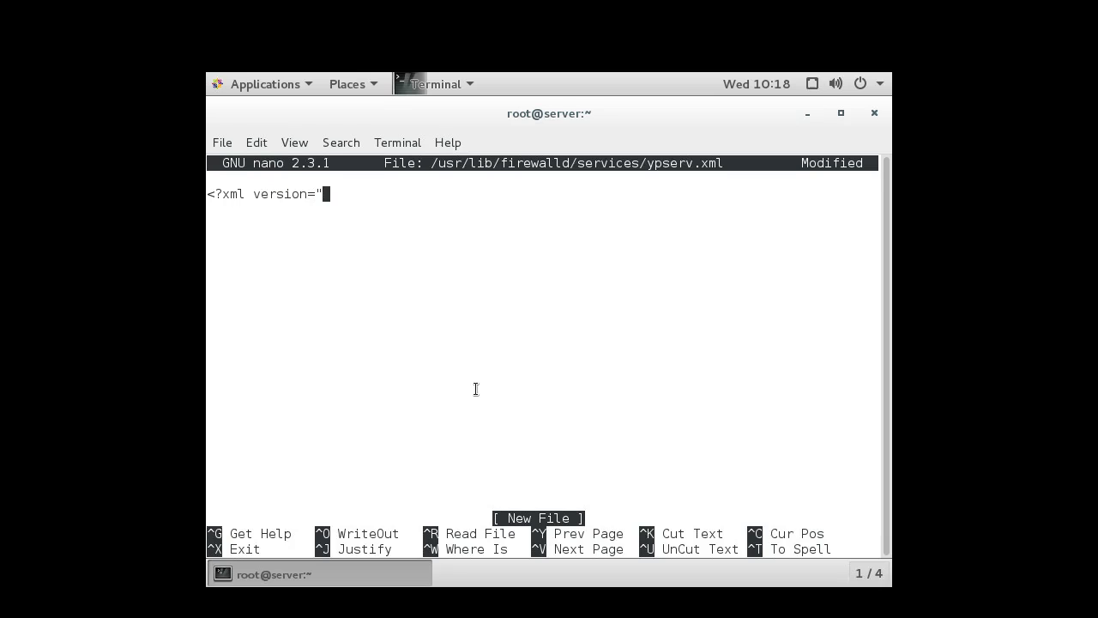
{"action": "type", "text": "1.0\""}
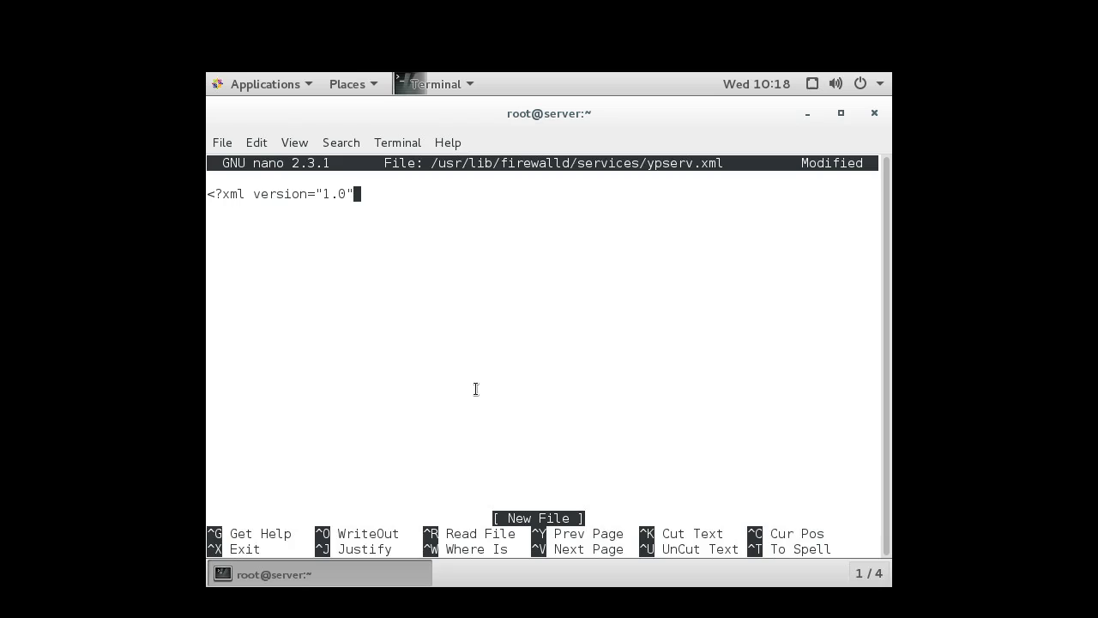
{"action": "type", "text": "enco"}
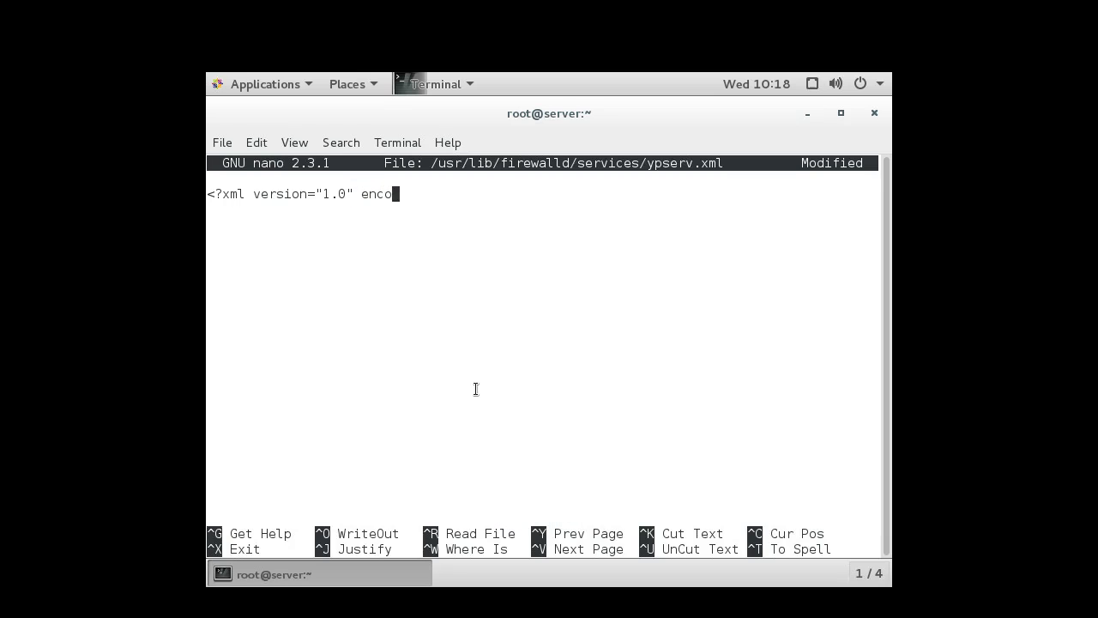
{"action": "type", "text": "ding"}
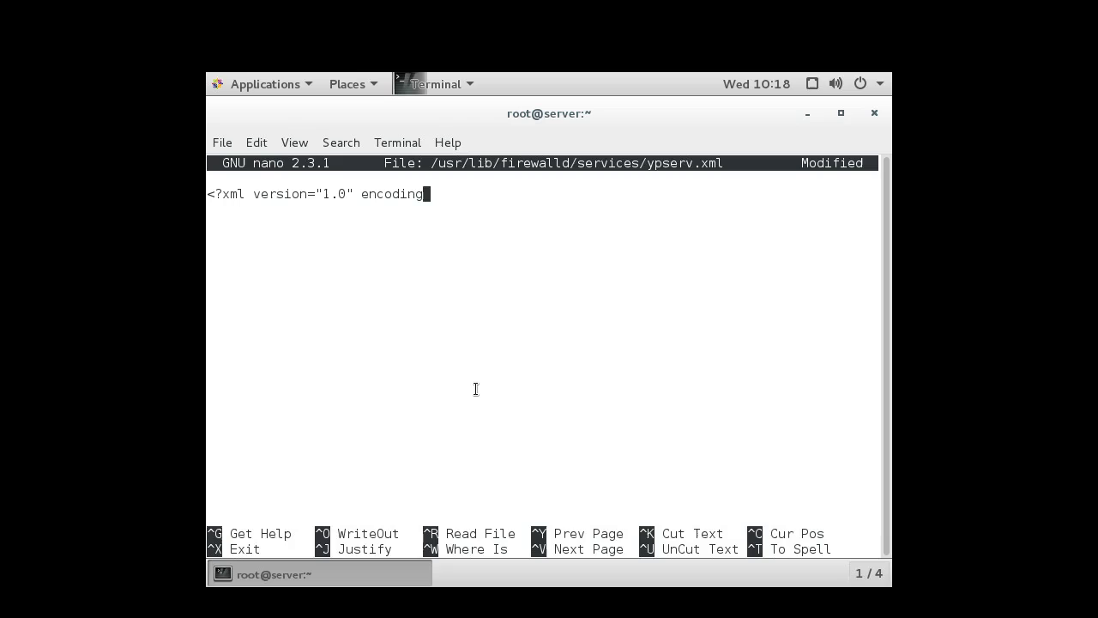
{"action": "type", "text": "=\"ut"}
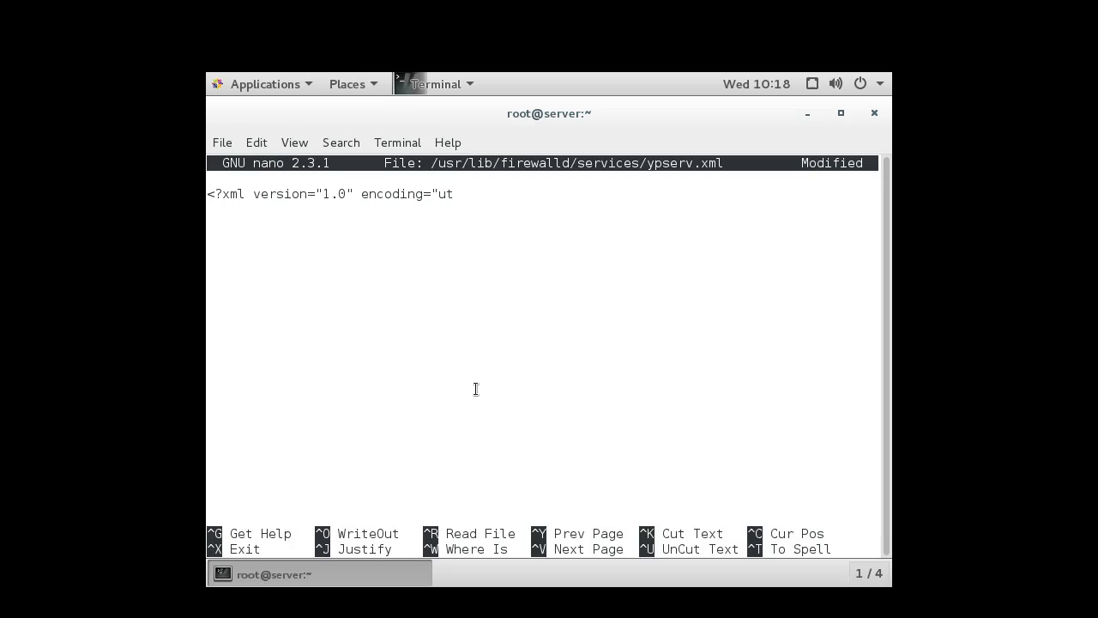
{"action": "type", "text": "f-8"}
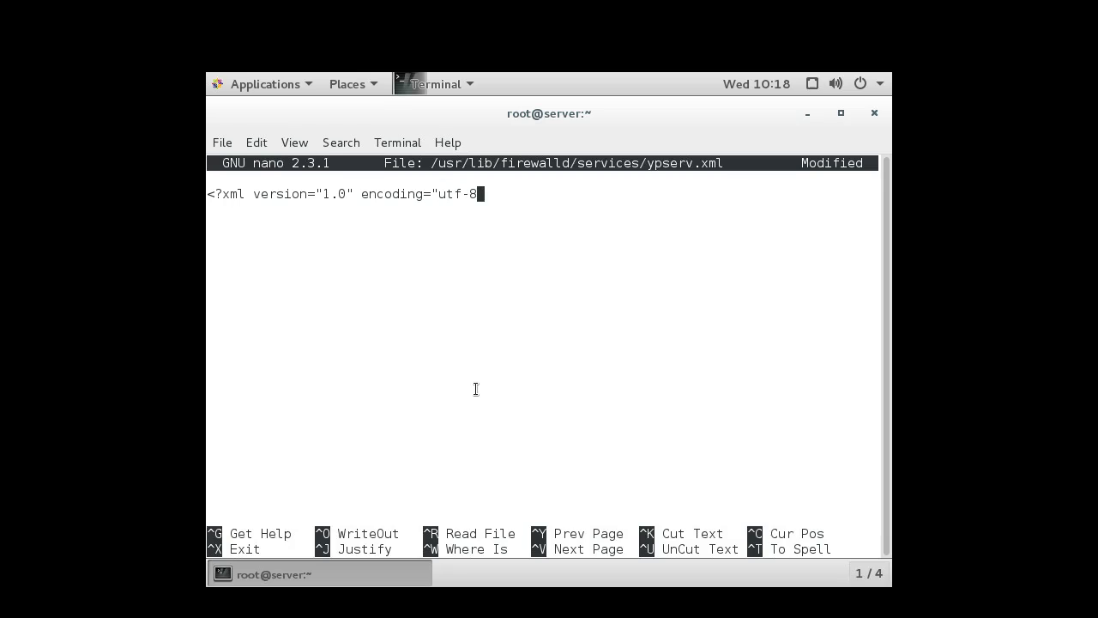
{"action": "type", "text": "\""}
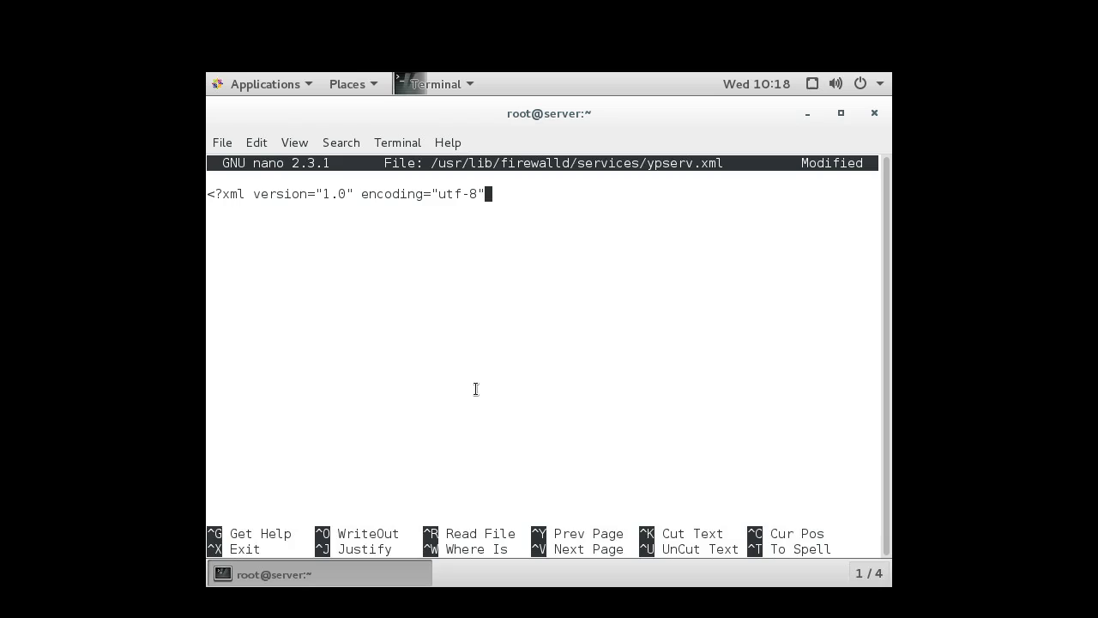
{"action": "type", "text": "?>"}
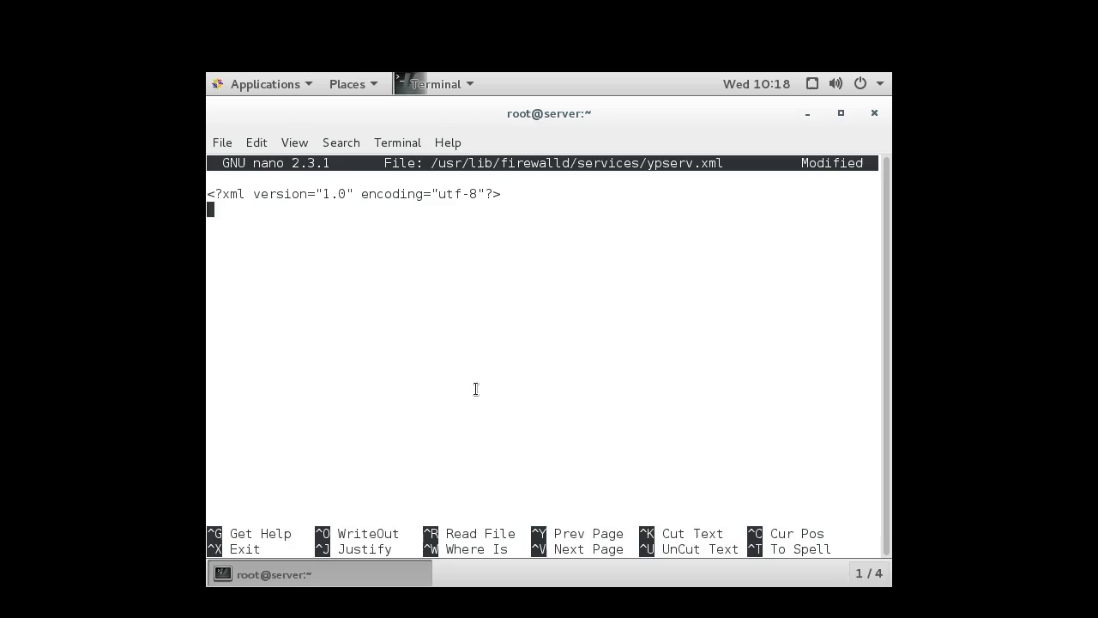
Add opening and closing service tags with an empty line between them.
{"action": "type", "text": "<"}
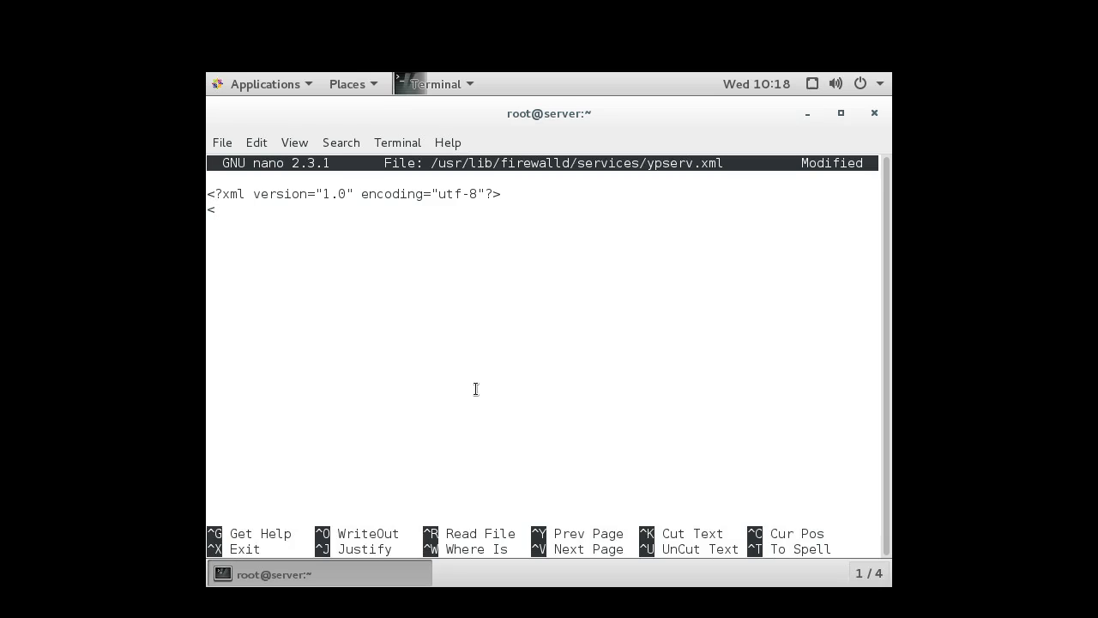
{"action": "type", "text": "service>"}
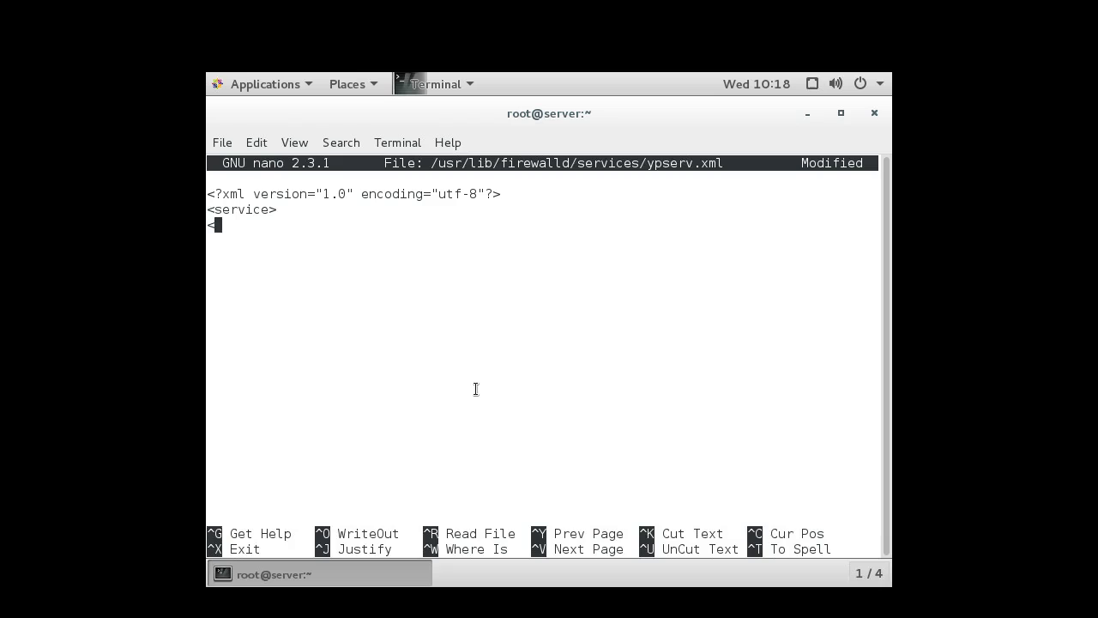
{"action": "type", "text": "/service>"}
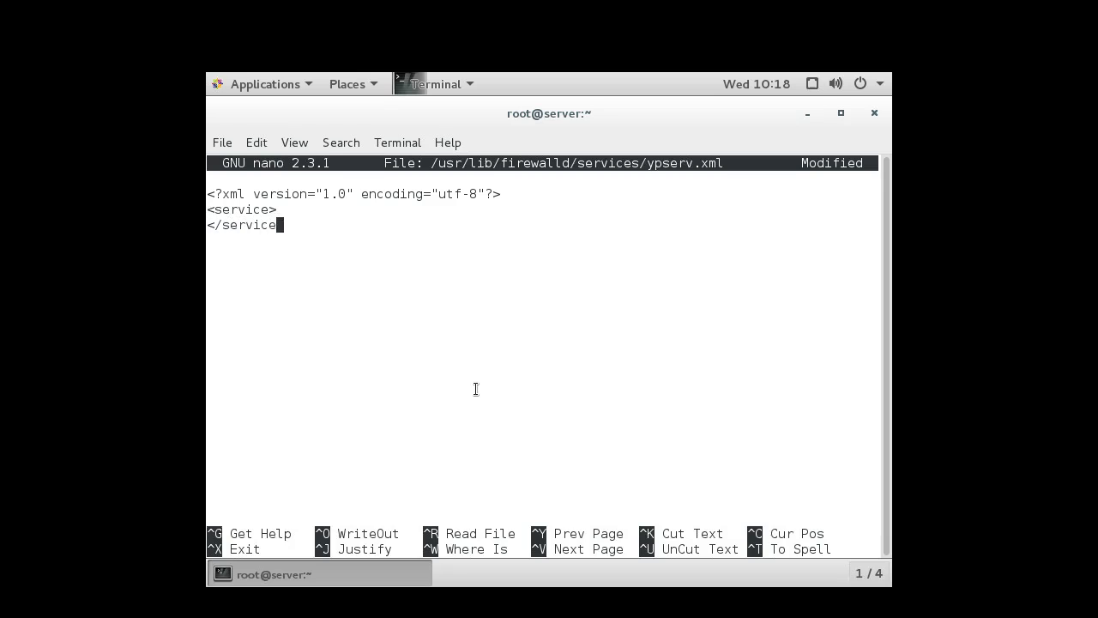
{"action": "key", "text": "Enter"}
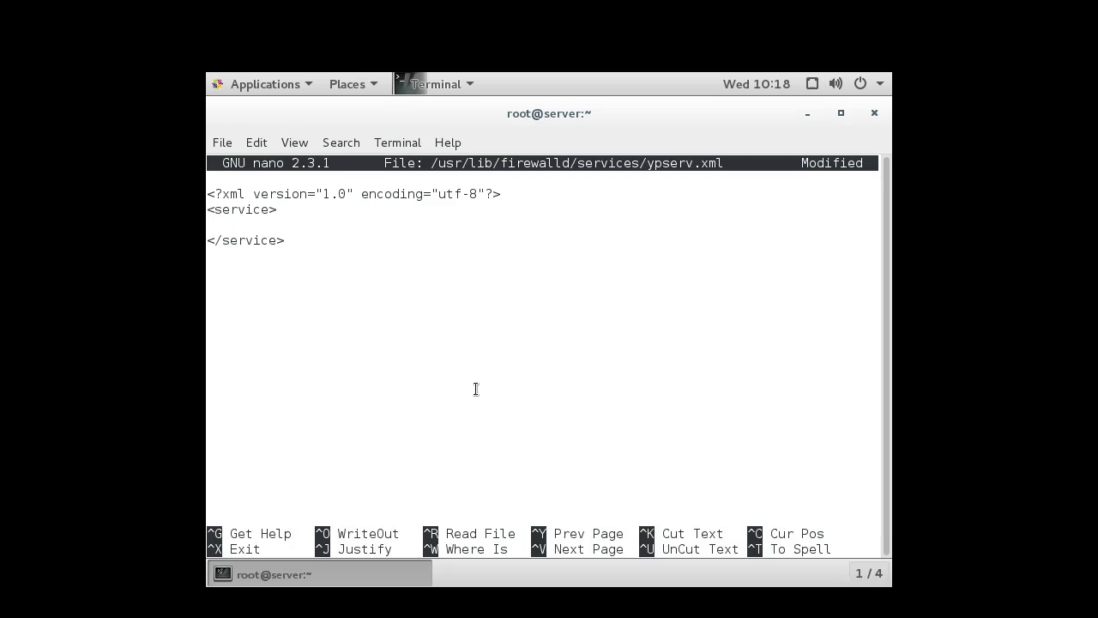
Add the short name element <short>ypserv</short>, correcting the capitalisation.
{"action": "type", "text": "<"}
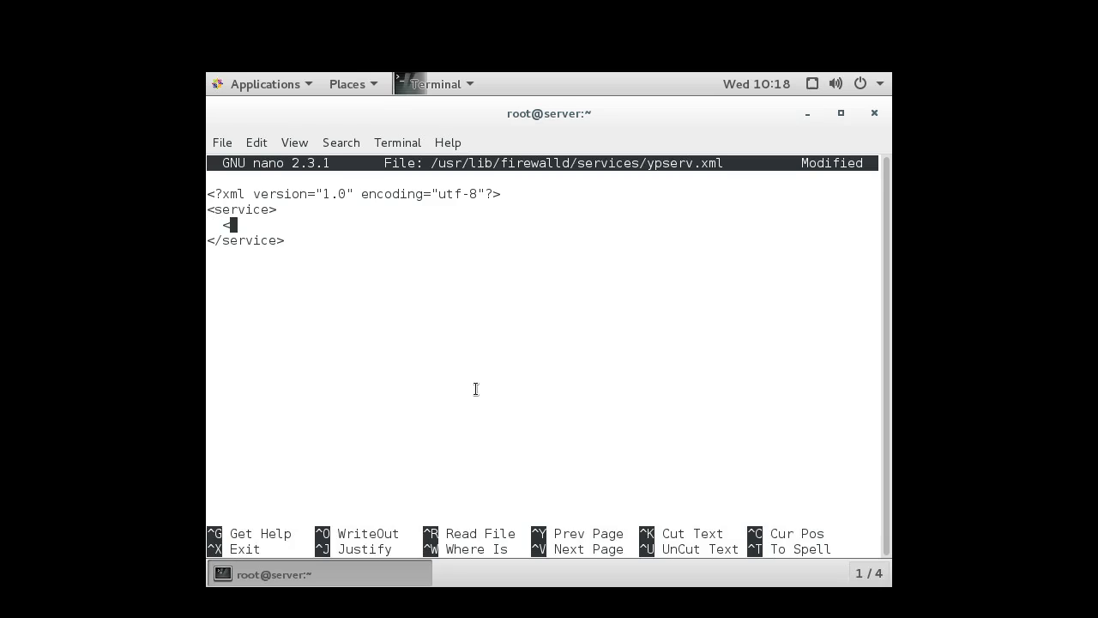
{"action": "type", "text": "shor"}
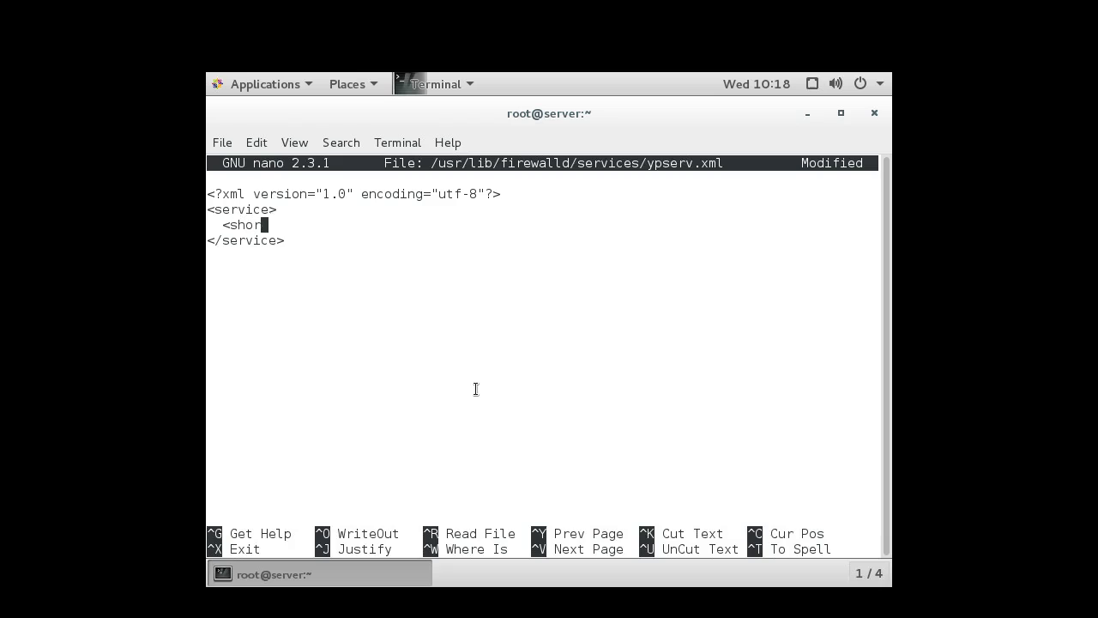
{"action": "type", "text": "t>"}
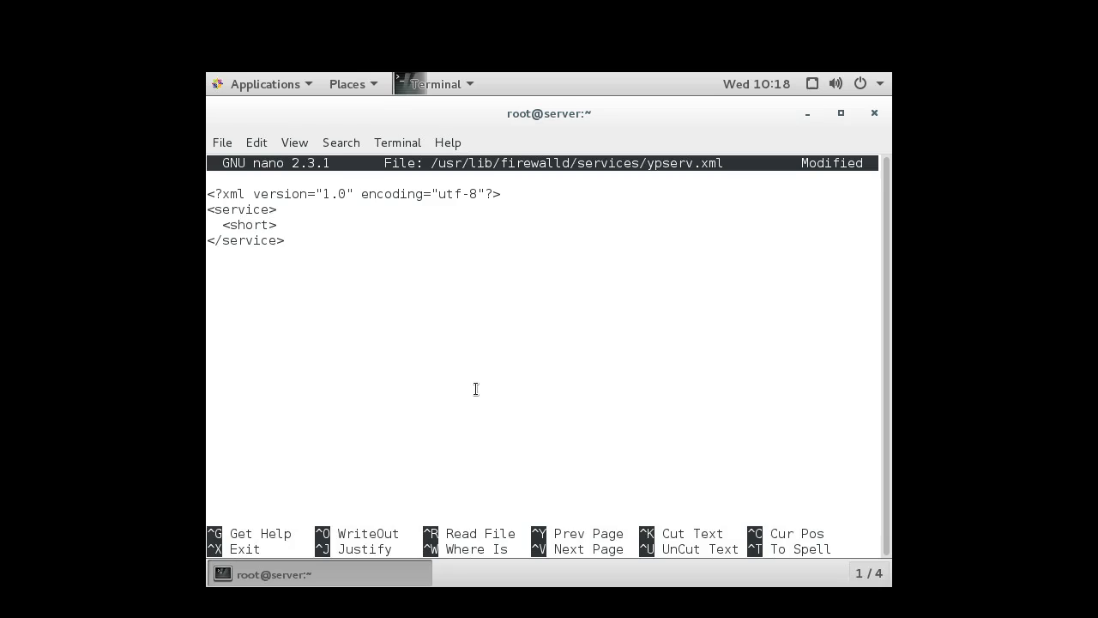
{"action": "type", "text": "YP"}
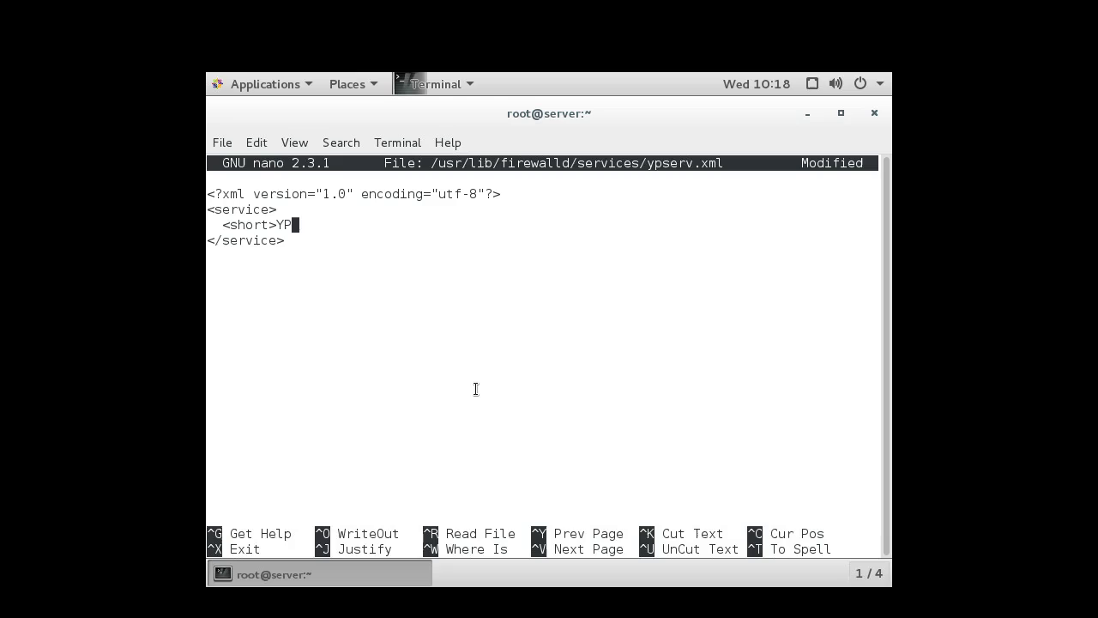
{"action": "type", "text": "Serve"}
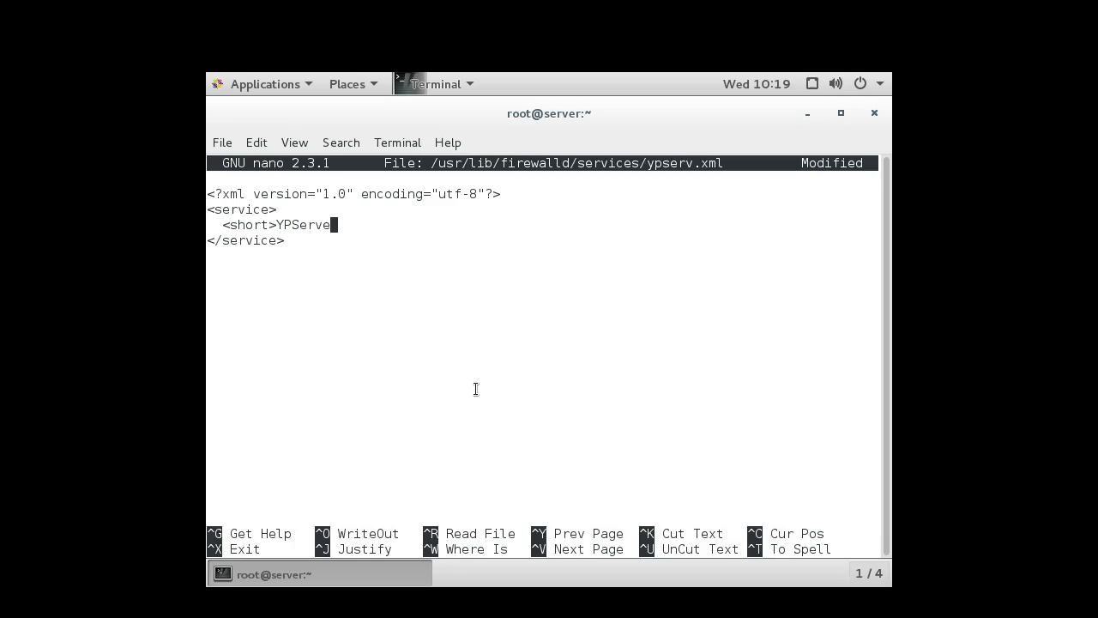
{"action": "key", "text": "BackSpace"}
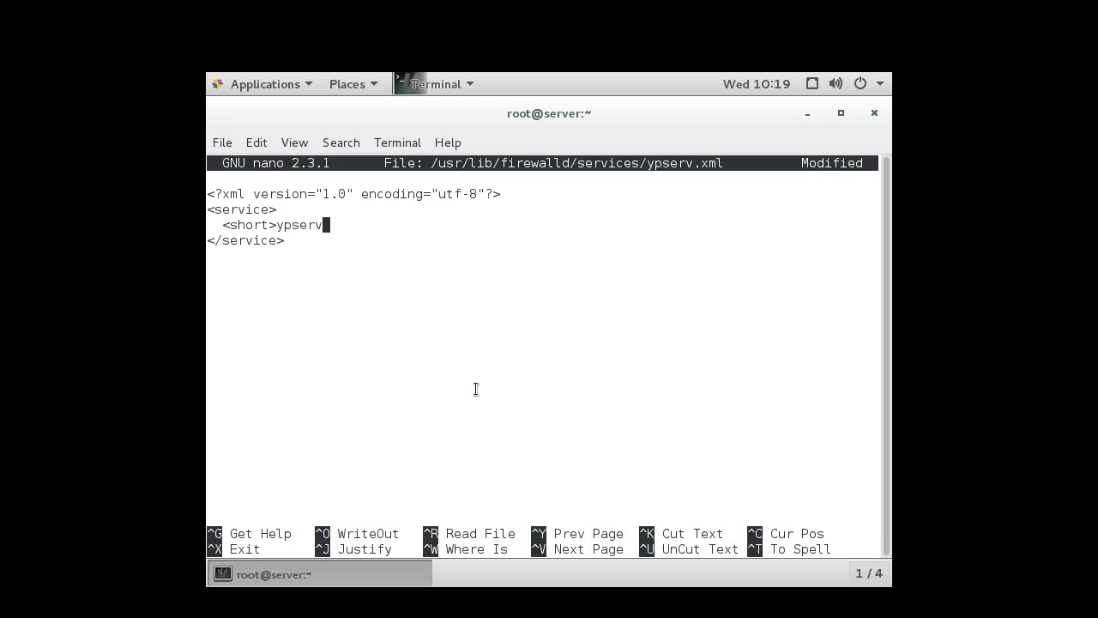
{"action": "type", "text": "</sho"}
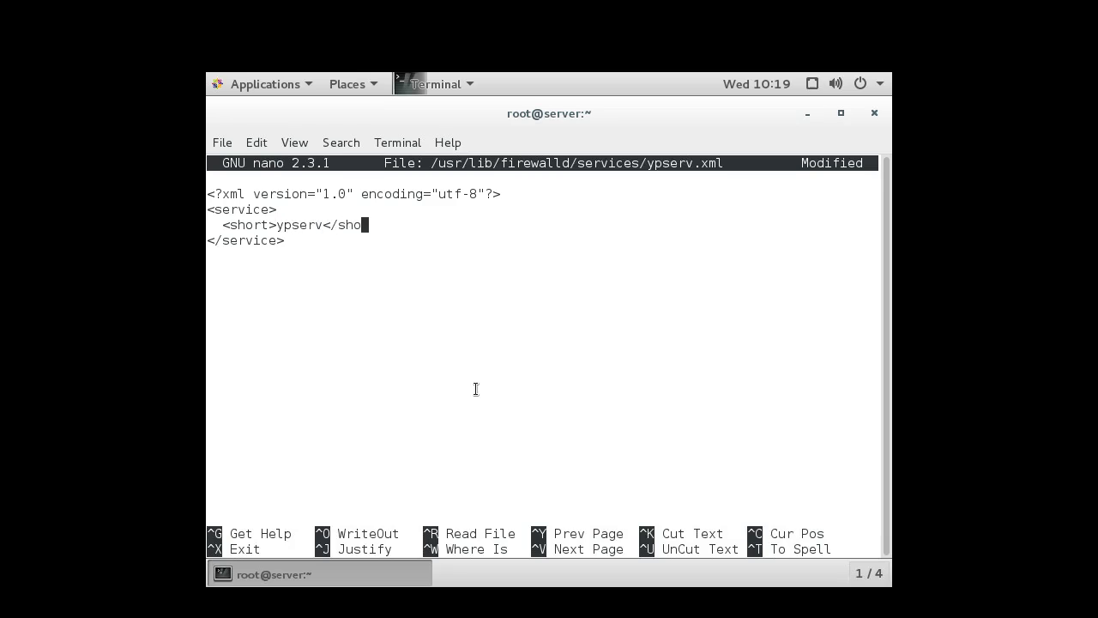
{"action": "type", "text": "rt>"}
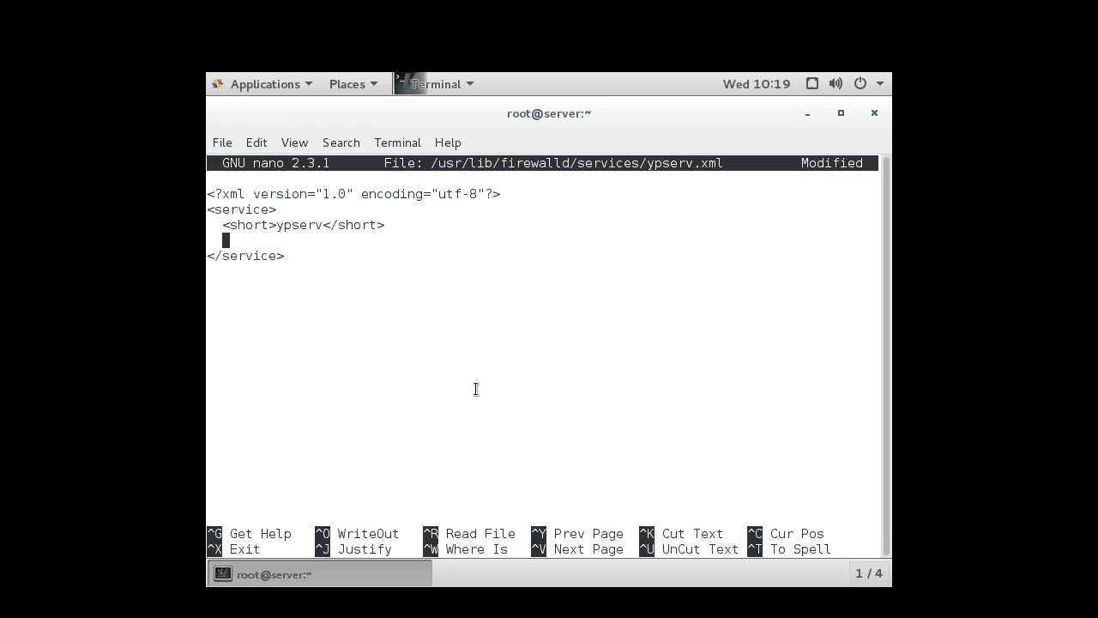
Add a port entry for TCP port 834.
{"action": "type", "text": "<p"}
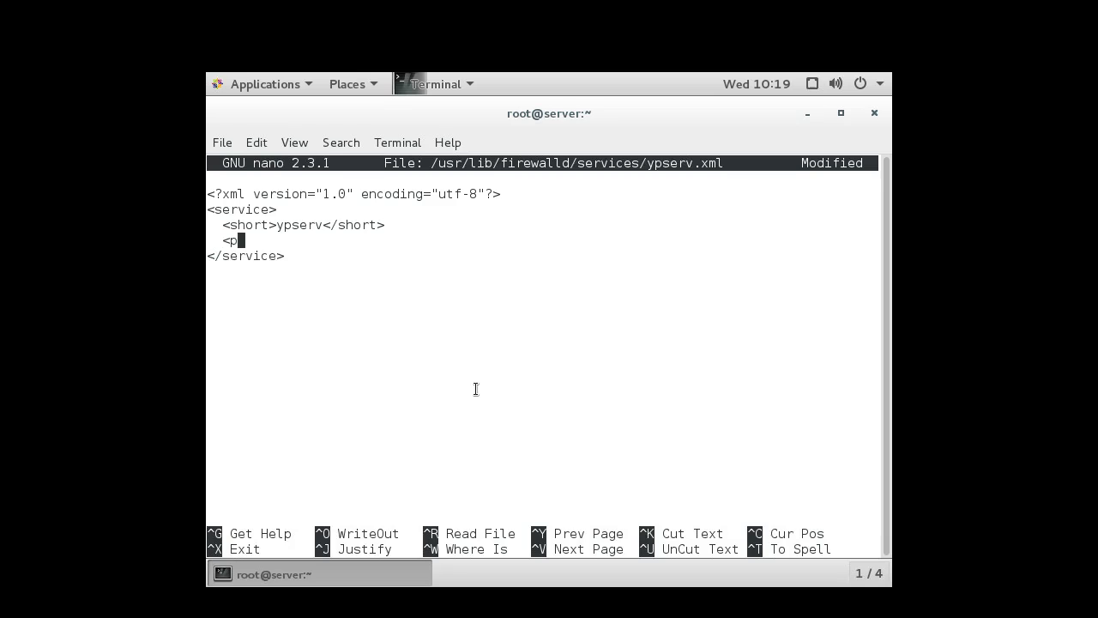
{"action": "type", "text": "ort"}
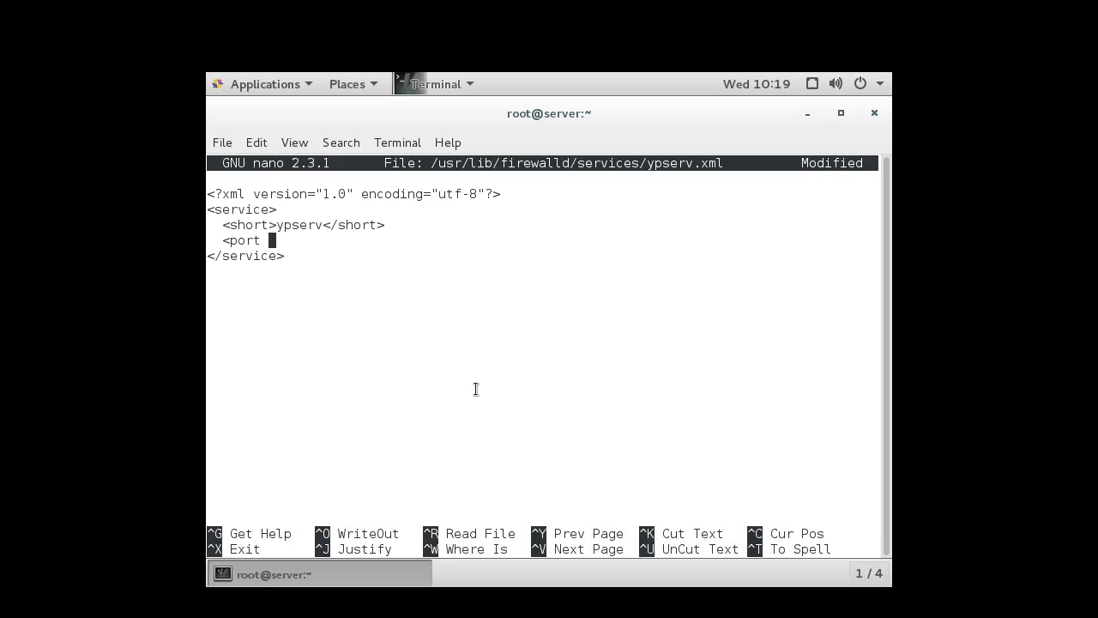
{"action": "type", "text": "protocol"}
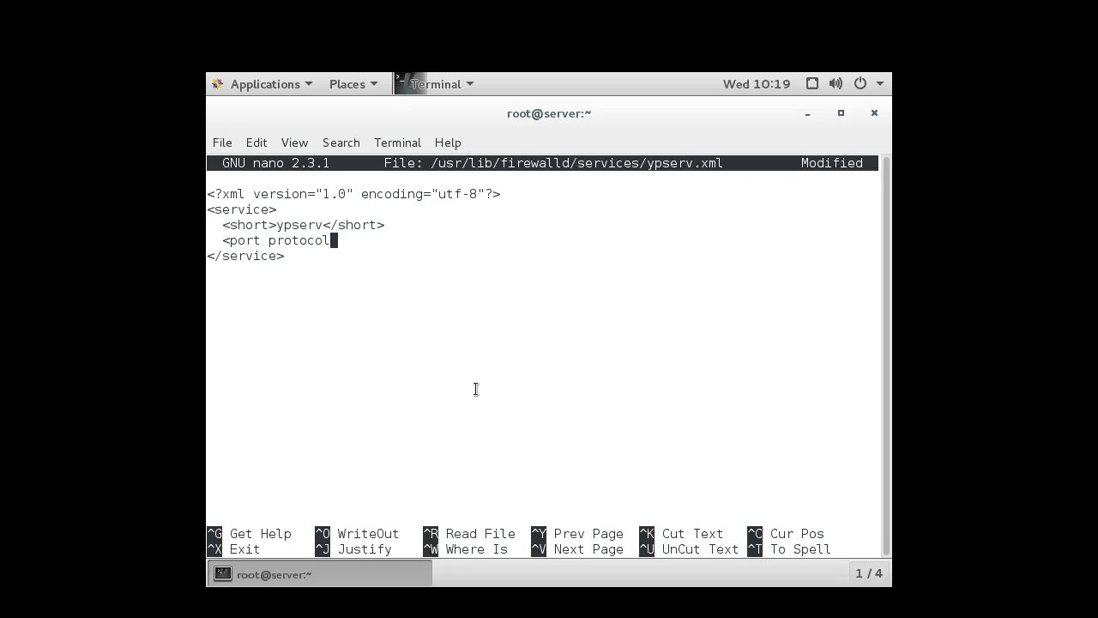
{"action": "type", "text": "=\"t"}
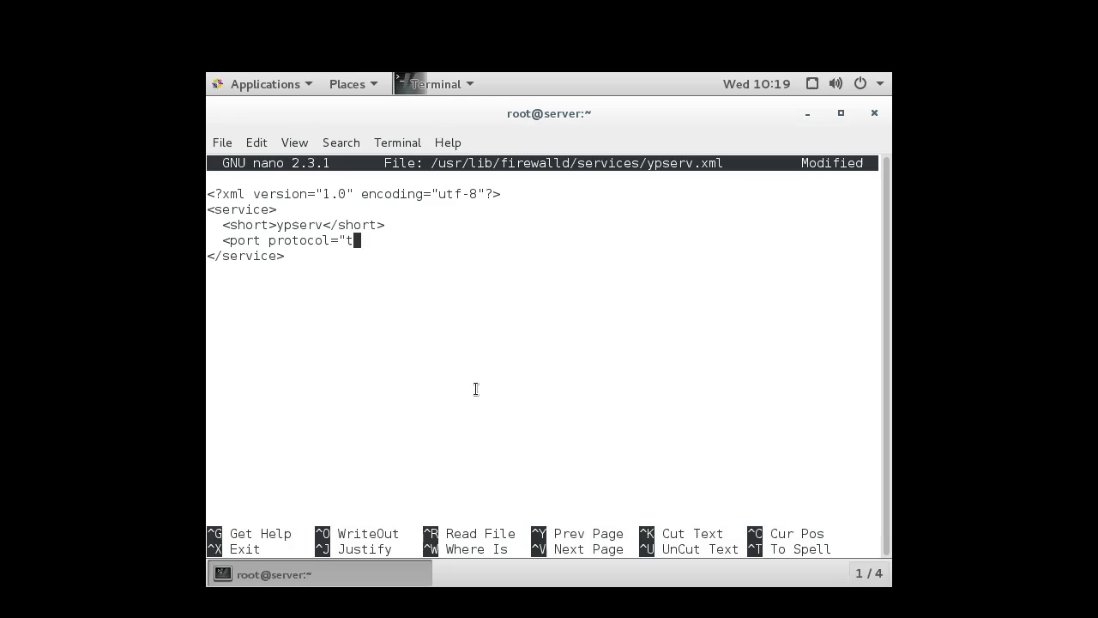
{"action": "type", "text": "cp\" po"}
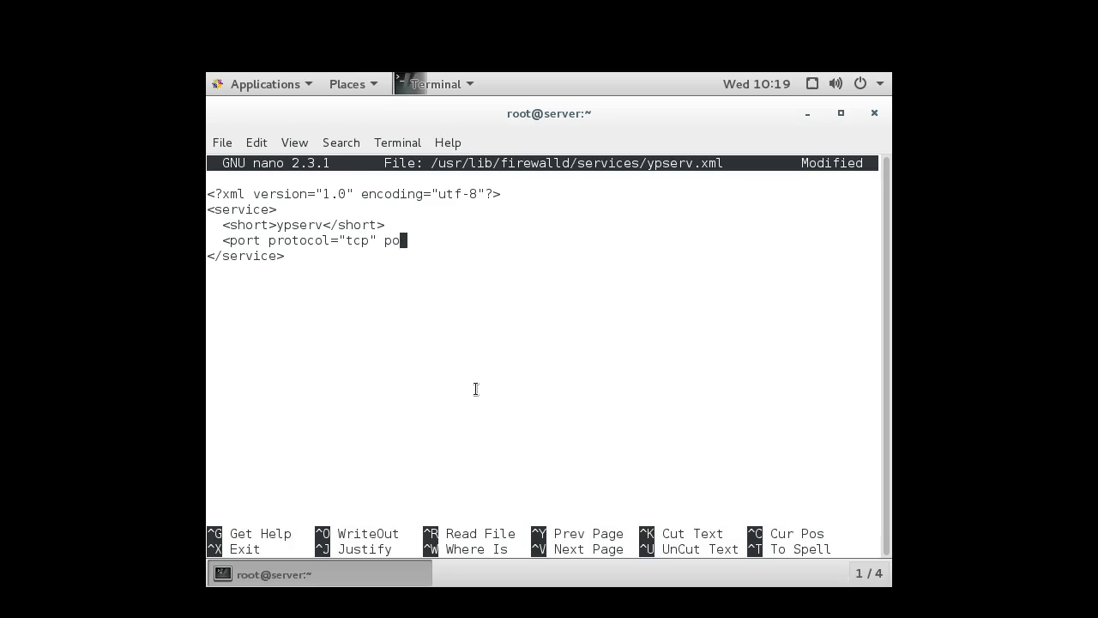
{"action": "type", "text": "rt=\""}
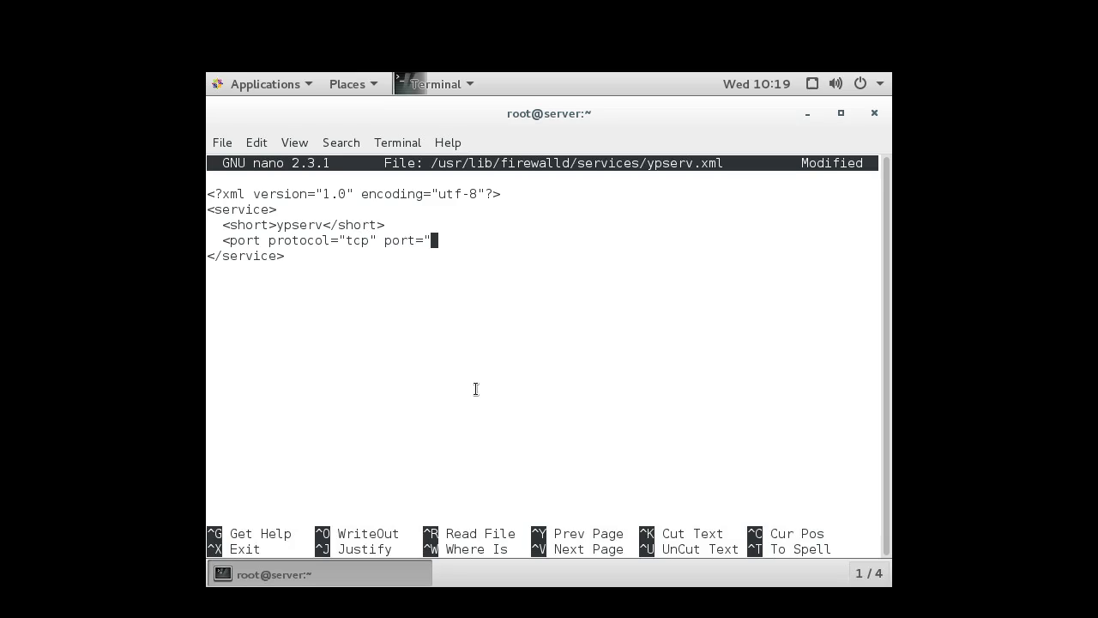
{"action": "type", "text": "834"}
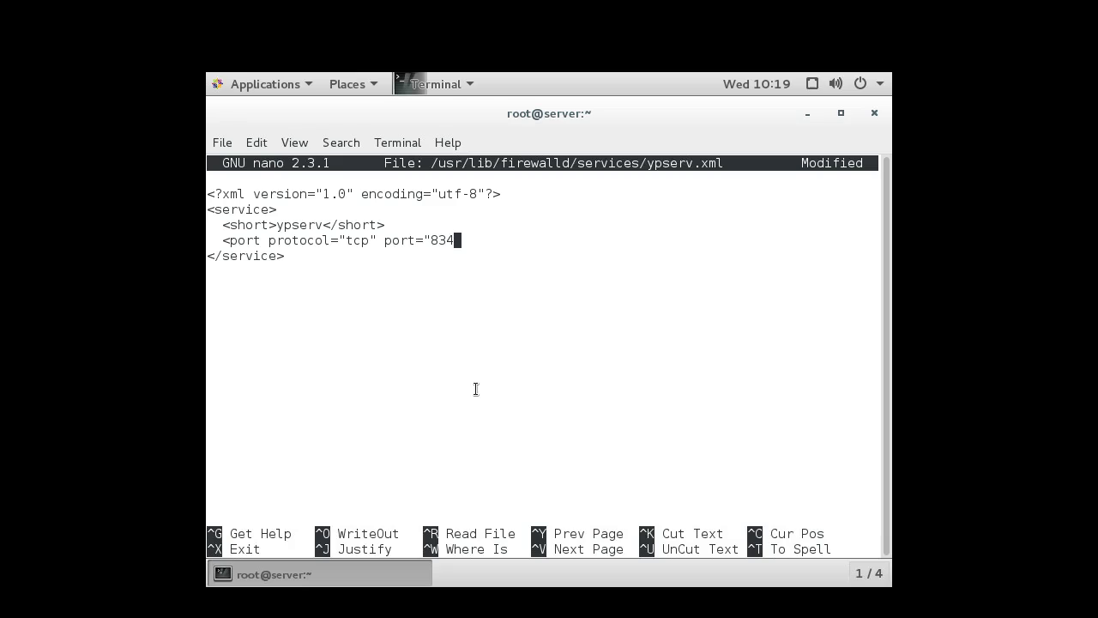
{"action": "type", "text": "\"/>"}
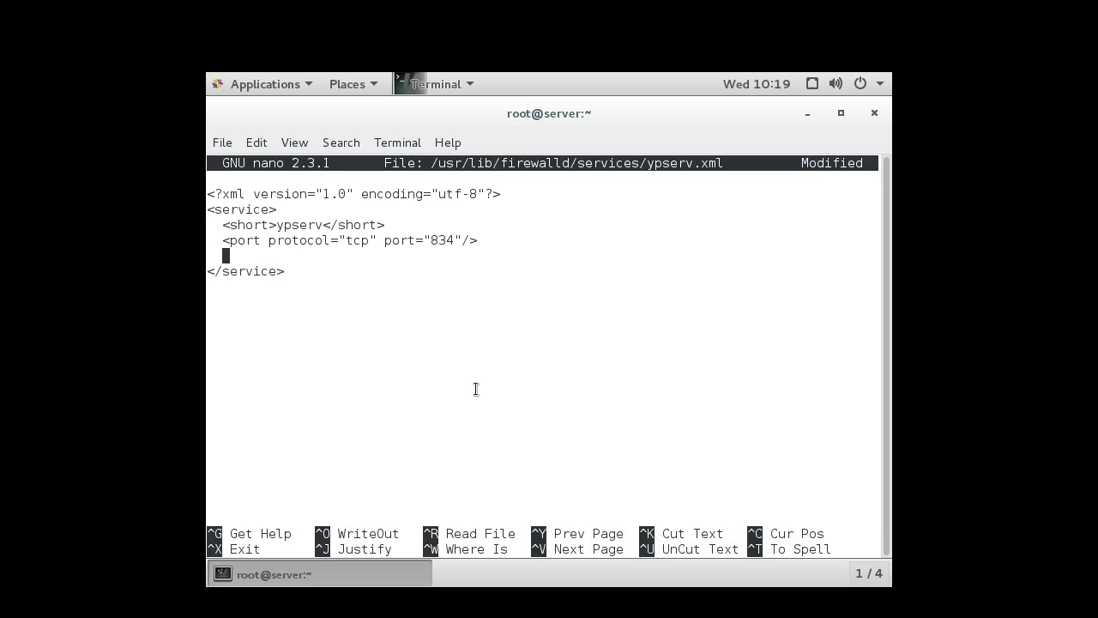
Add a port entry for UDP port 834, then save and exit nano.
{"action": "type", "text": "<port p"}
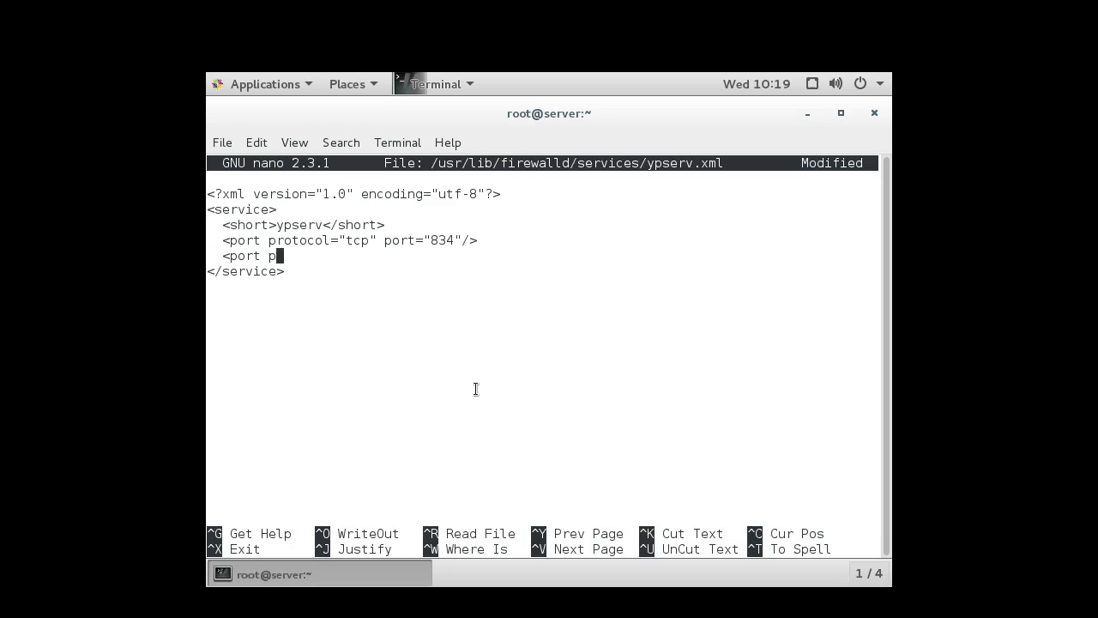
{"action": "type", "text": "rotocol="}
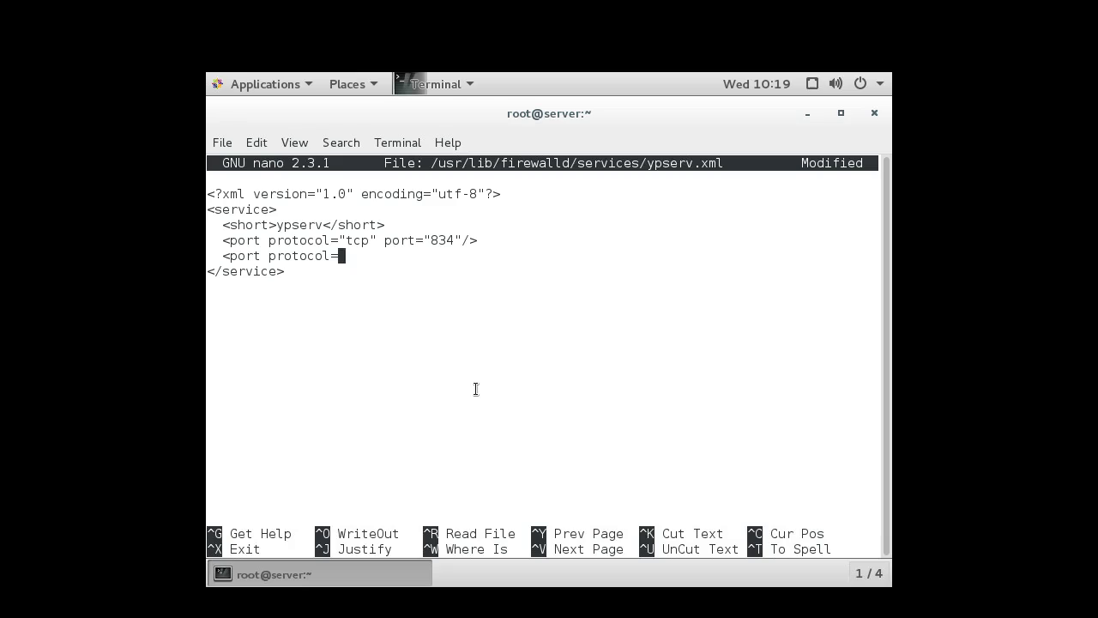
{"action": "type", "text": "\"udp\""}
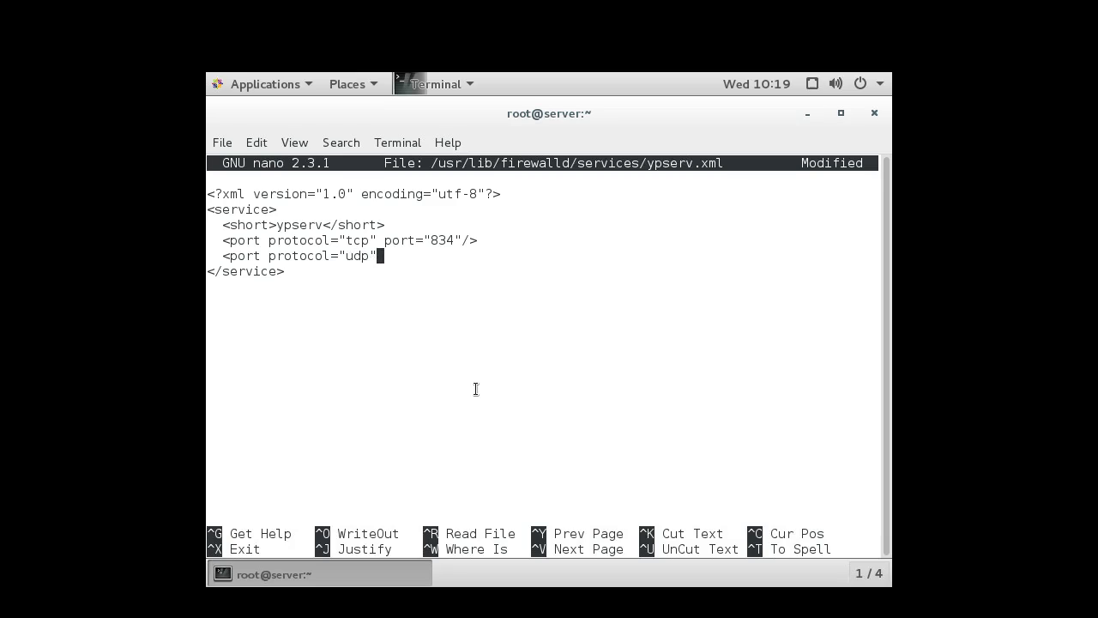
{"action": "type", "text": "port"}
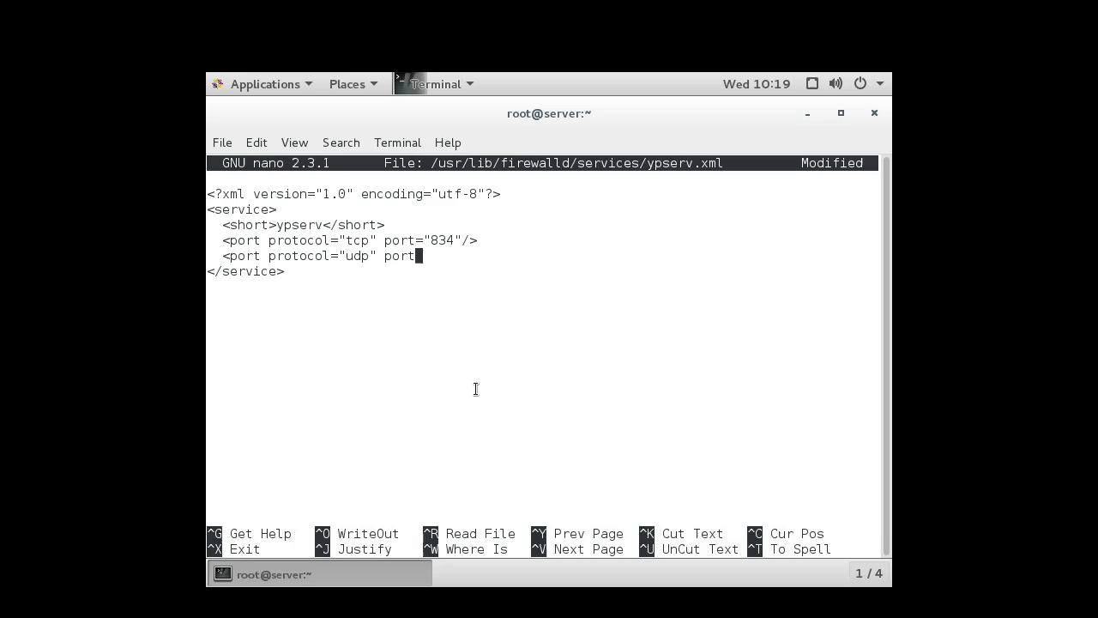
{"action": "type", "text": "=\""}
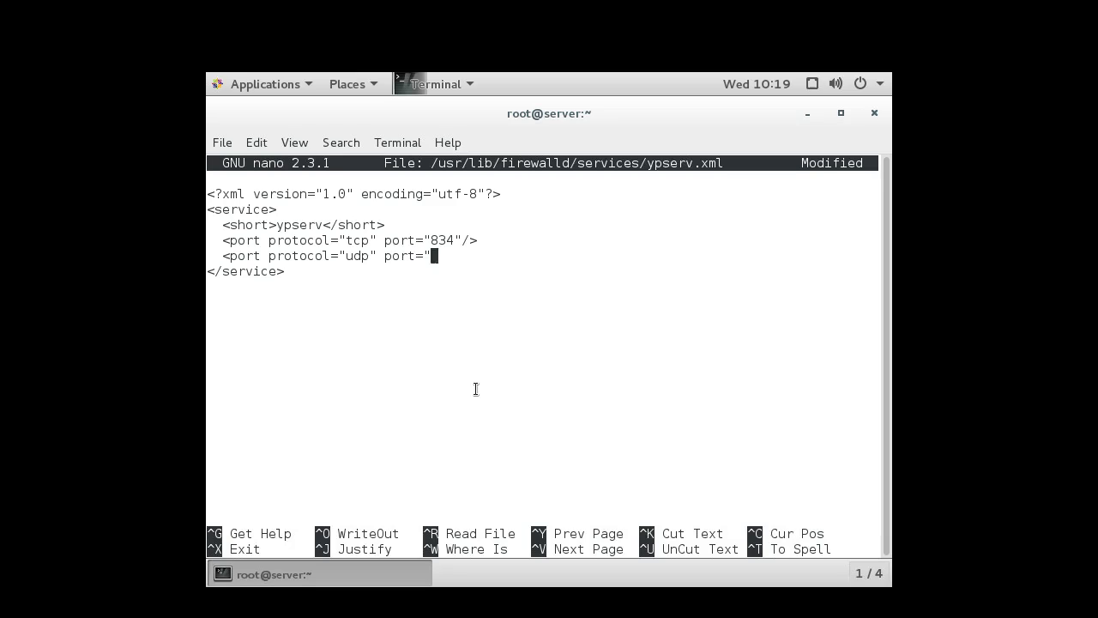
{"action": "type", "text": "834"}
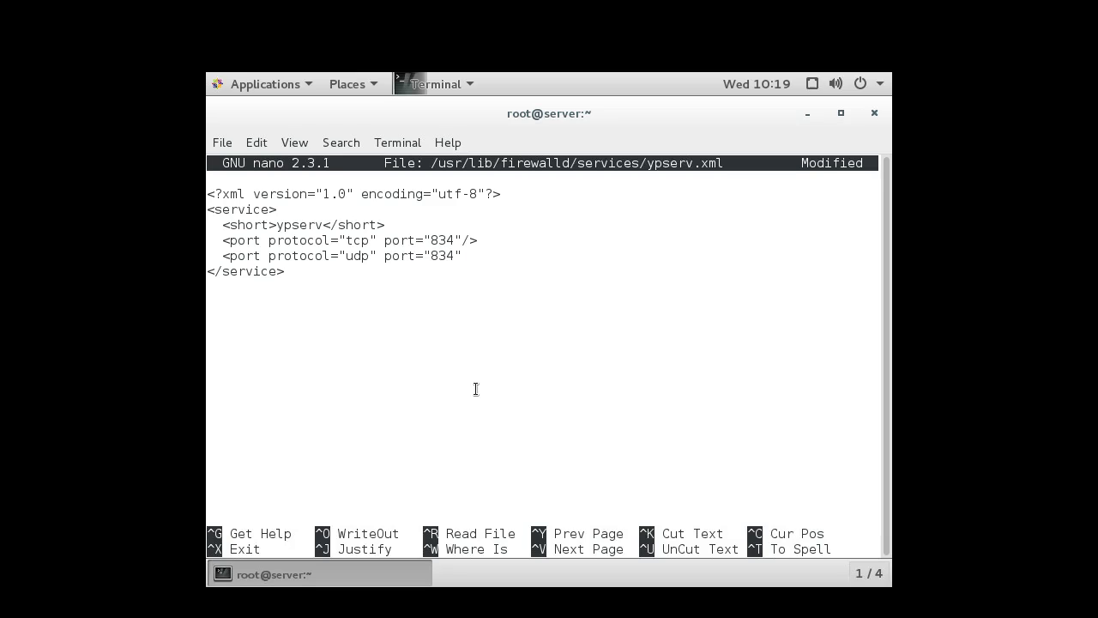
{"action": "type", "text": "/>"}
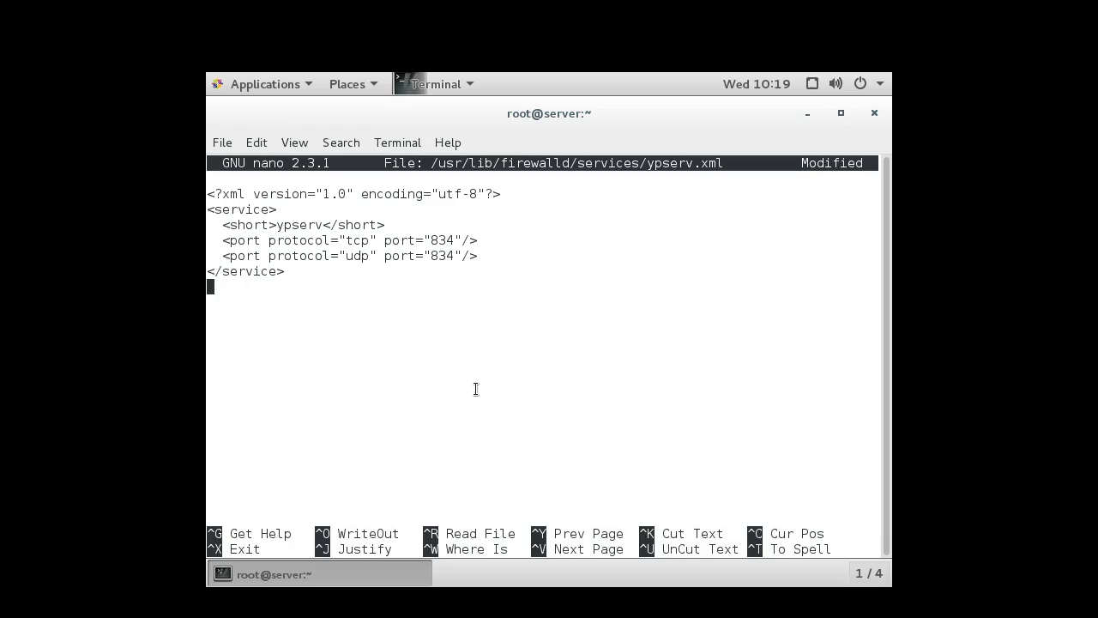
{"action": "key", "text": "ctrl+x"}
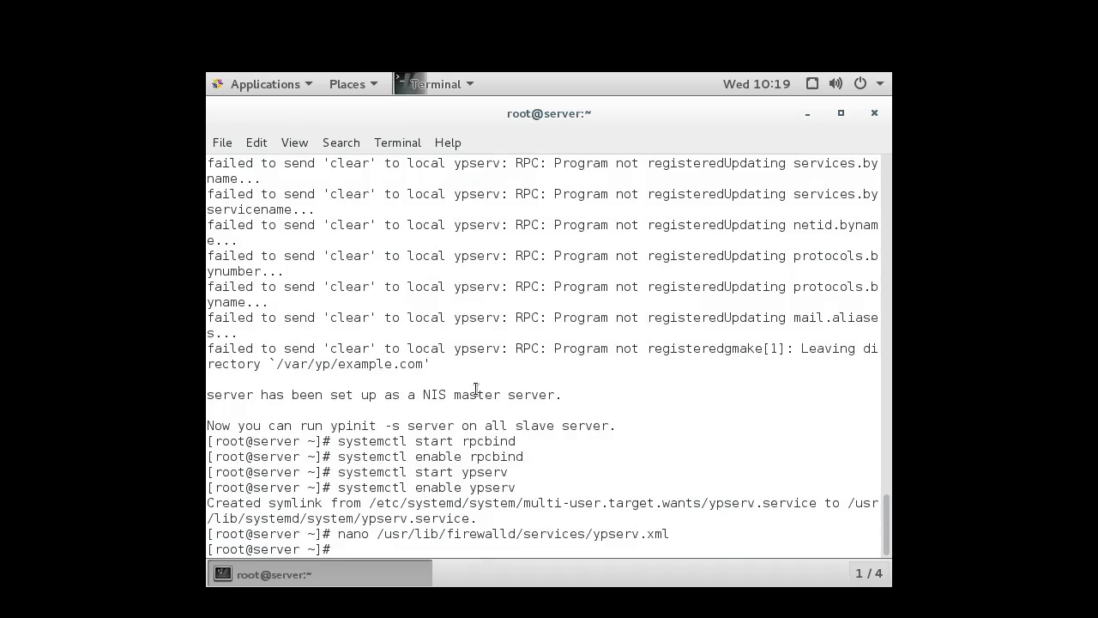
Run systemctl restart firewalld.
{"action": "type", "text": "systemctl"}
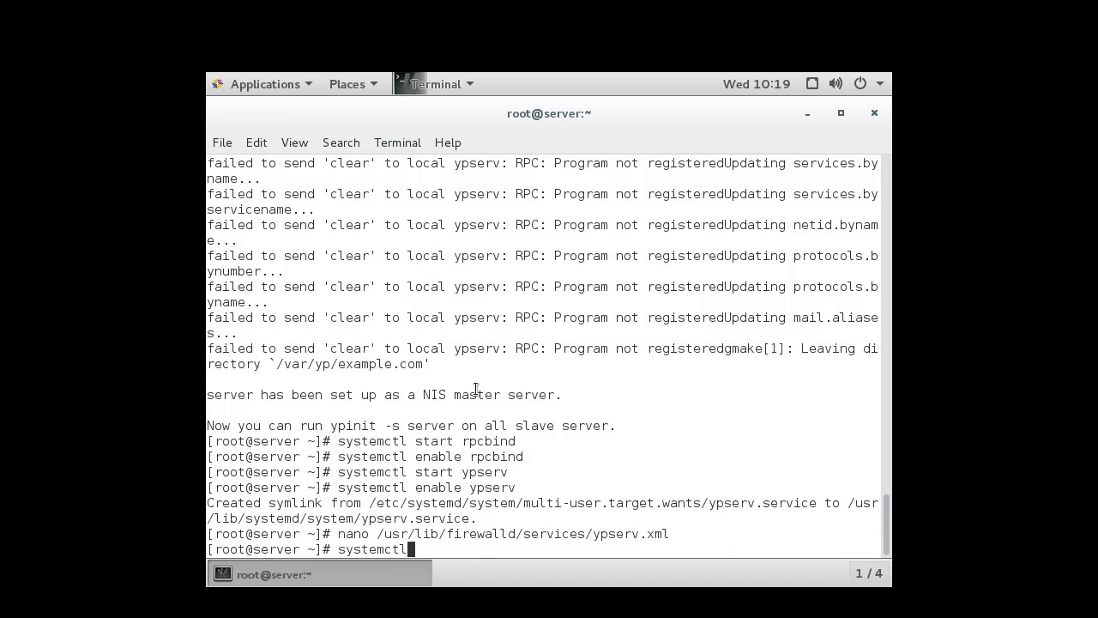
{"action": "type", "text": "restart firewalld"}
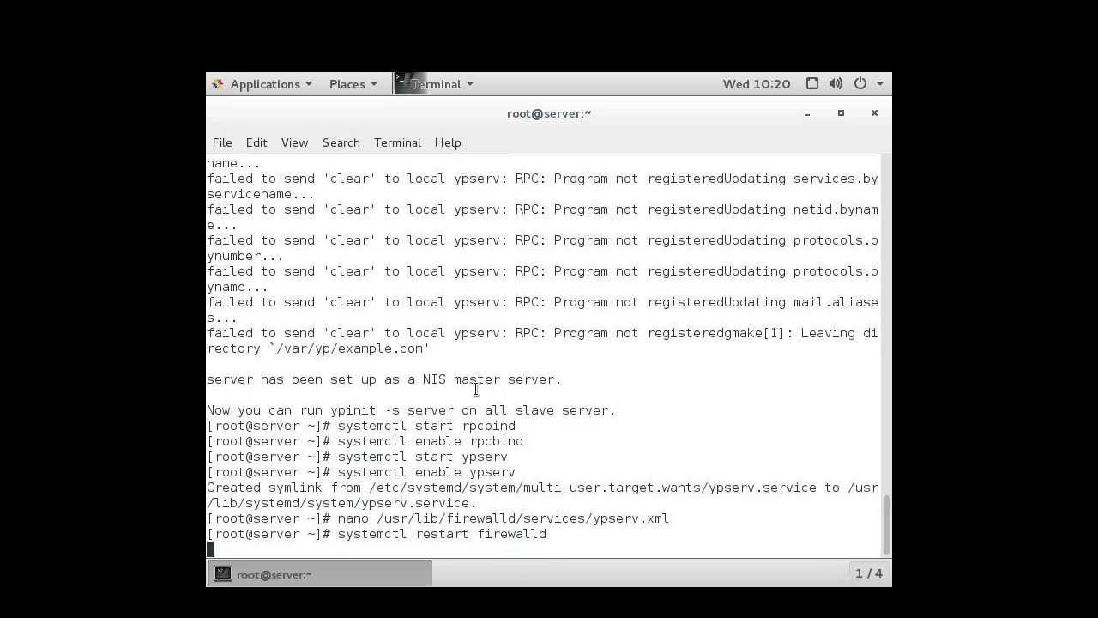
{"action": "key", "text": "Return"}
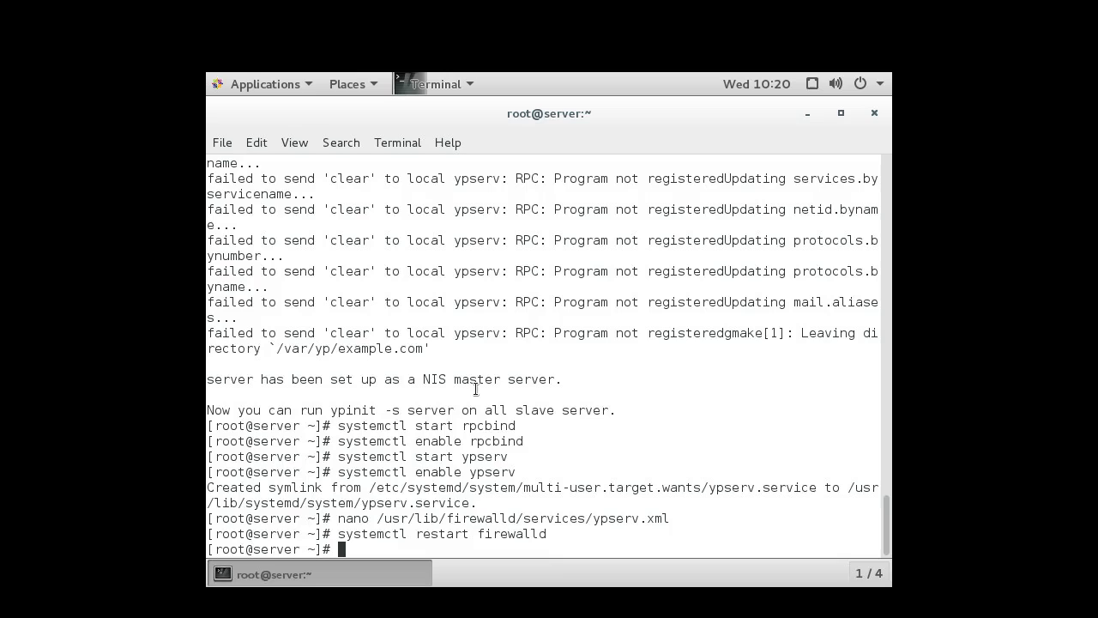
Enter firewall-cmd --add-service=rpc-bind to allow rpc-bind for the running session.
{"action": "type", "text": "firewall"}
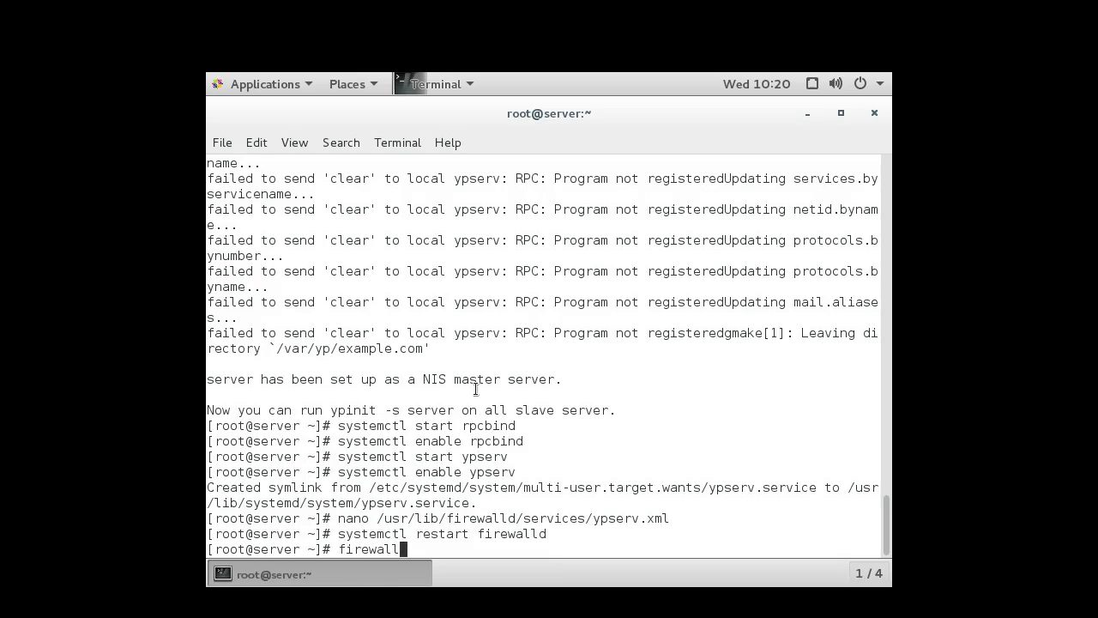
{"action": "type", "text": "-cmd --add-service"}
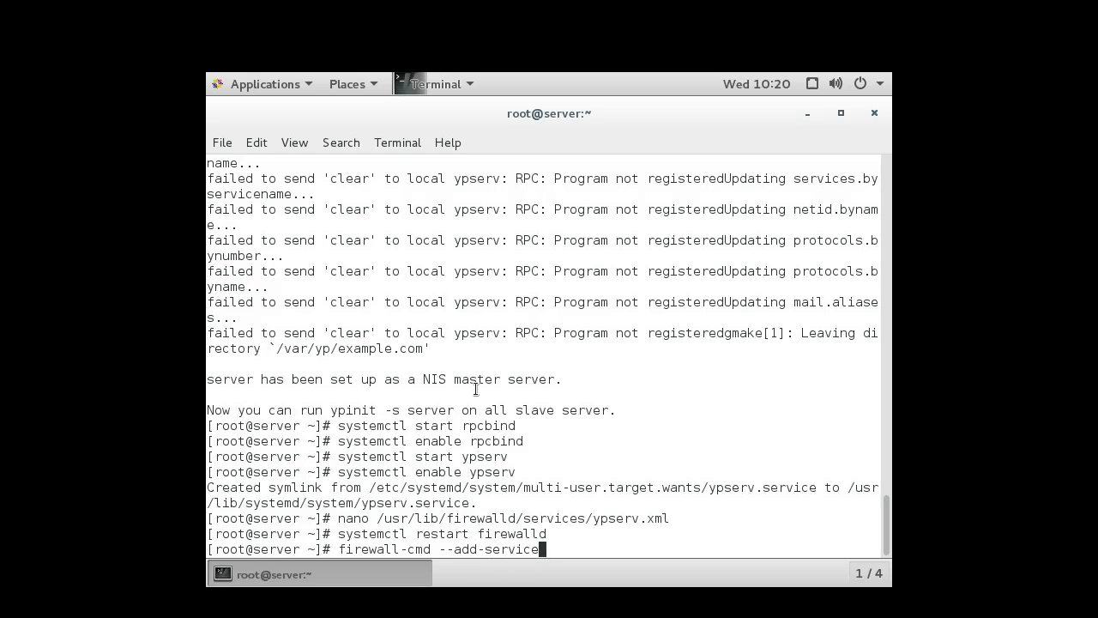
{"action": "type", "text": "=rp"}
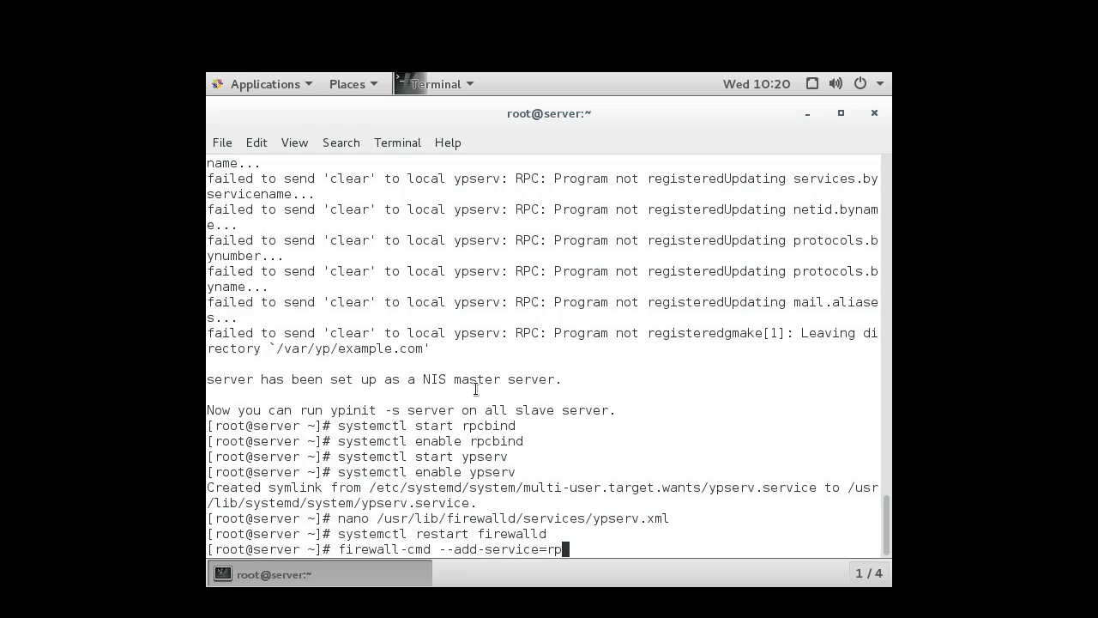
{"action": "type", "text": "c-bind"}
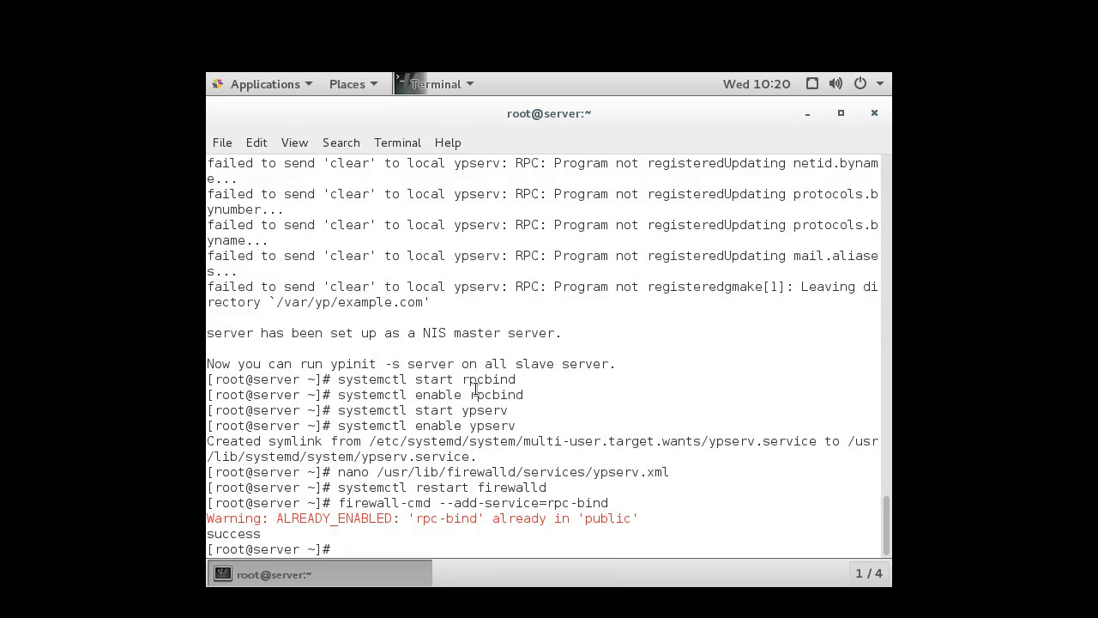
{"action": "type", "text": "firewall-cmd --add-service=rpc-bind --"}
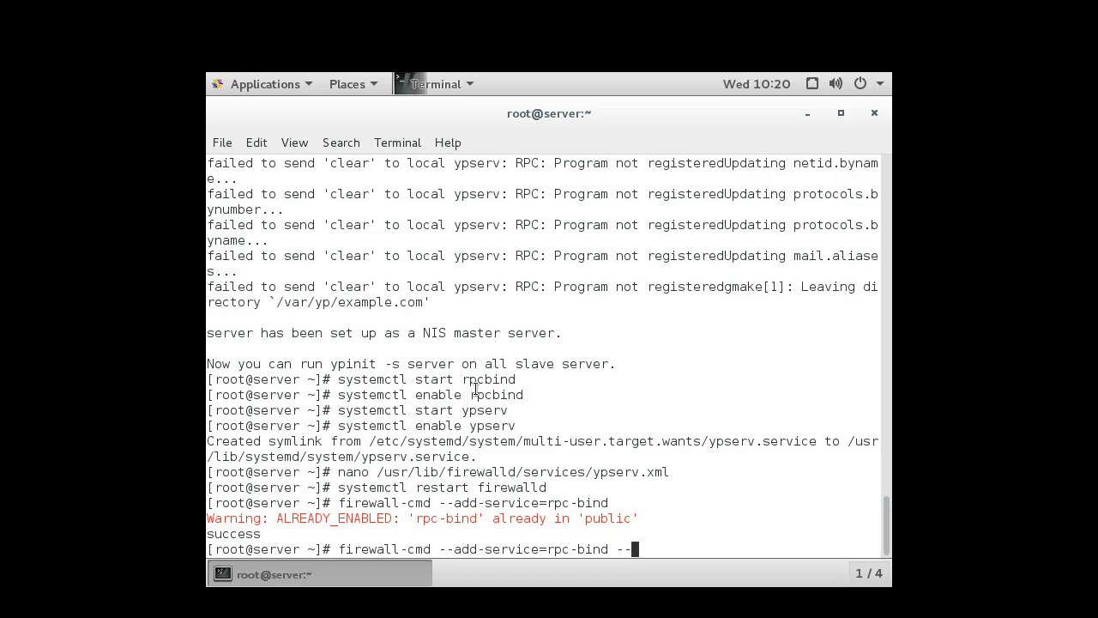
Add rpc-bind permanently, correcting the mistyped --parmanent flag and rerunning.
{"action": "type", "text": "parmane"}
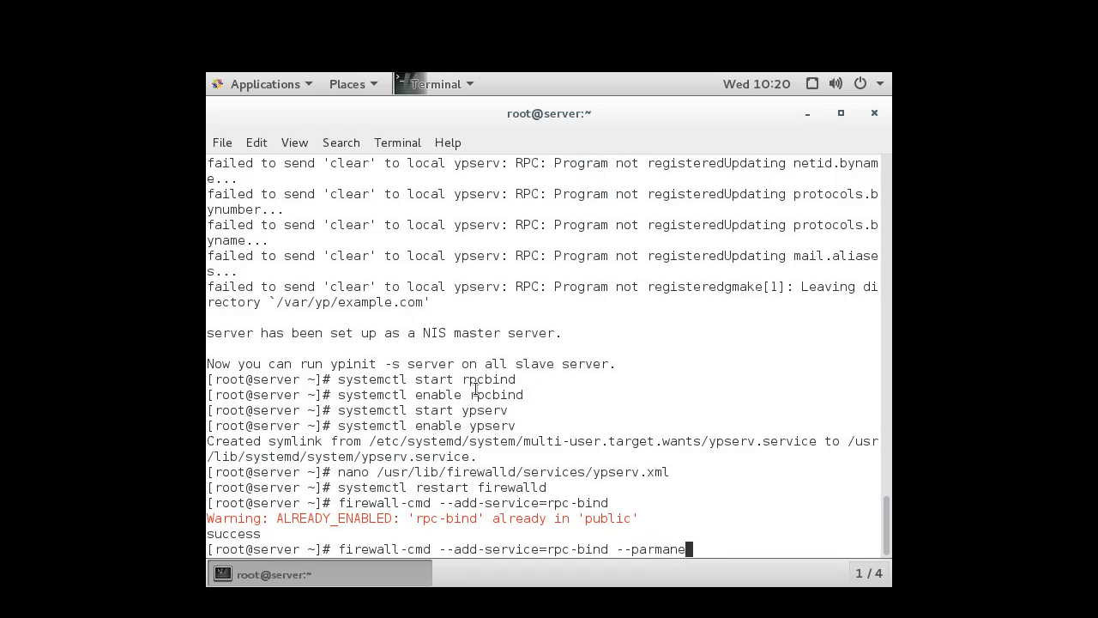
{"action": "type", "text": "t"}
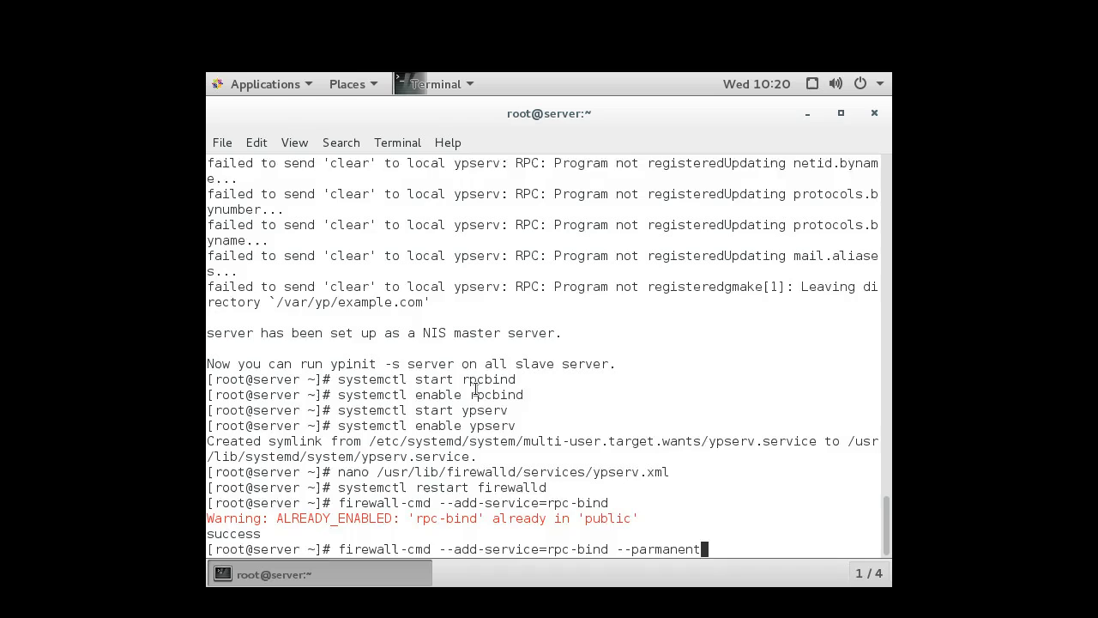
{"action": "key", "text": "Return"}
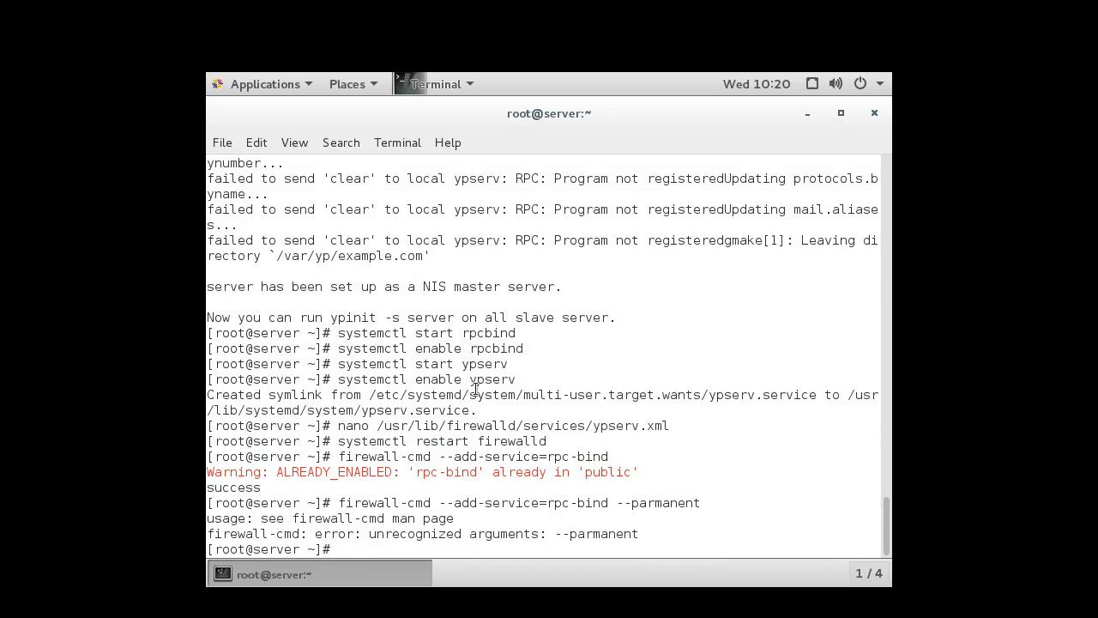
{"action": "type", "text": "firewall-cmd --add-service=rpc-bind --parmanent"}
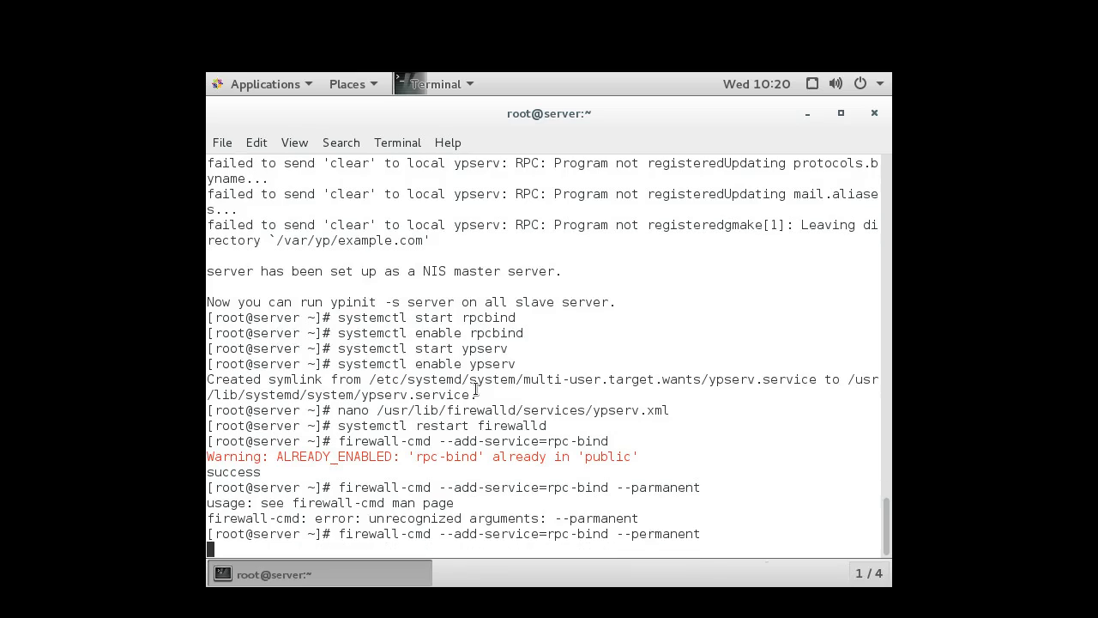
{"action": "key", "text": "Return"}
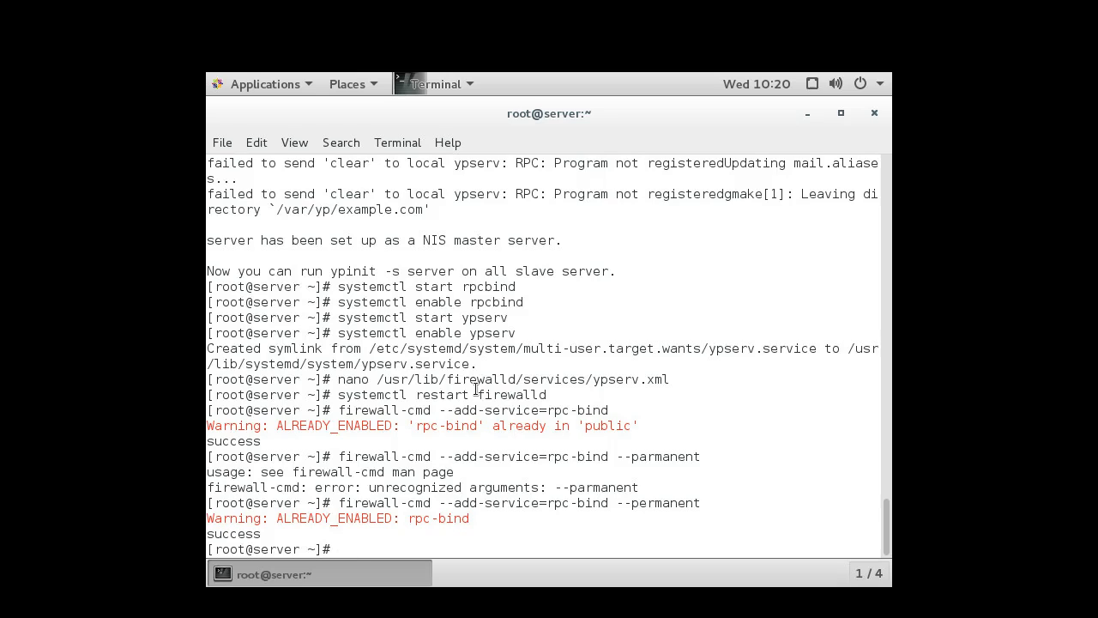
Run firewall-cmd --add-service=ypserv, then repeat the rule with --permanent.
{"action": "type", "text": "firewall-cmd a"}
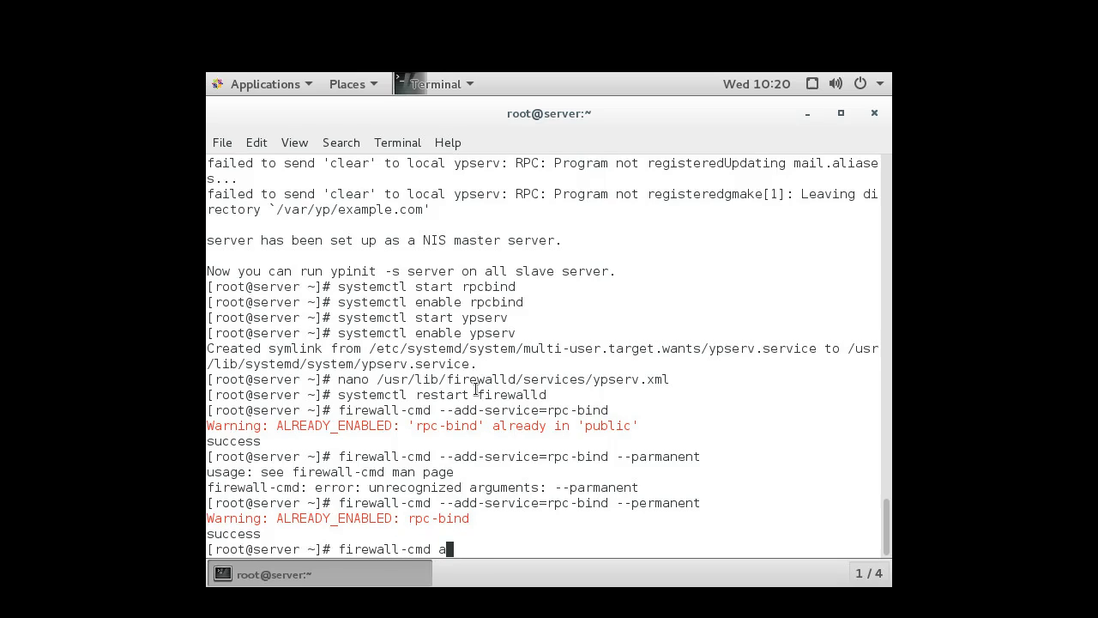
{"action": "type", "text": "-a"}
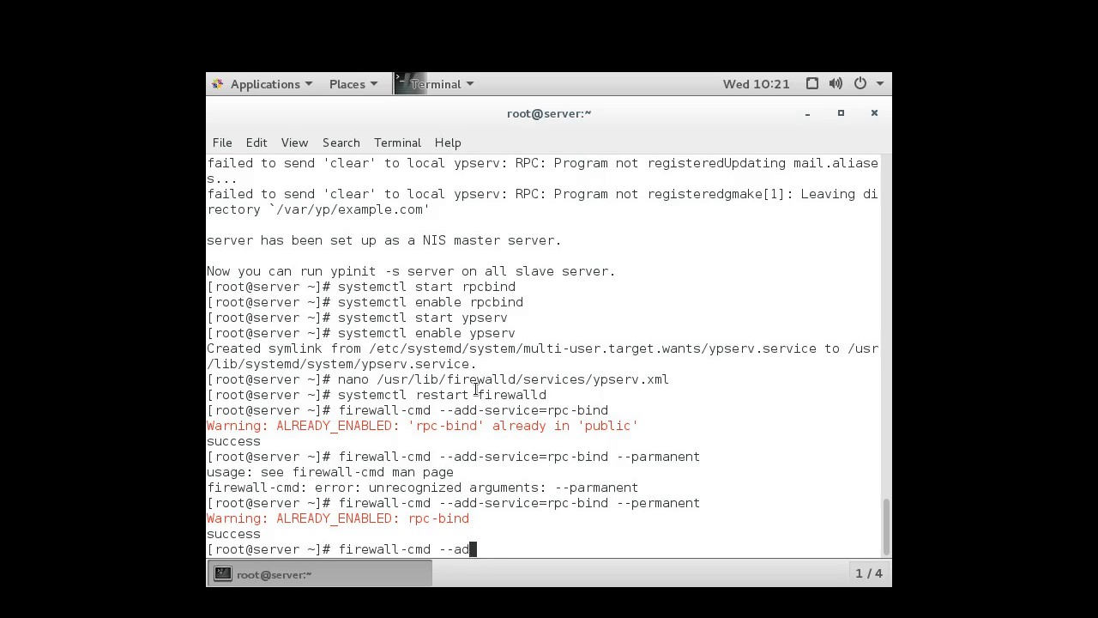
{"action": "type", "text": "d-service=ypser"}
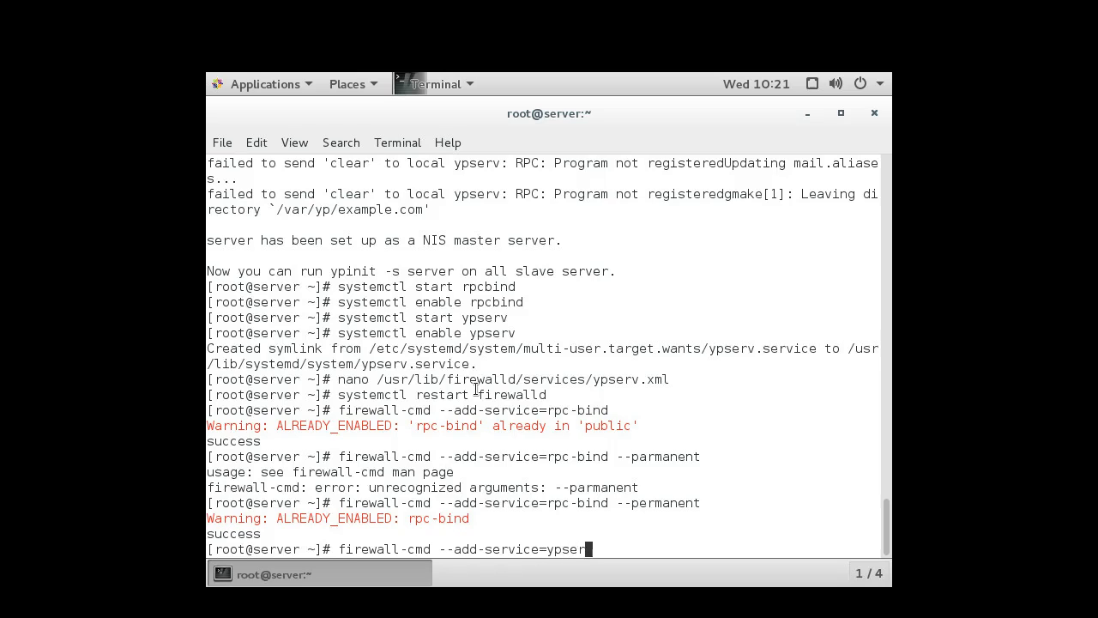
{"action": "key", "text": "Return"}
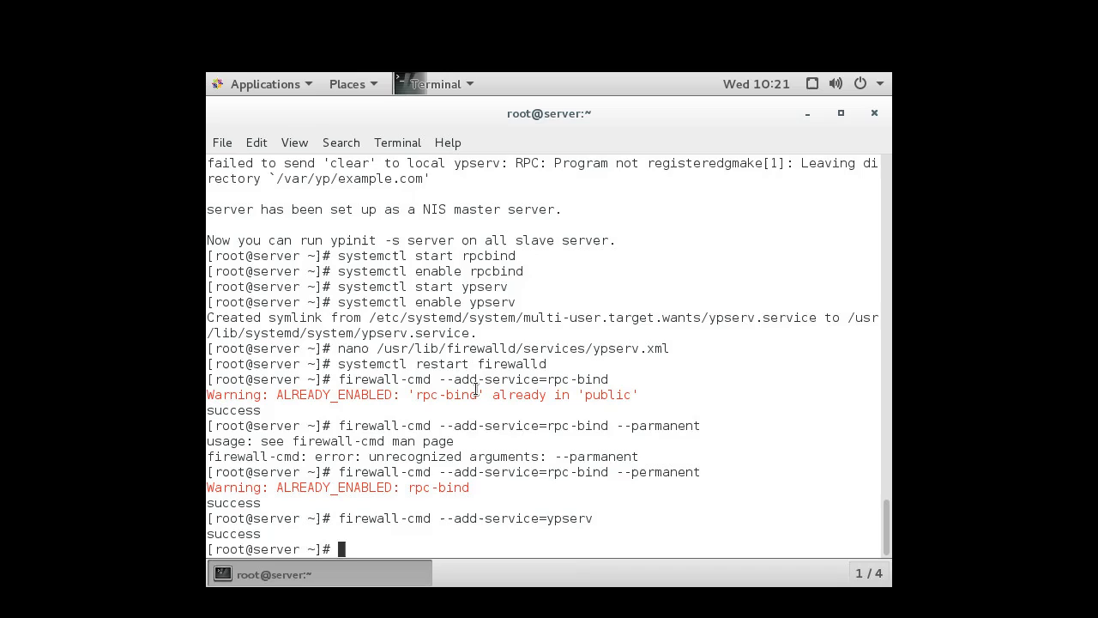
{"action": "type", "text": "firewall-cmd --add-service=ypserv --permane"}
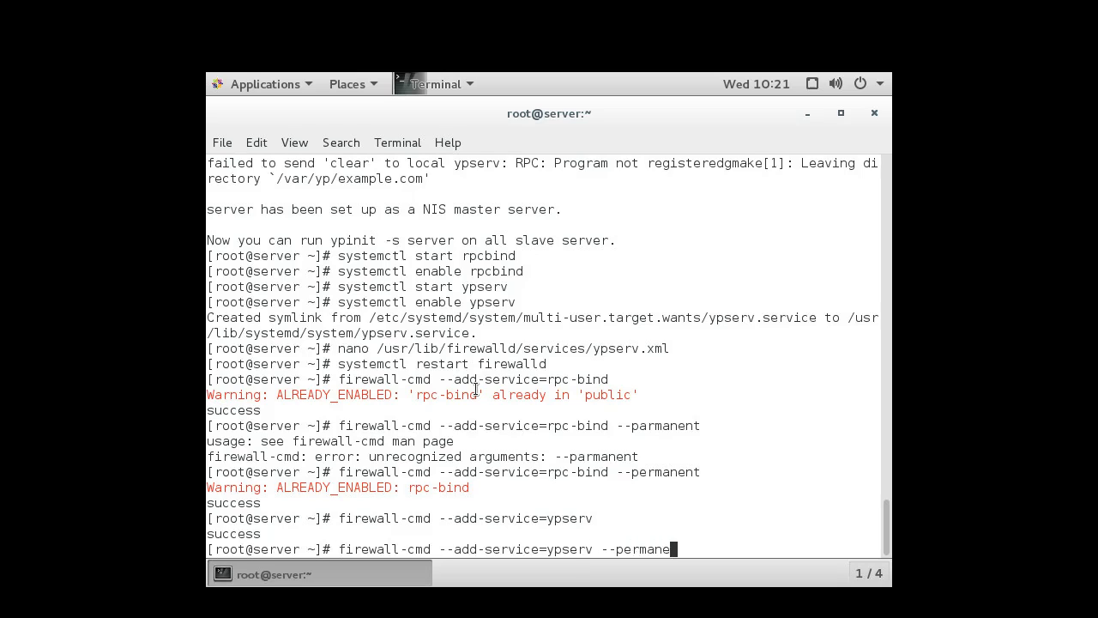
{"action": "key", "text": "Return"}
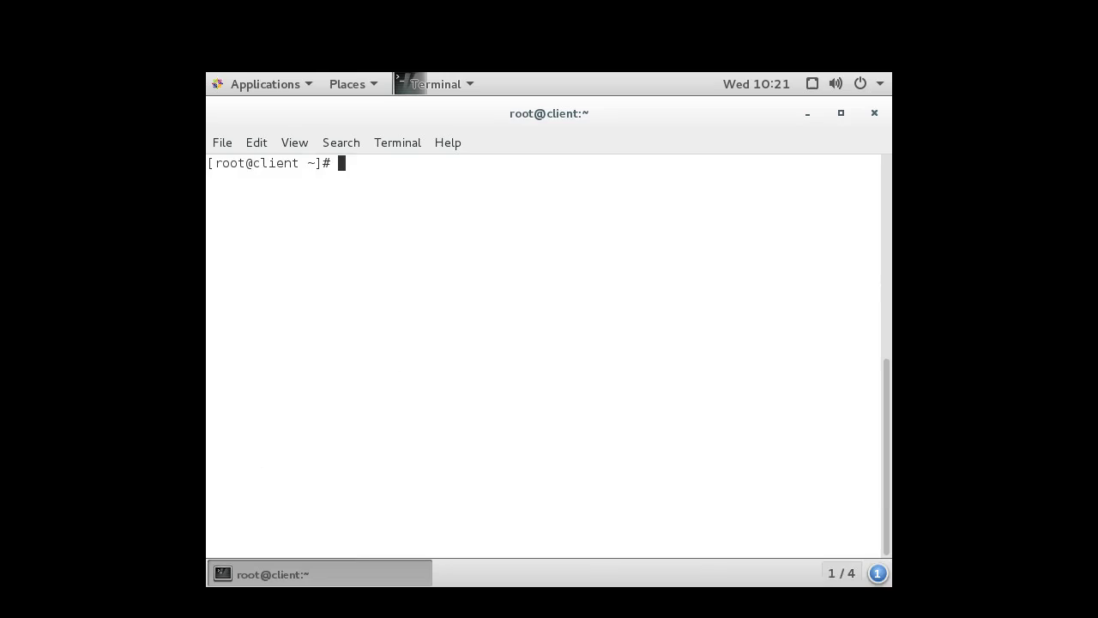
{"action": "mouse_move", "coordinate": [496, 265]}
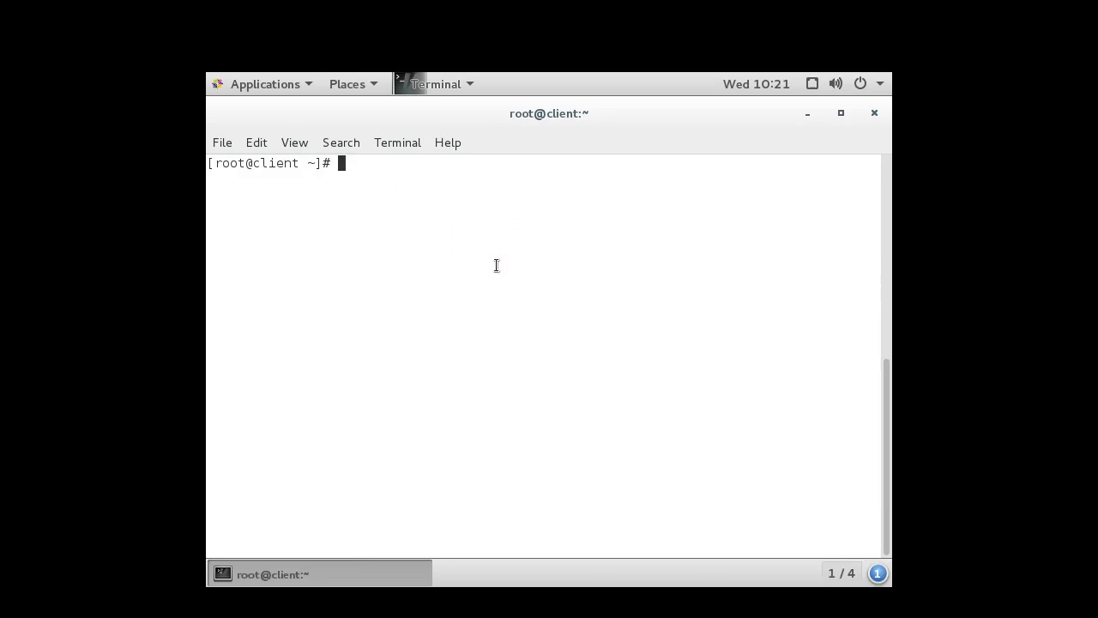
Enter the yum install command for yp-tools and ypbind on the client.
{"action": "type", "text": "yum"}
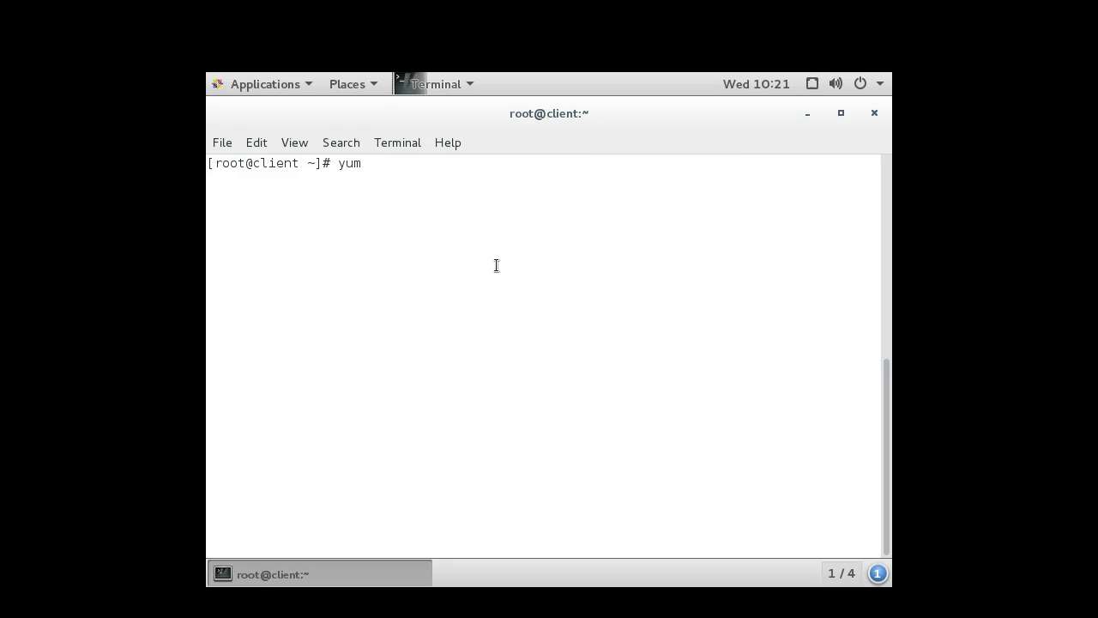
{"action": "type", "text": "\" \""}
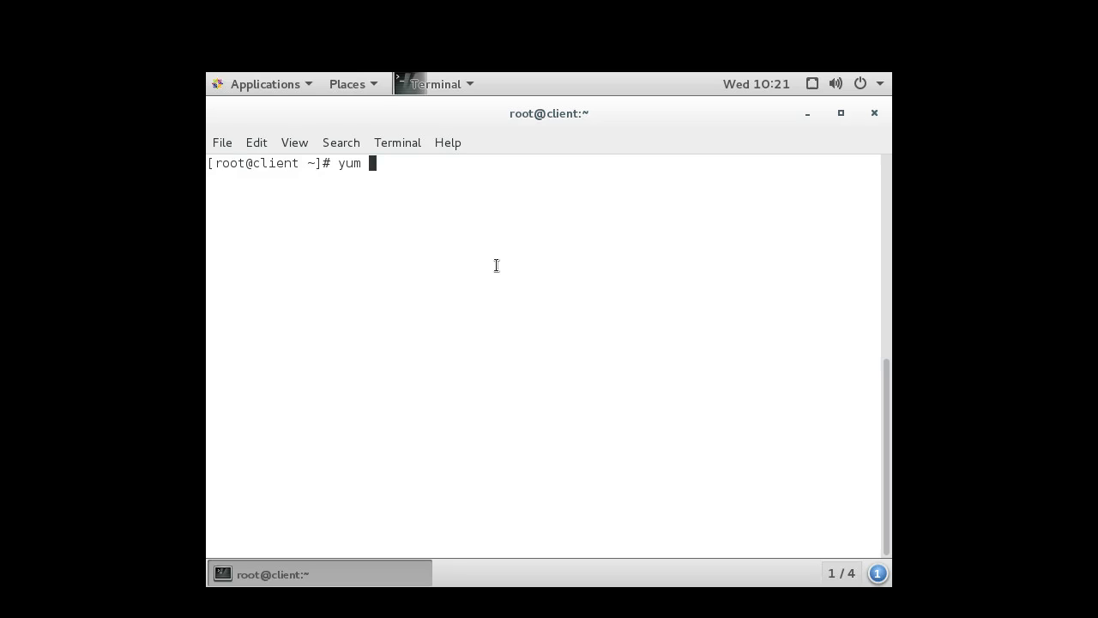
{"action": "type", "text": "install"}
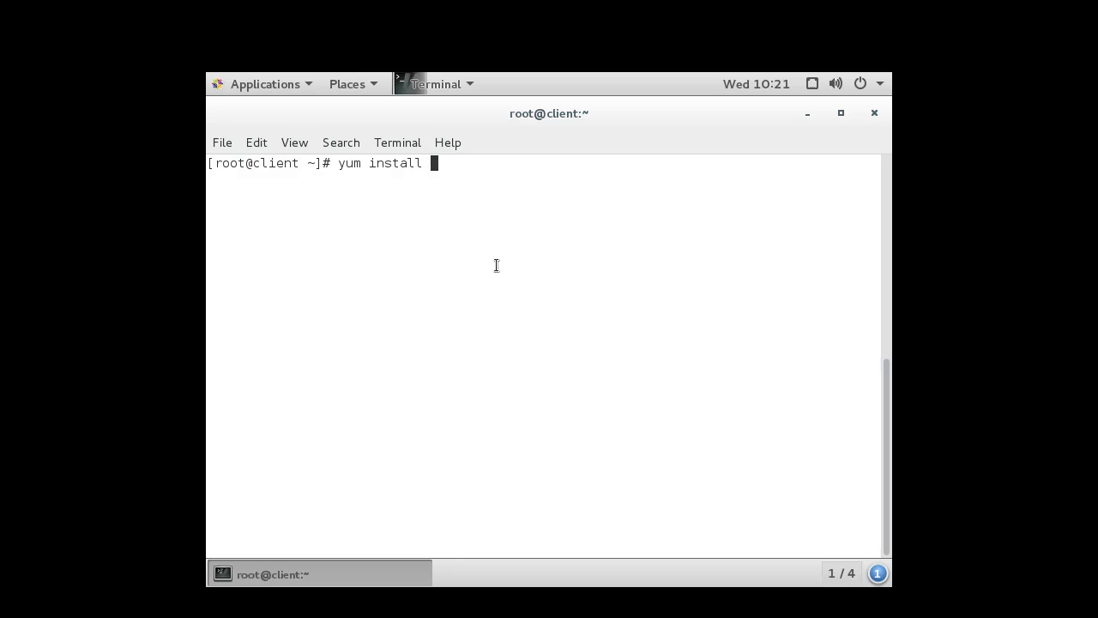
{"action": "type", "text": "y"}
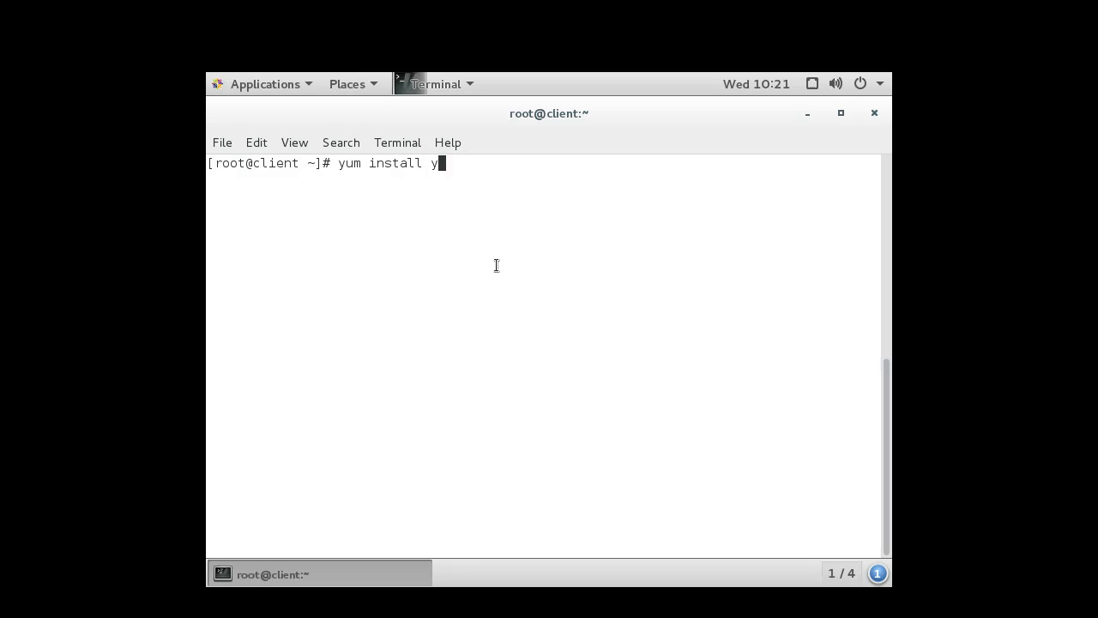
{"action": "type", "text": "p-tools"}
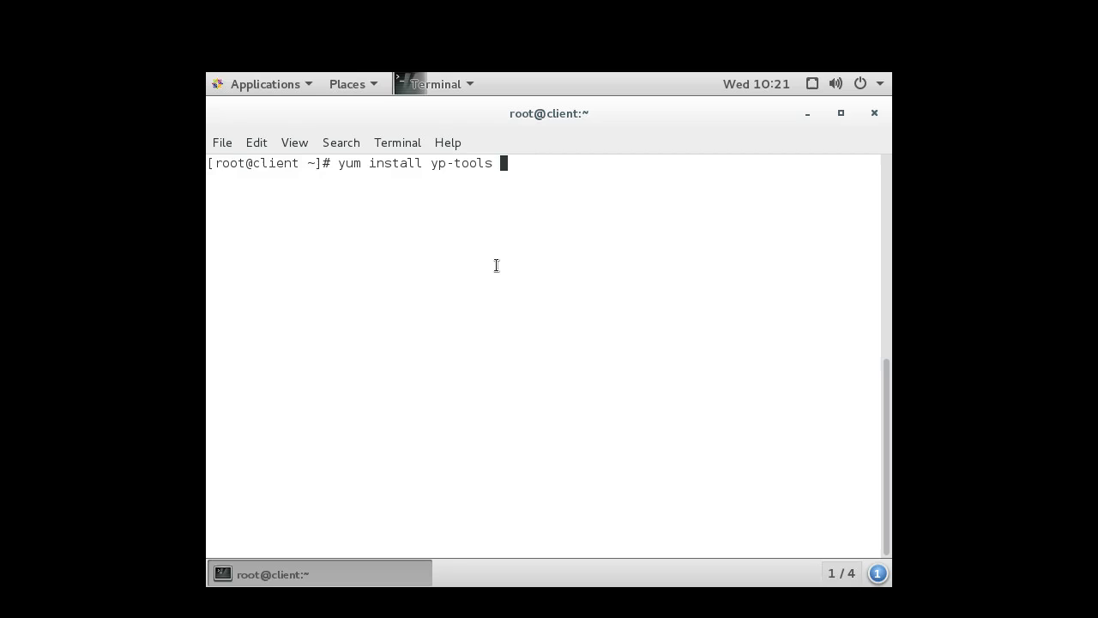
{"action": "type", "text": "ypb"}
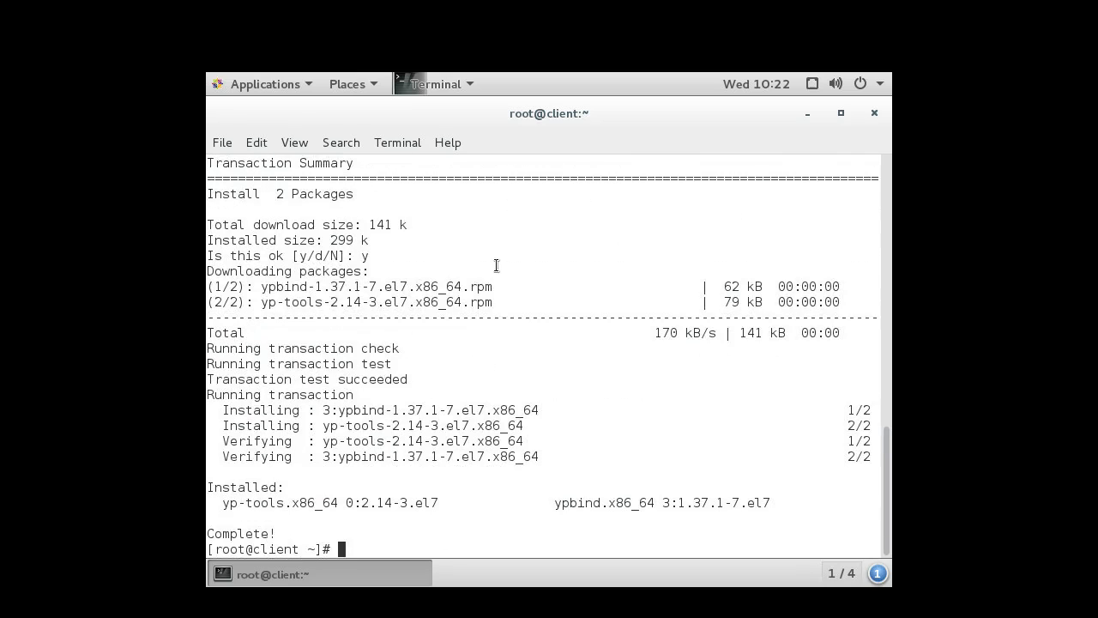
Run nisdomainname example.com on the client.
{"action": "type", "text": "nisdo"}
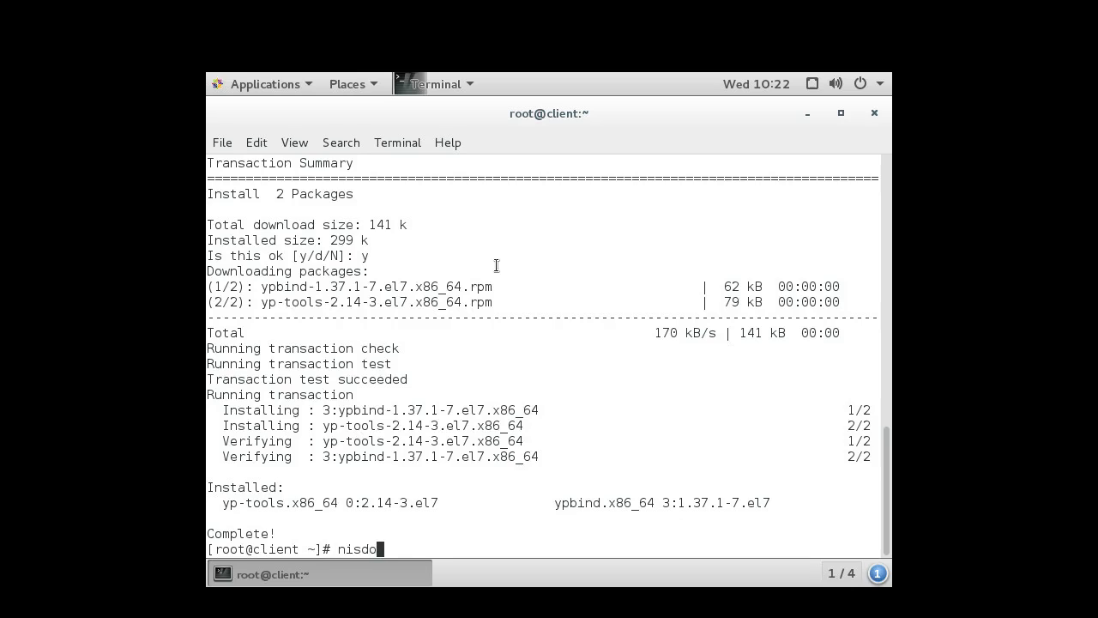
{"action": "type", "text": "mainname"}
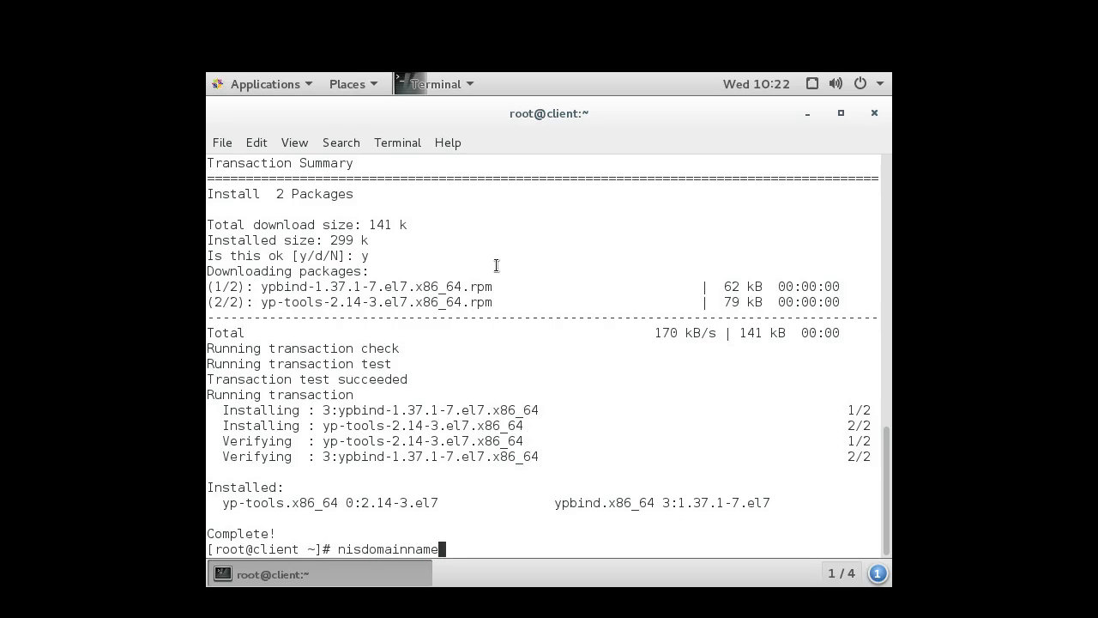
{"action": "type", "text": "\" \""}
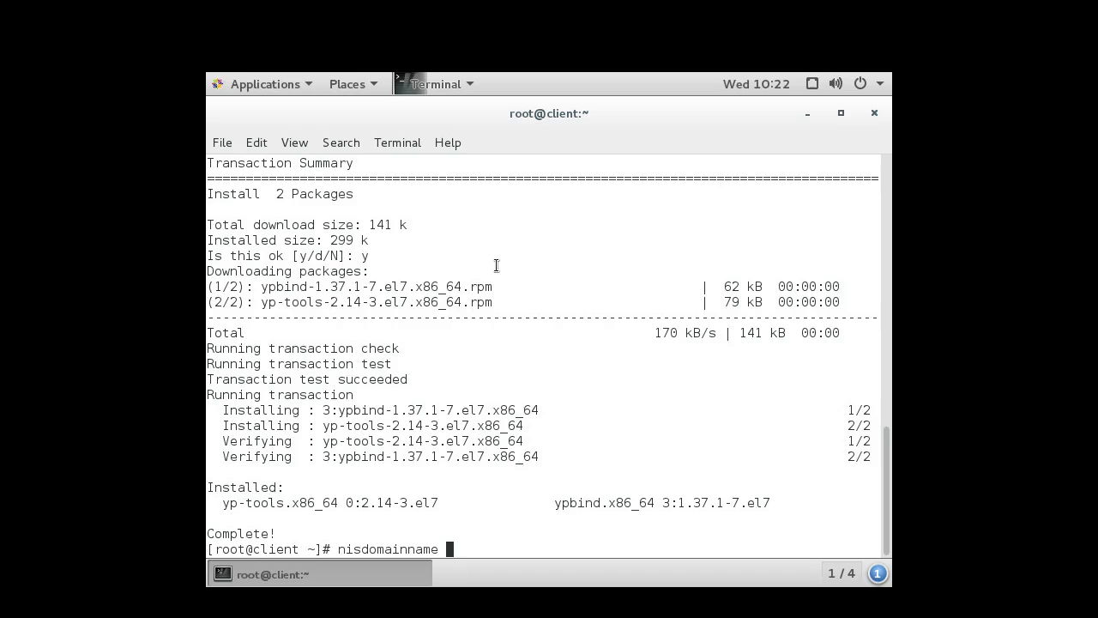
{"action": "type", "text": "example.com"}
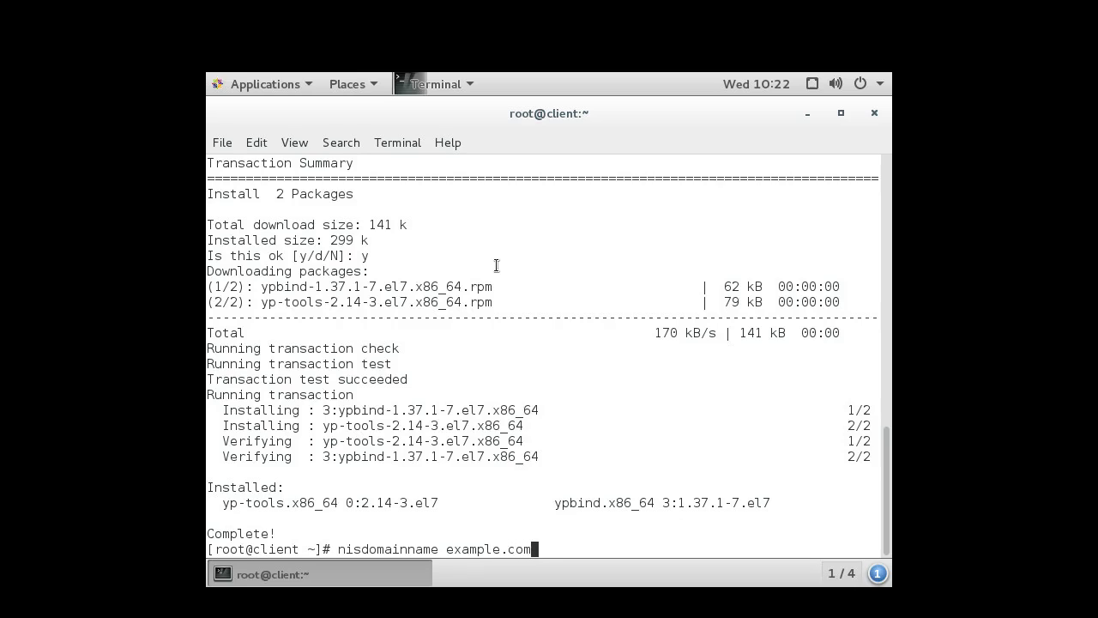
{"action": "key", "text": "Return"}
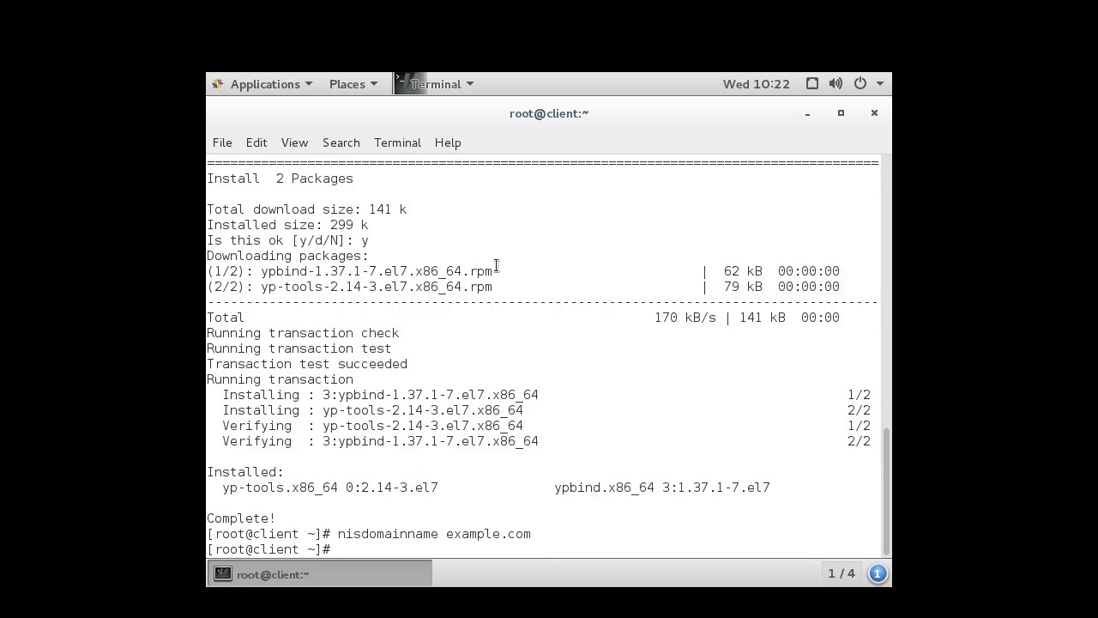
{"action": "key", "text": "Return"}
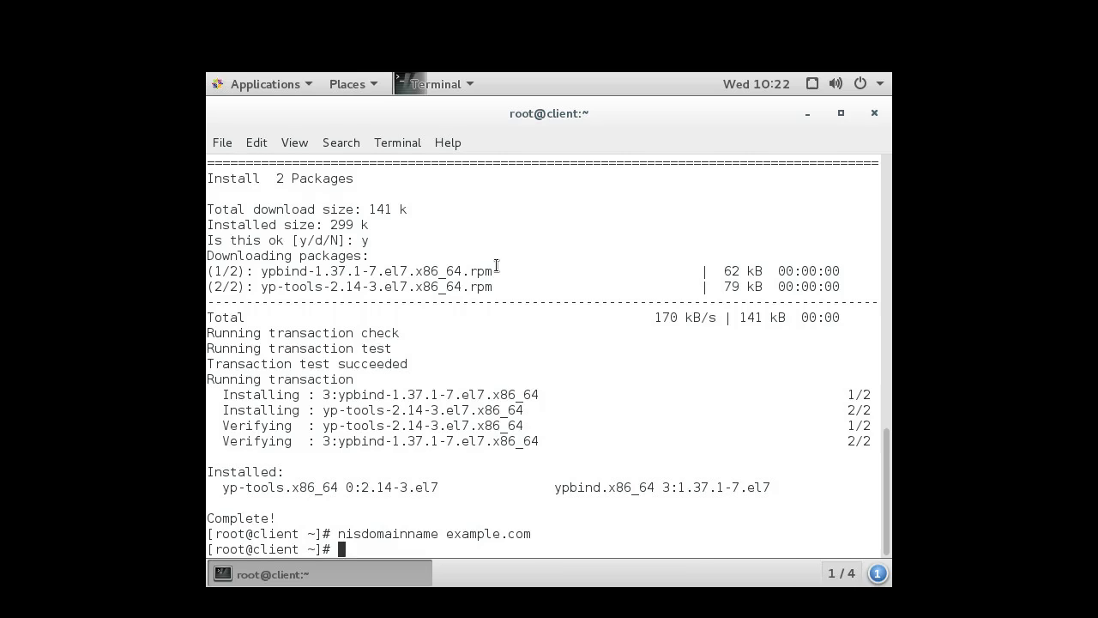
Open /etc/sysconfig/network in nano.
{"action": "type", "text": "nano"}
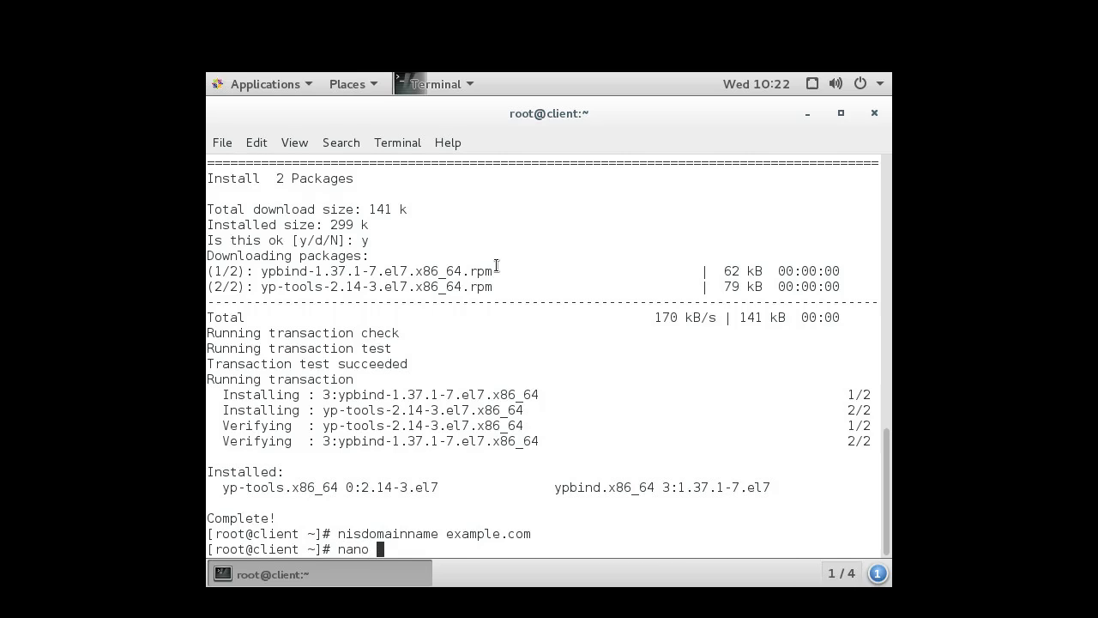
{"action": "type", "text": "/etc/sysc"}
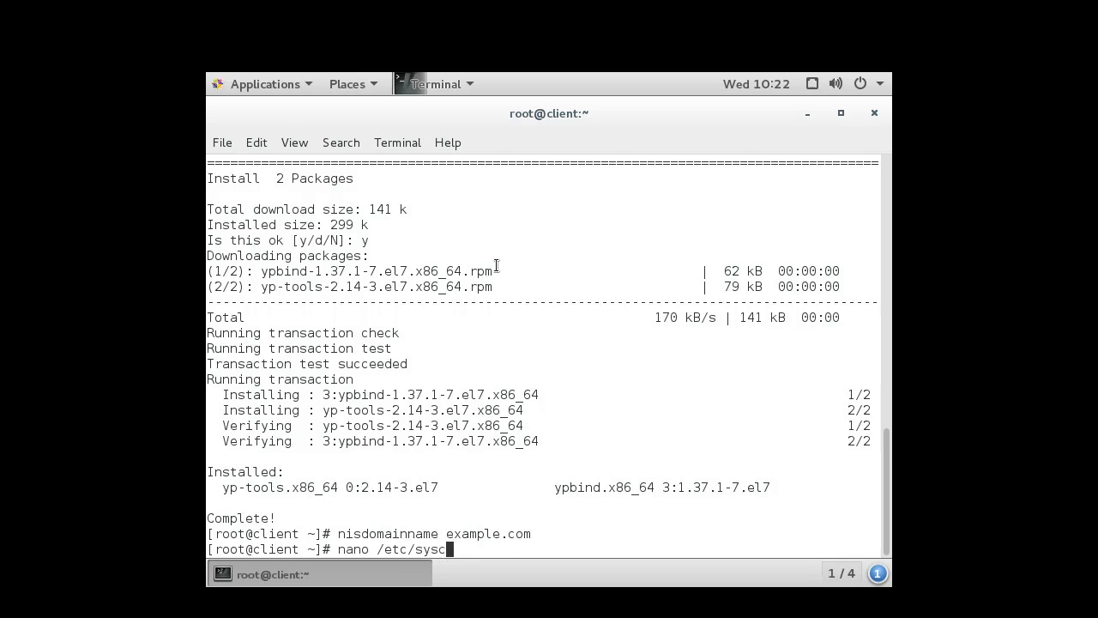
{"action": "type", "text": "onfig/net"}
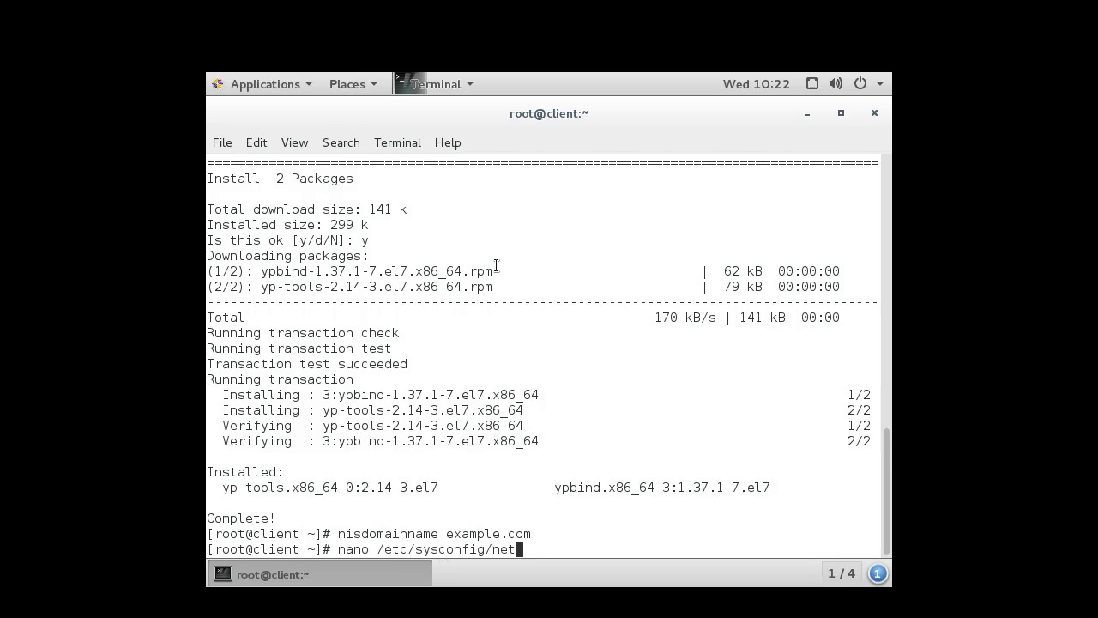
{"action": "key", "text": "Return"}
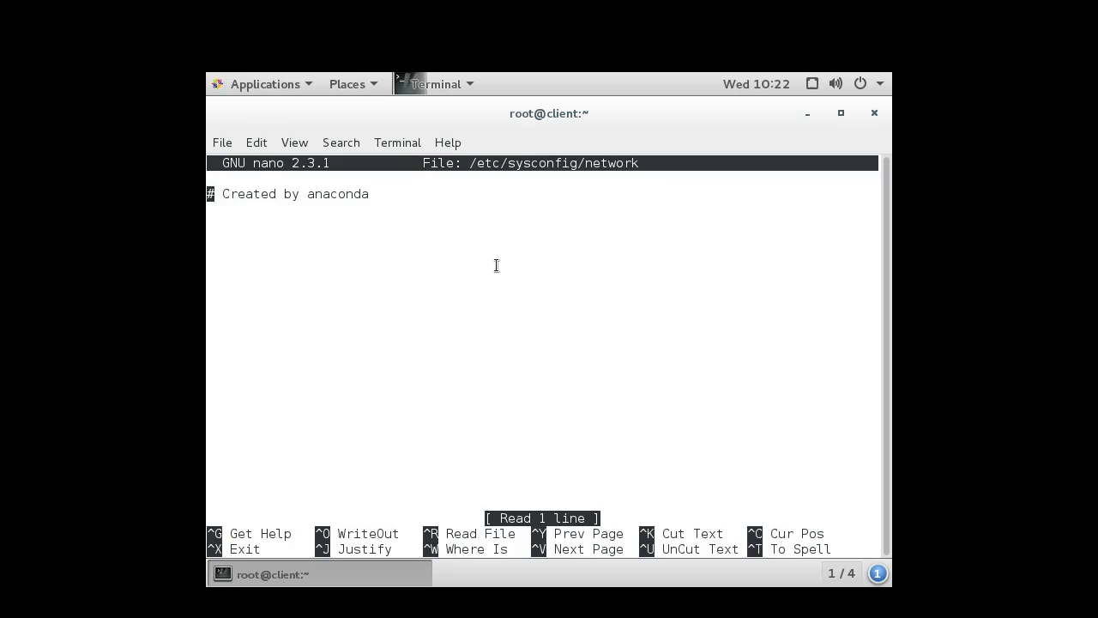
Add the line NISDOMAIN=example.com to the network file.
{"action": "type", "text": "N"}
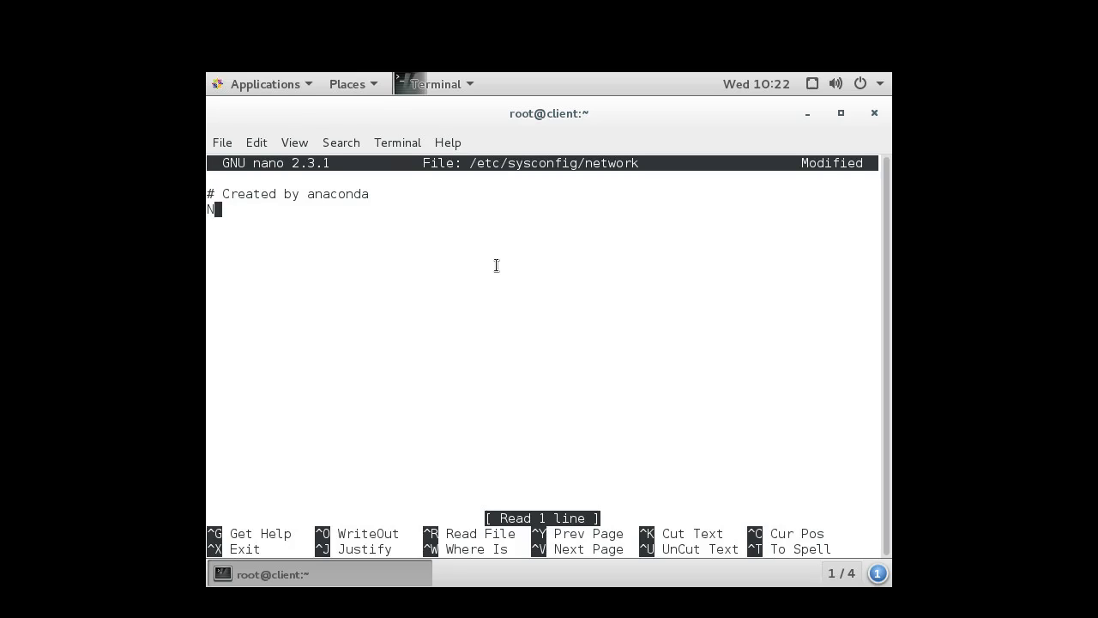
{"action": "type", "text": "ISDOMAIN"}
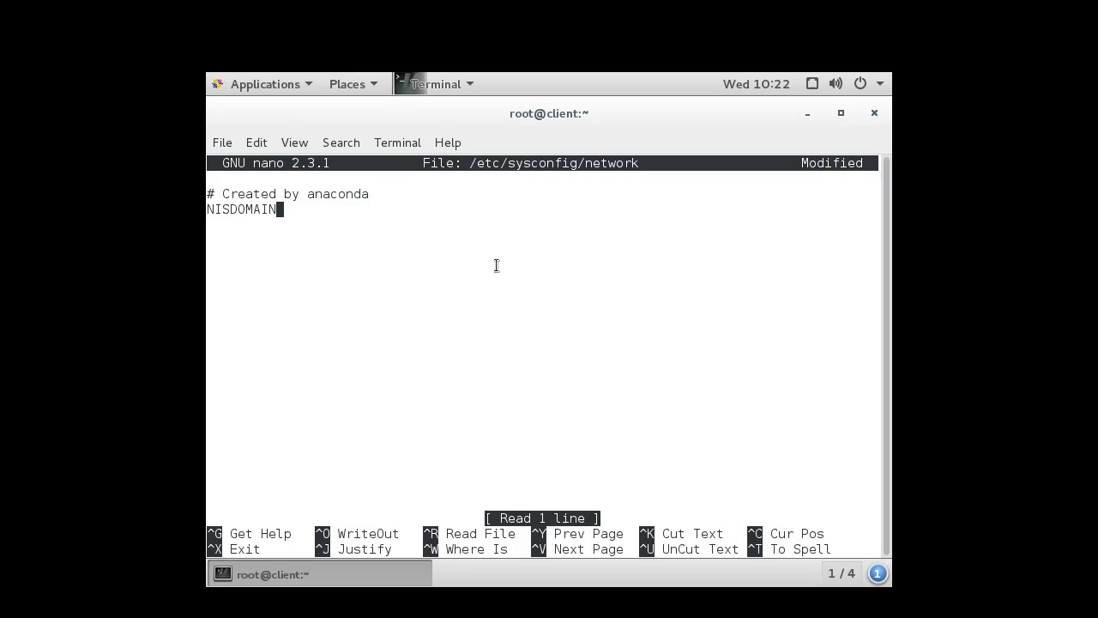
{"action": "type", "text": "=example."}
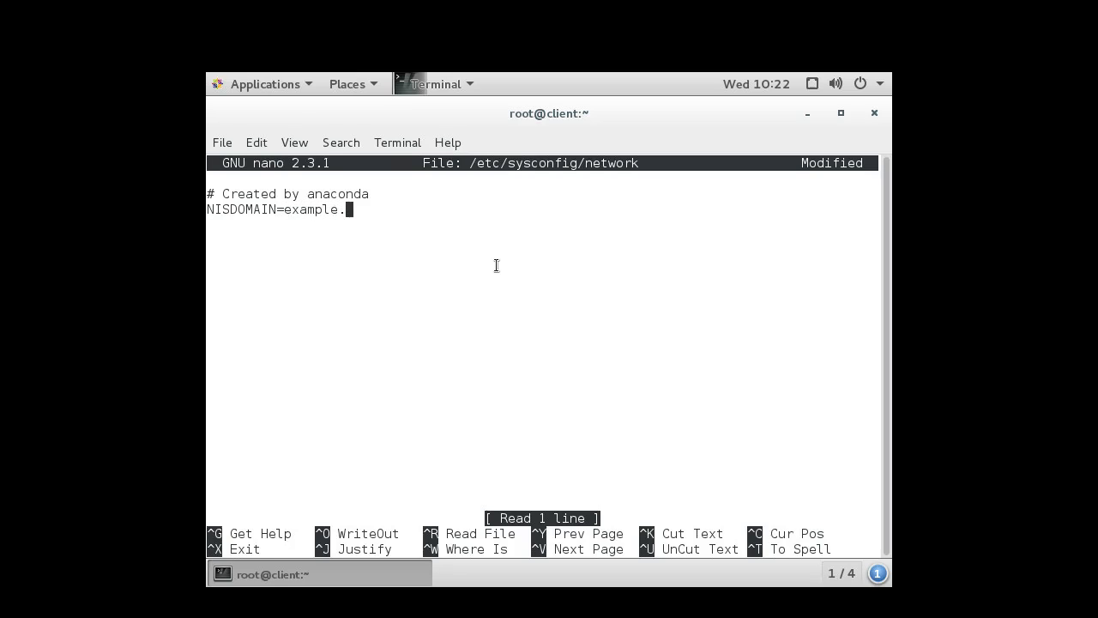
{"action": "type", "text": "com"}
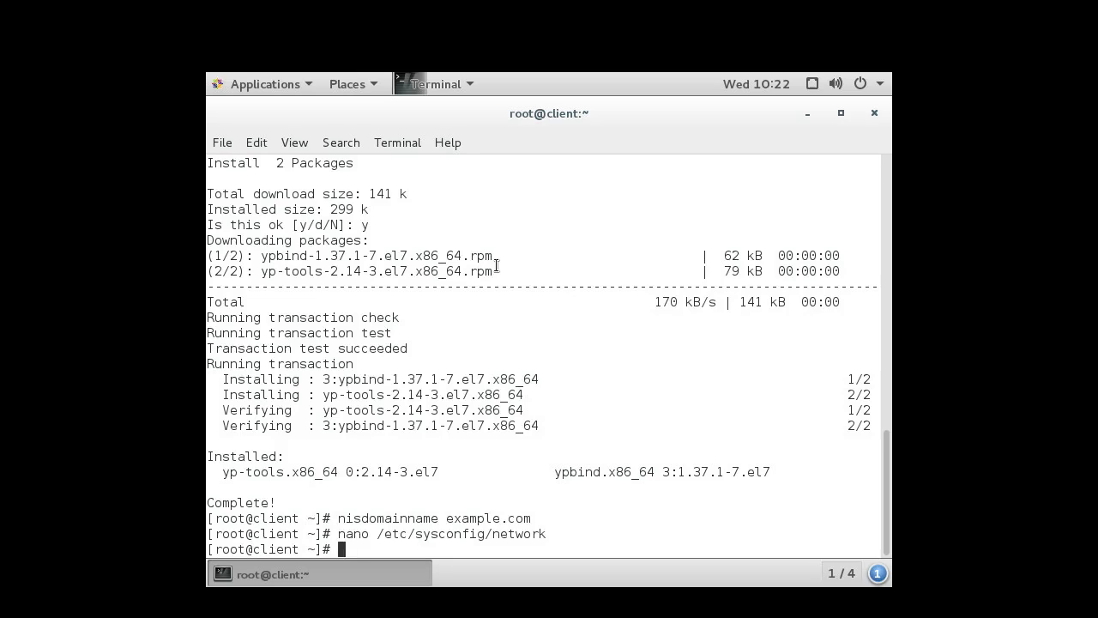
Launch the authconfig-tui authentication configuration tool.
{"action": "type", "text": "auth"}
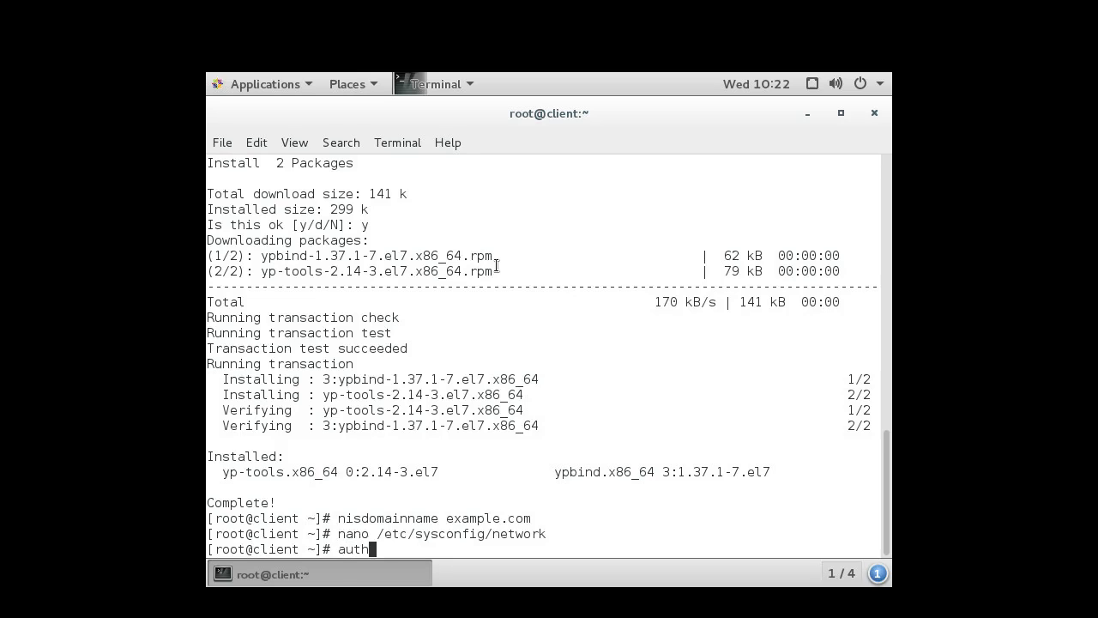
{"action": "type", "text": "con"}
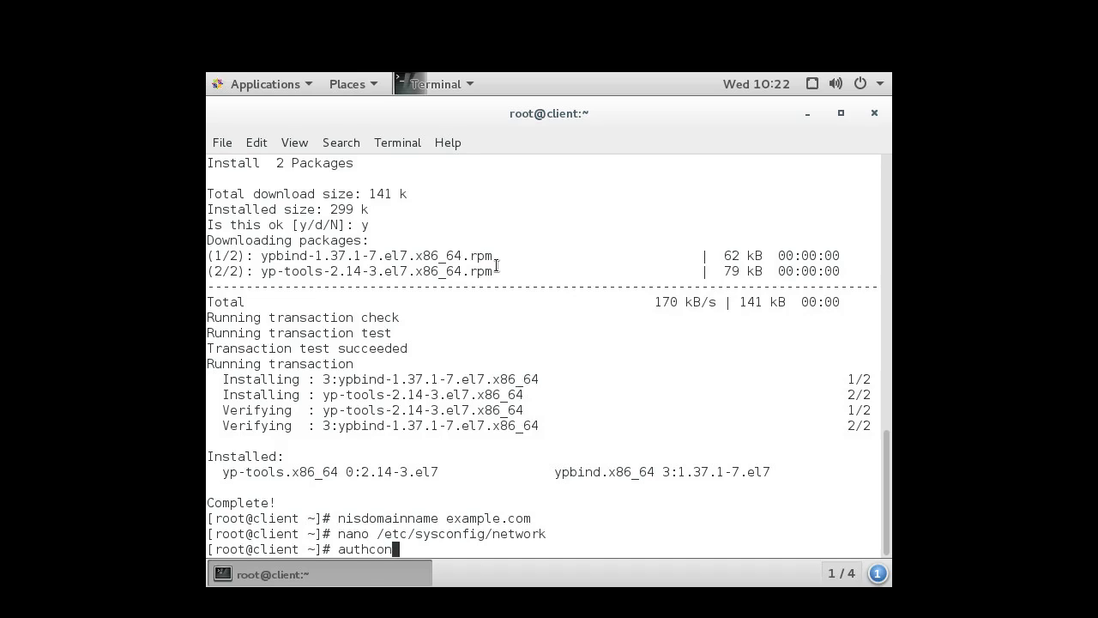
{"action": "type", "text": "fig-"}
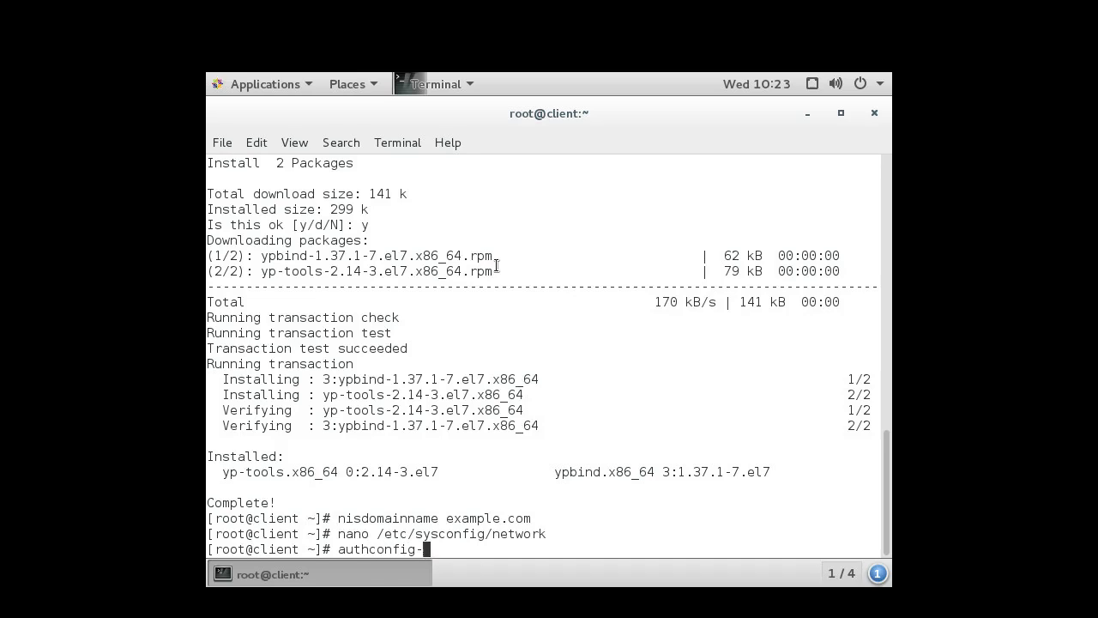
{"action": "type", "text": "tui"}
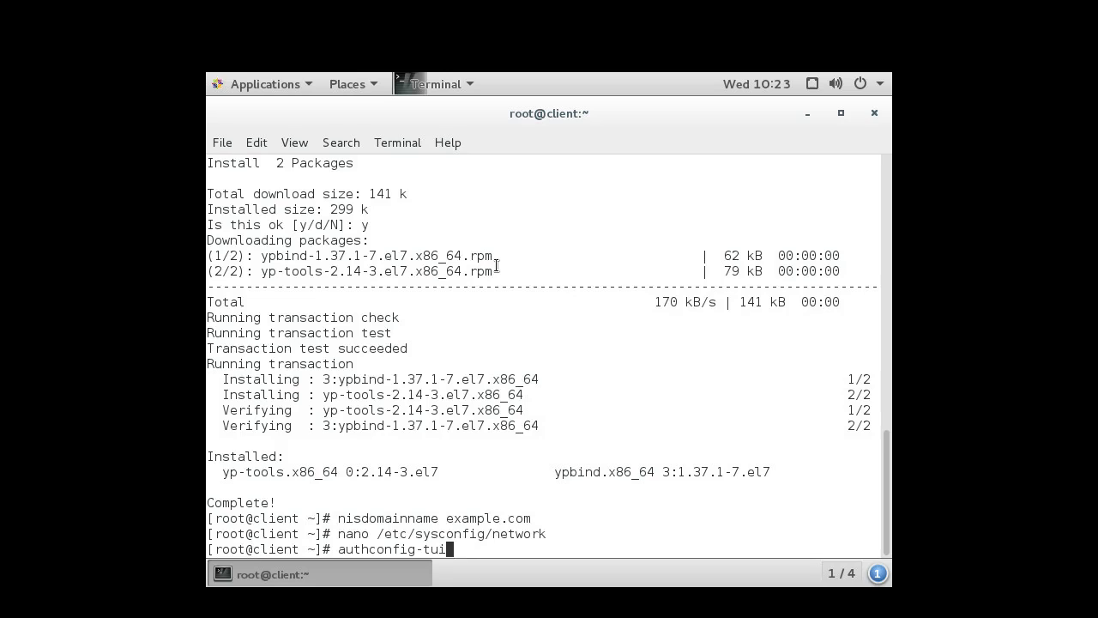
{"action": "key", "text": "Return"}
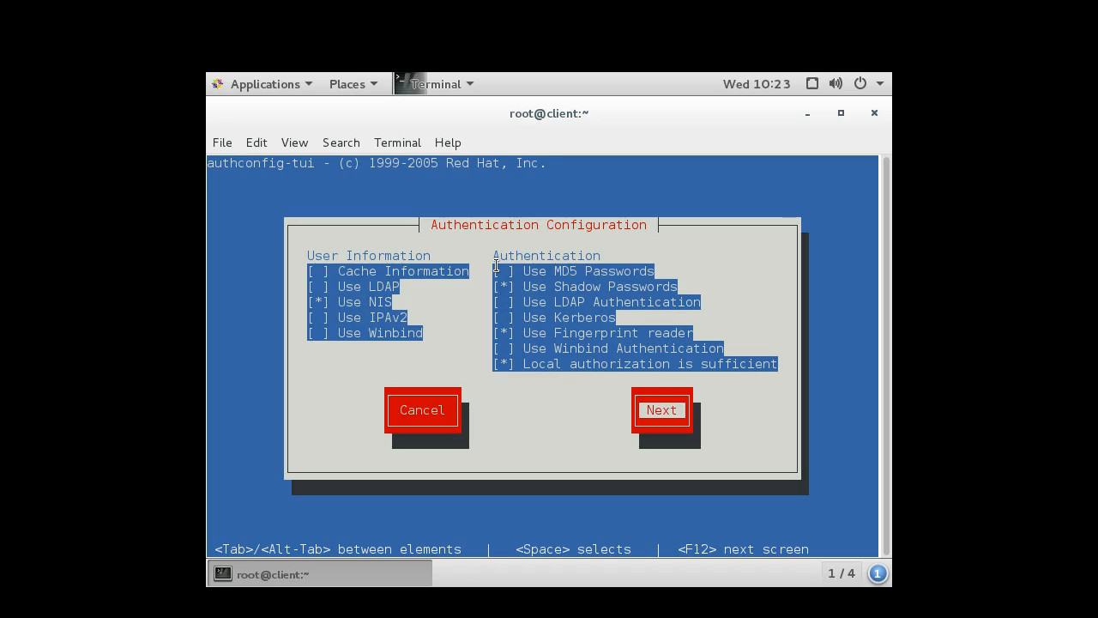
Continue to the NIS settings and enter server.example.com as the server.
{"action": "left_click", "coordinate": [661, 410]}
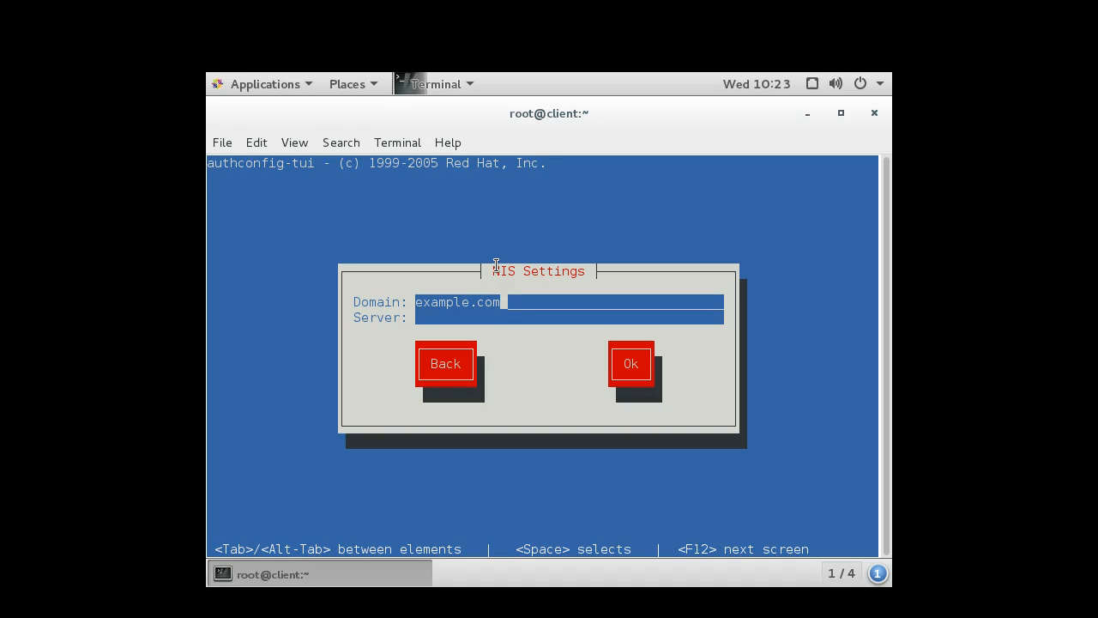
{"action": "type", "text": "s"}
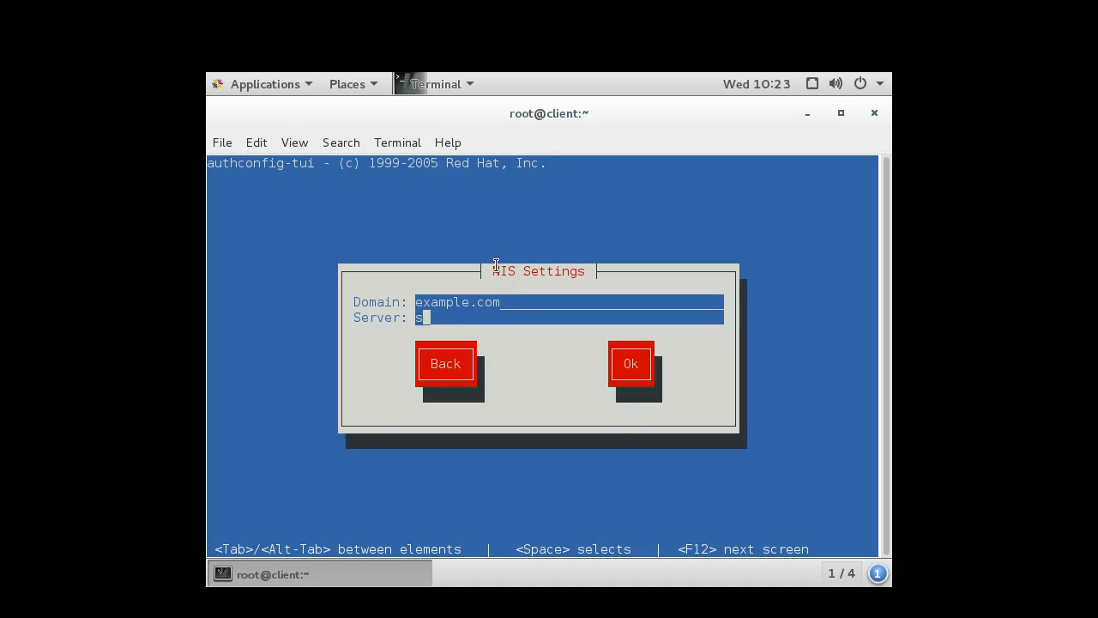
{"action": "type", "text": "erver.example"}
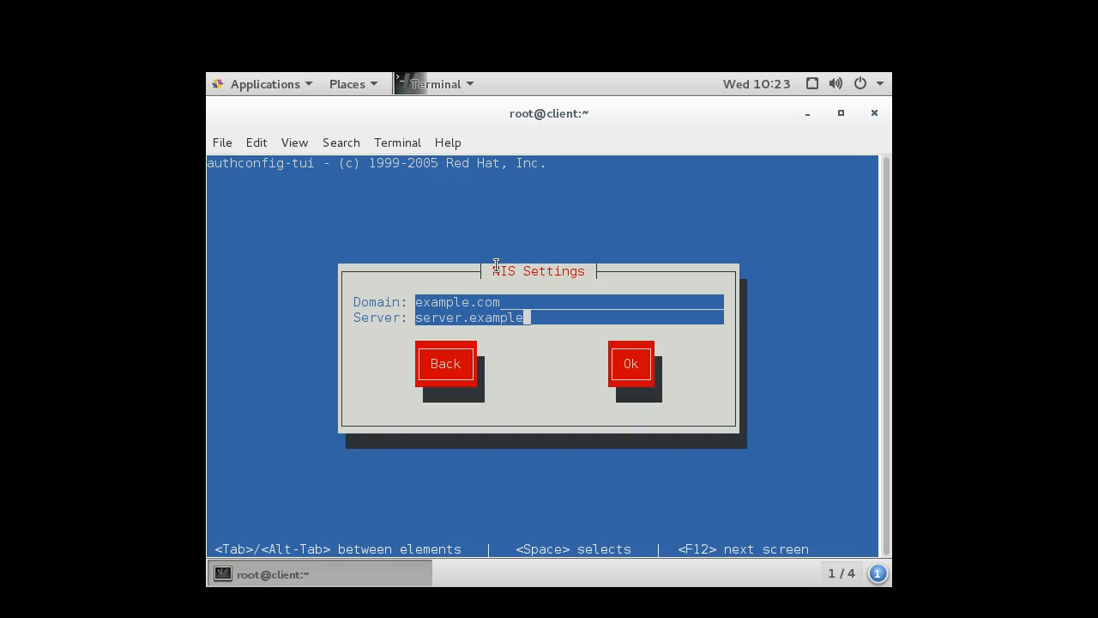
{"action": "type", "text": ".com"}
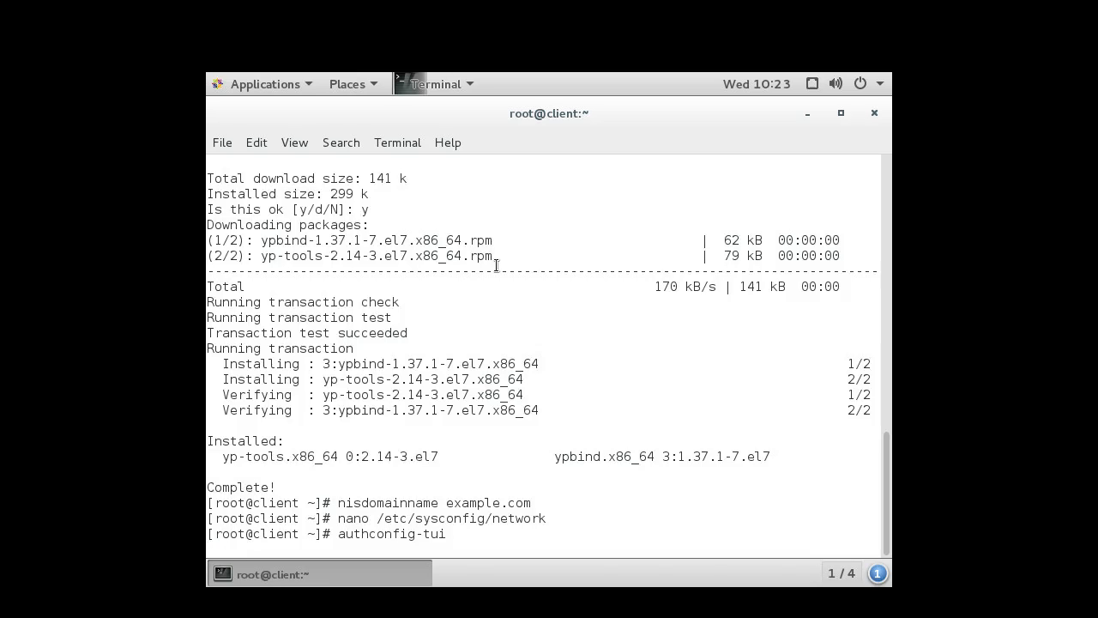
Start rpcbind and enable it at boot with systemctl.
{"action": "key", "text": "Return"}
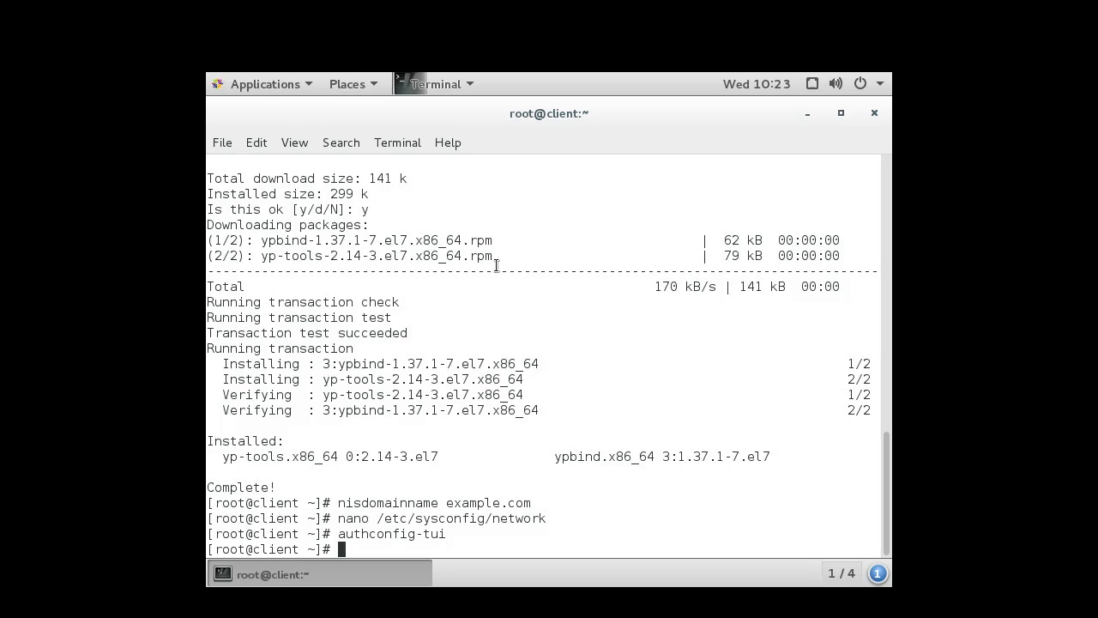
{"action": "type", "text": "system"}
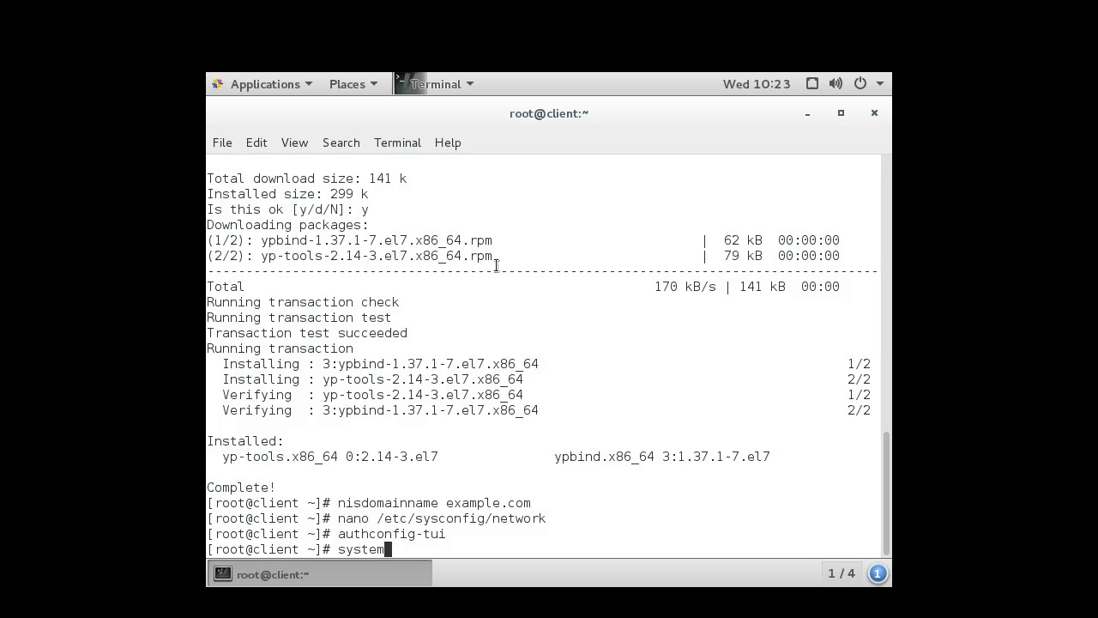
{"action": "type", "text": "ctl sta"}
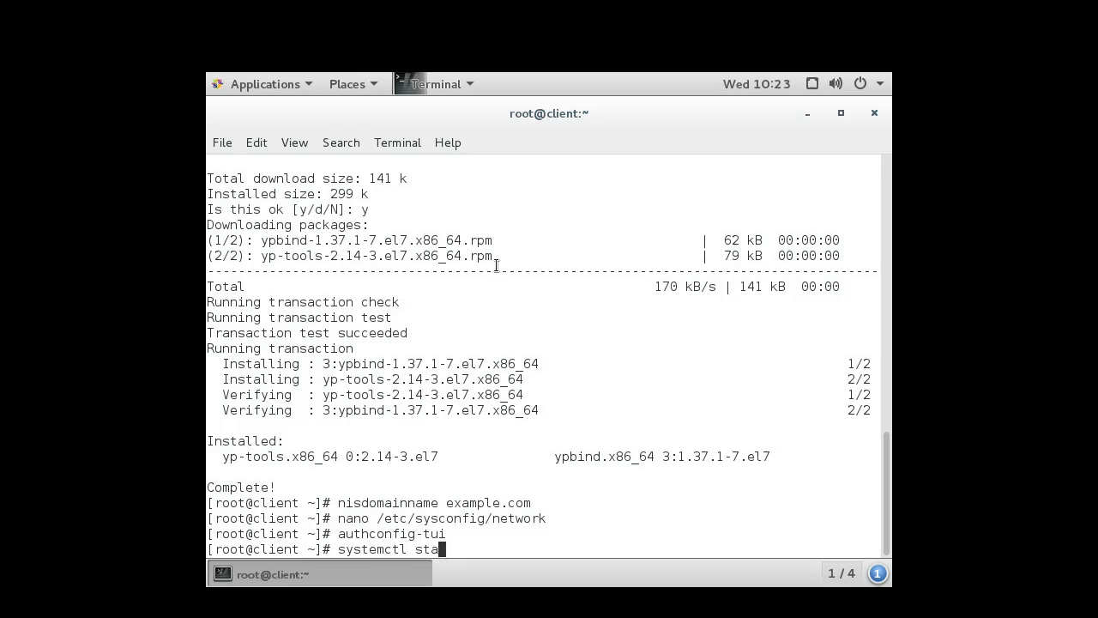
{"action": "type", "text": "rt"}
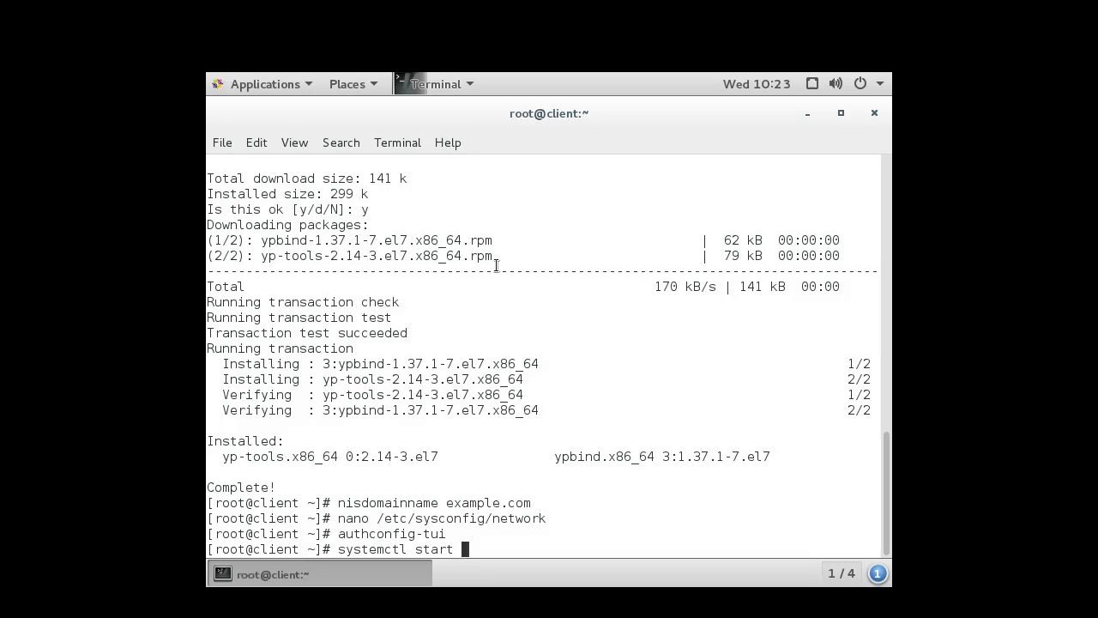
{"action": "type", "text": "rpcbind"}
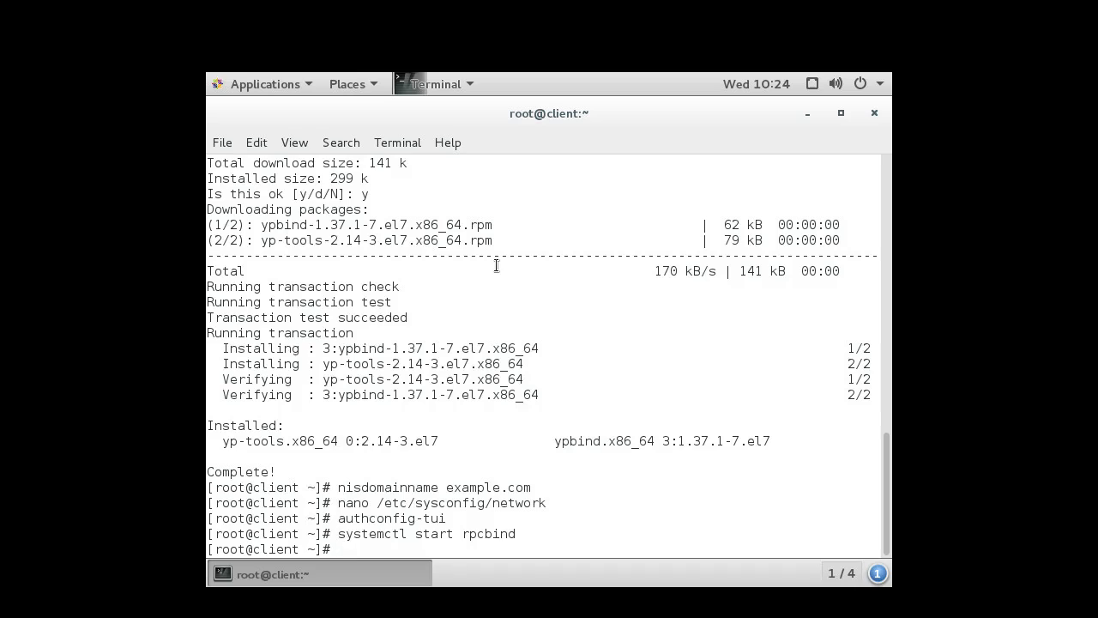
{"action": "type", "text": "systemctl start rpcbind"}
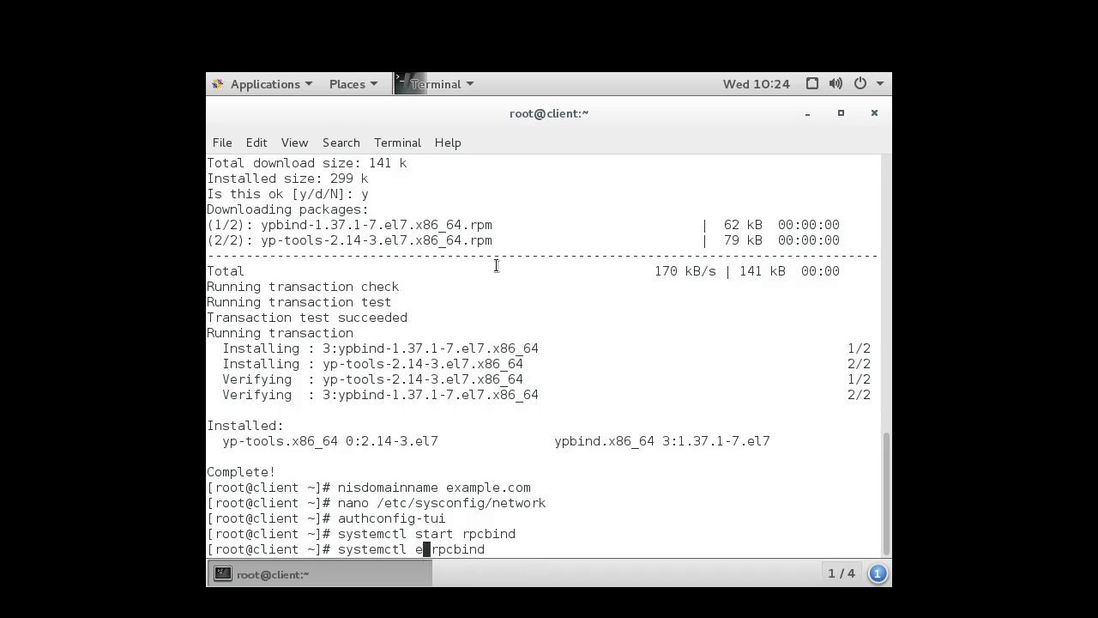
{"action": "key", "text": "Return"}
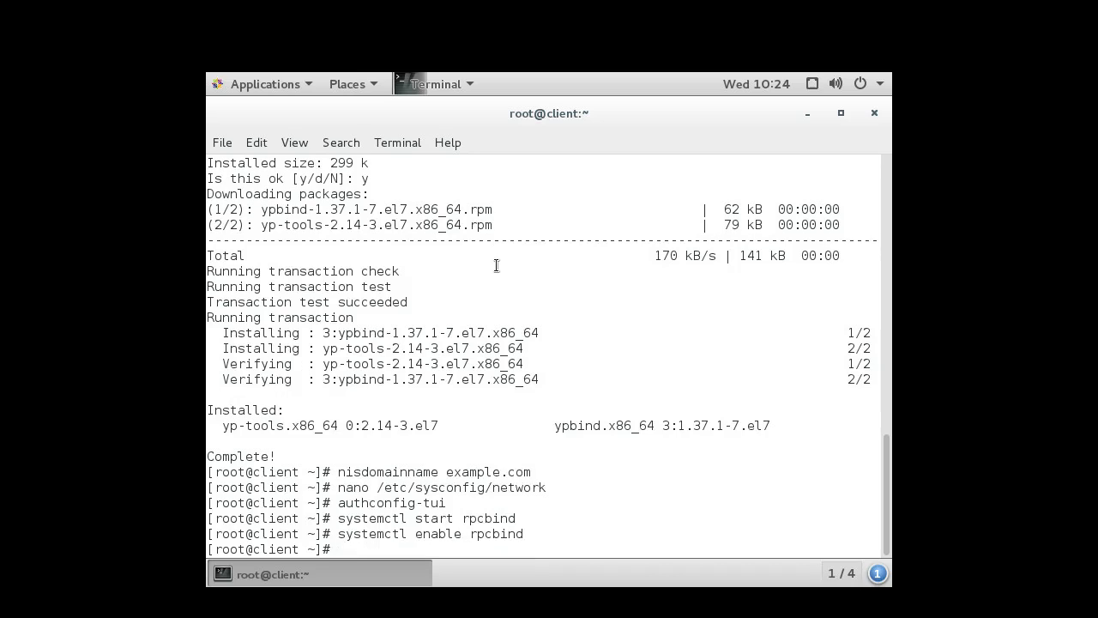
Start ypbind and enable it at boot with systemctl.
{"action": "type", "text": "systemctl"}
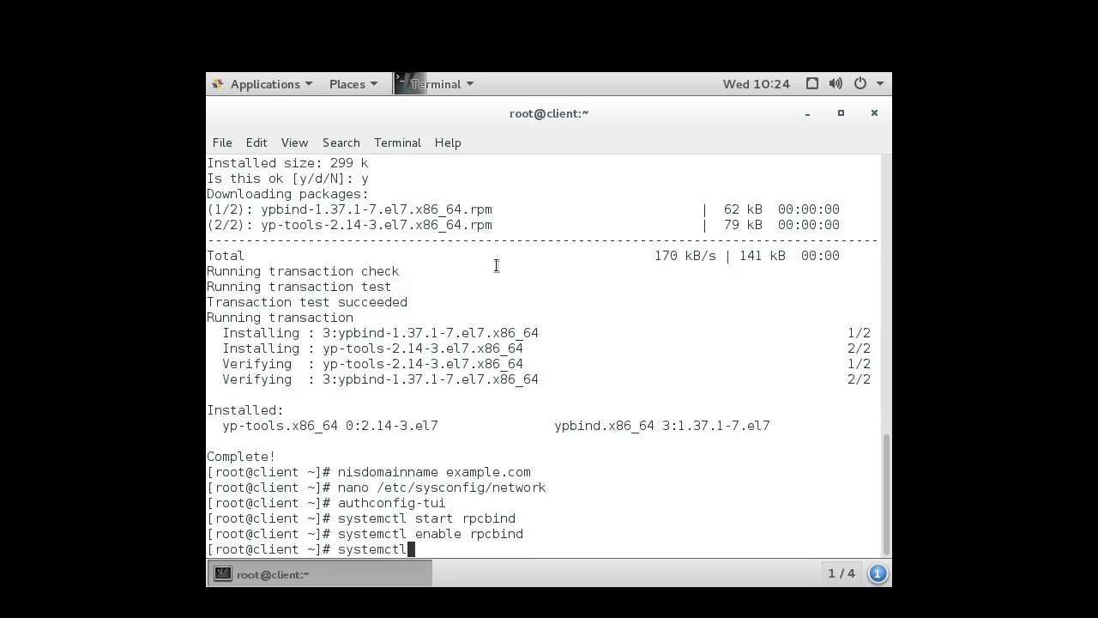
{"action": "type", "text": "sta"}
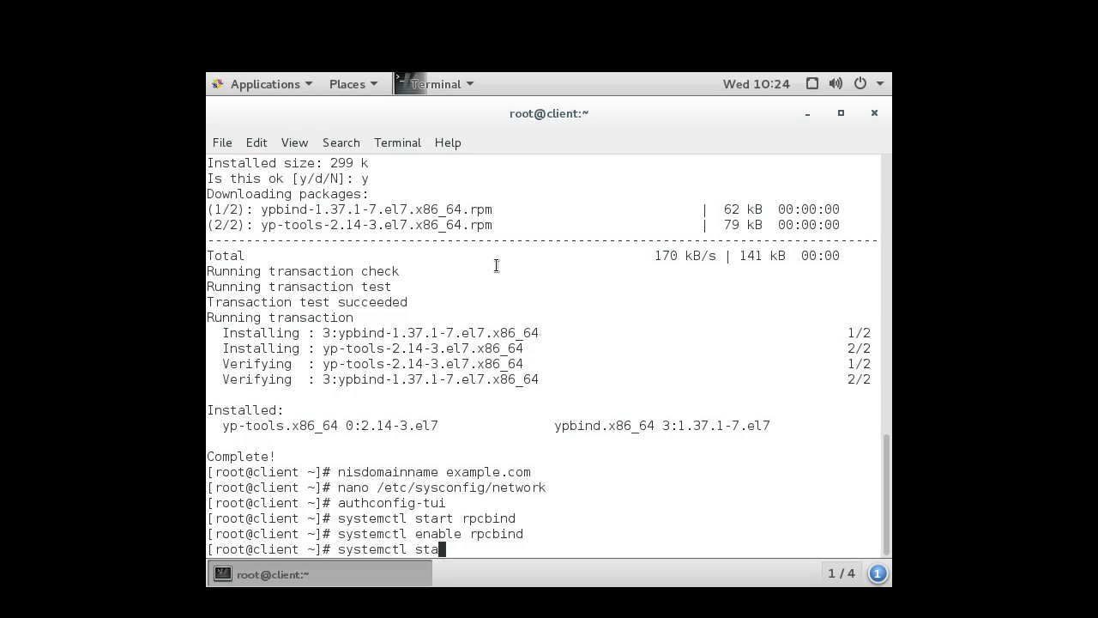
{"action": "type", "text": "rt"}
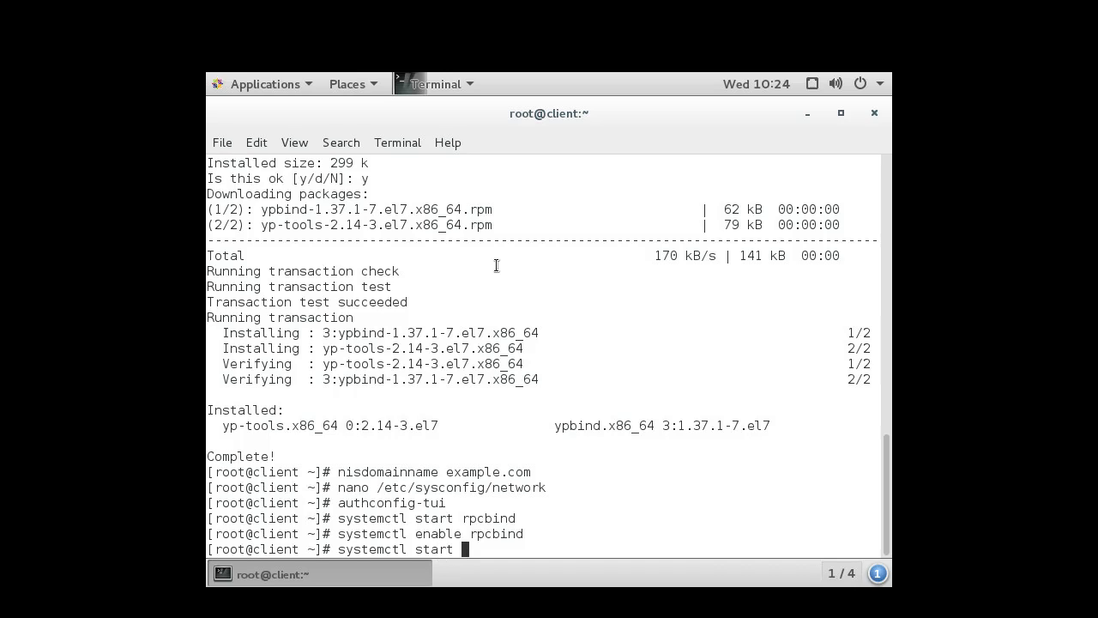
{"action": "type", "text": "ypbind"}
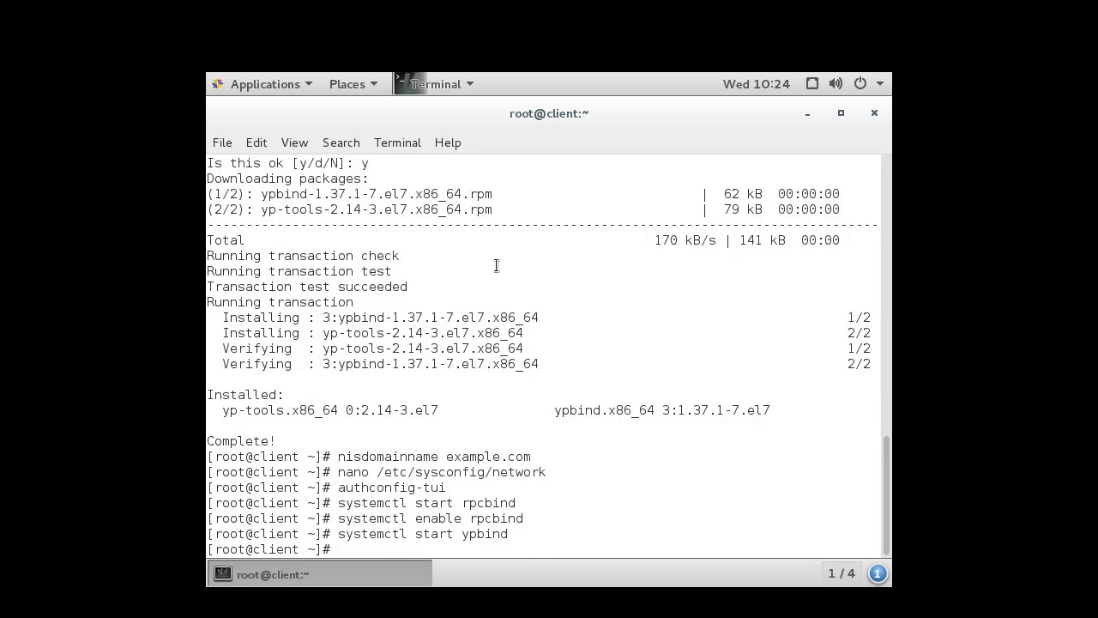
{"action": "type", "text": "systemctl start ypbind"}
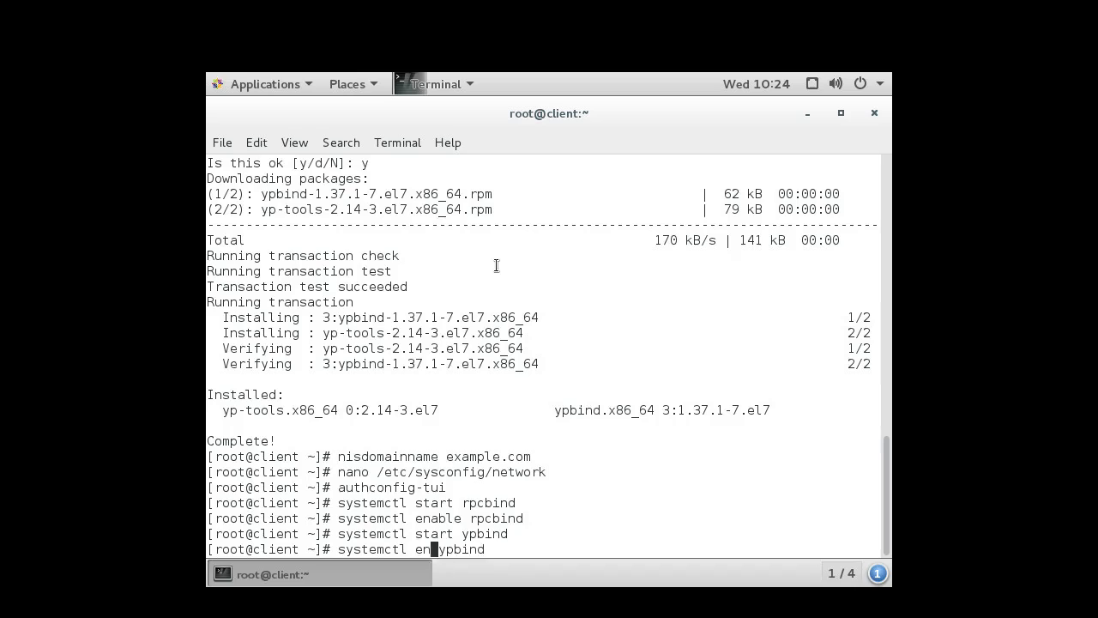
{"action": "type", "text": "able"}
{"action": "key", "text": "Return"}
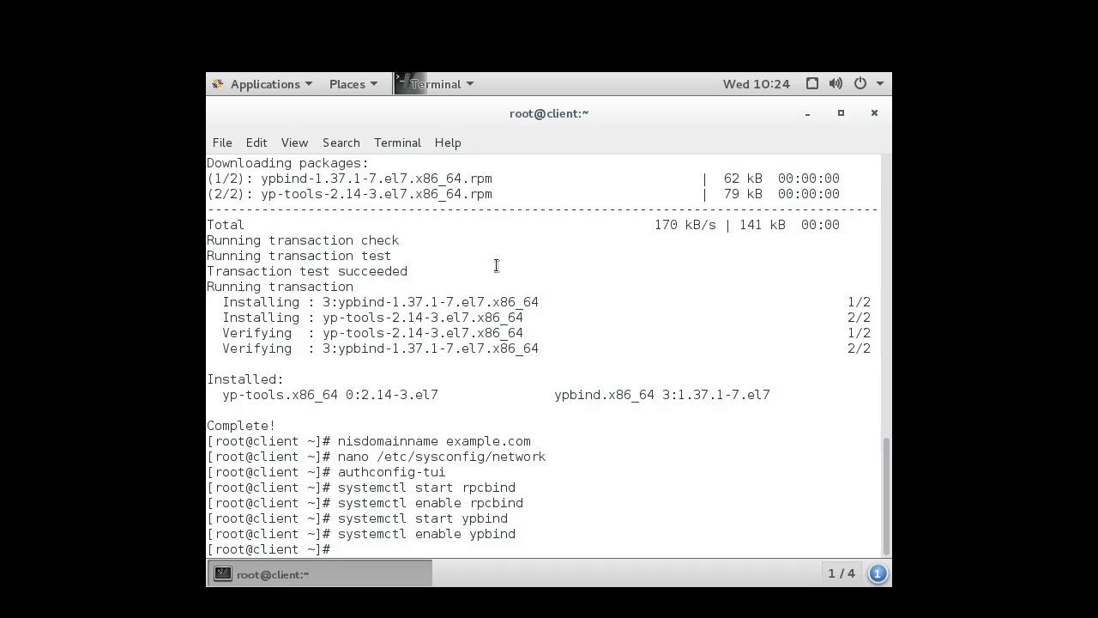
Run ypcat passwd to show the server's exported user, then type clear.
{"action": "type", "text": "ypcat passwd"}
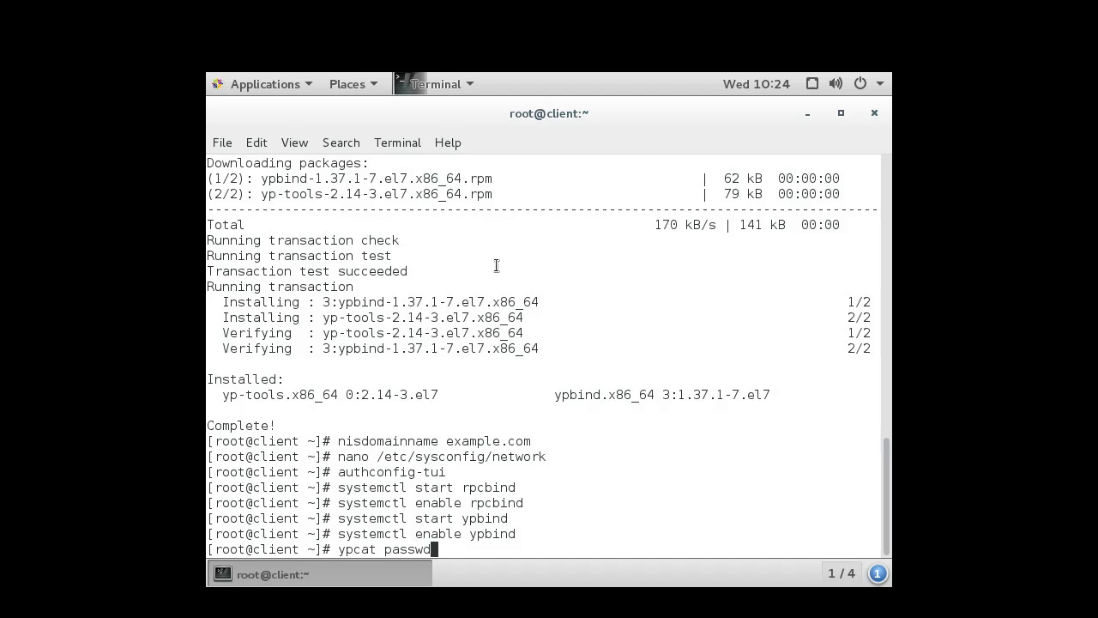
{"action": "key", "text": "Return"}
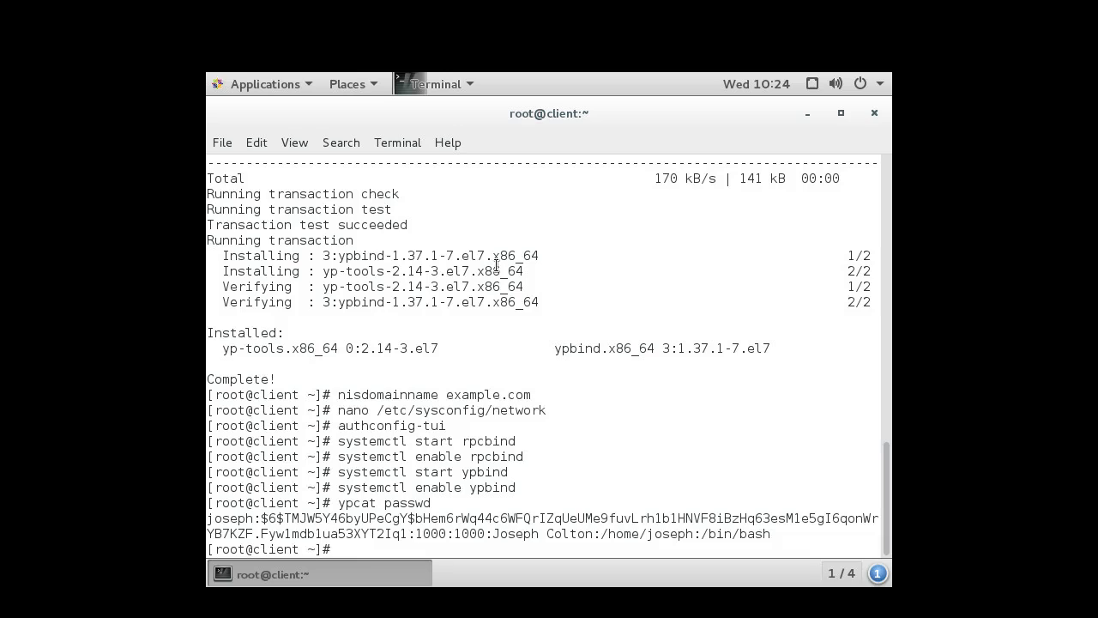
{"action": "type", "text": "clear"}
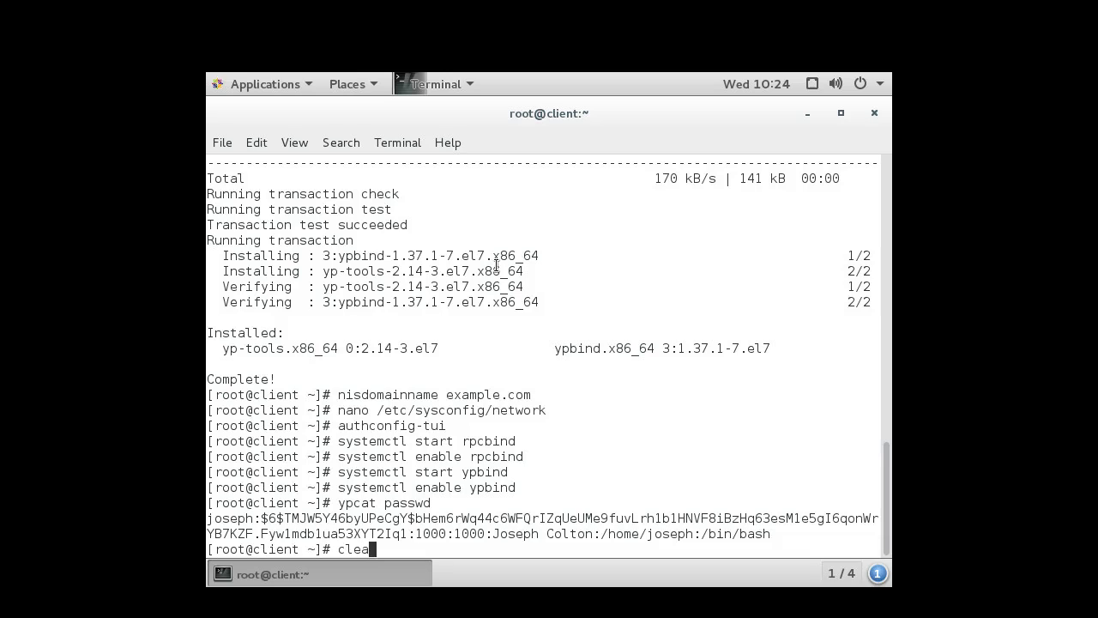
{"action": "type", "text": "r"}
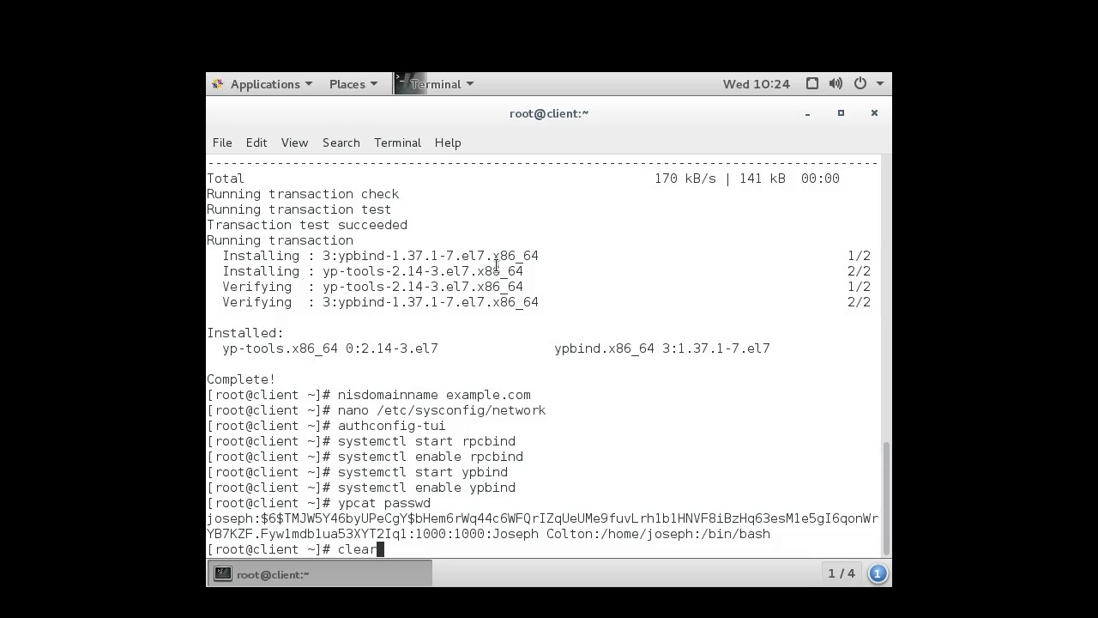